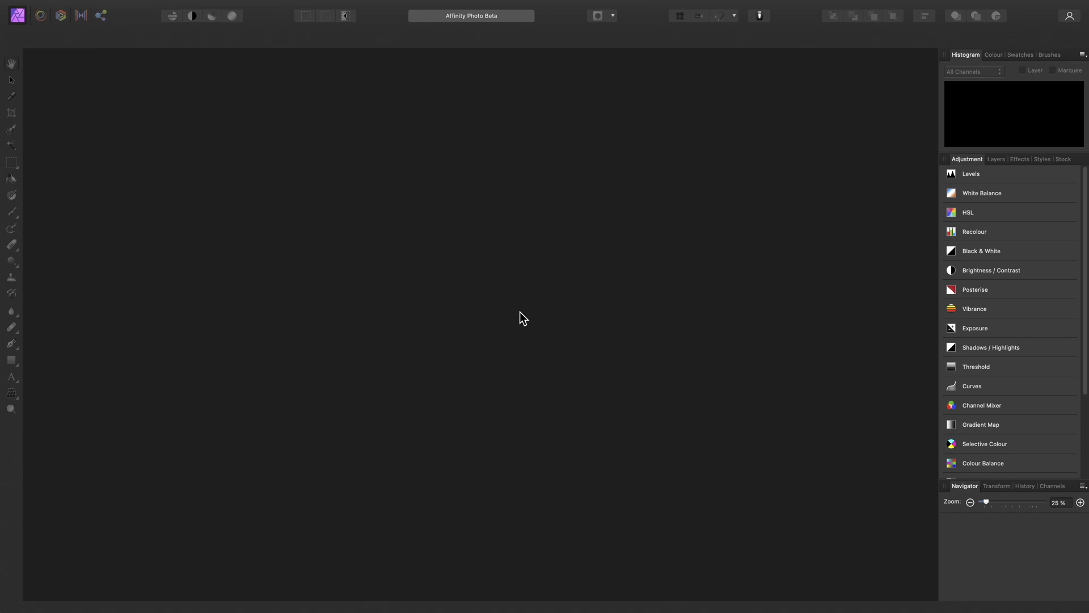
Start a new astrophotography stack from the File menu
click(119, 7)
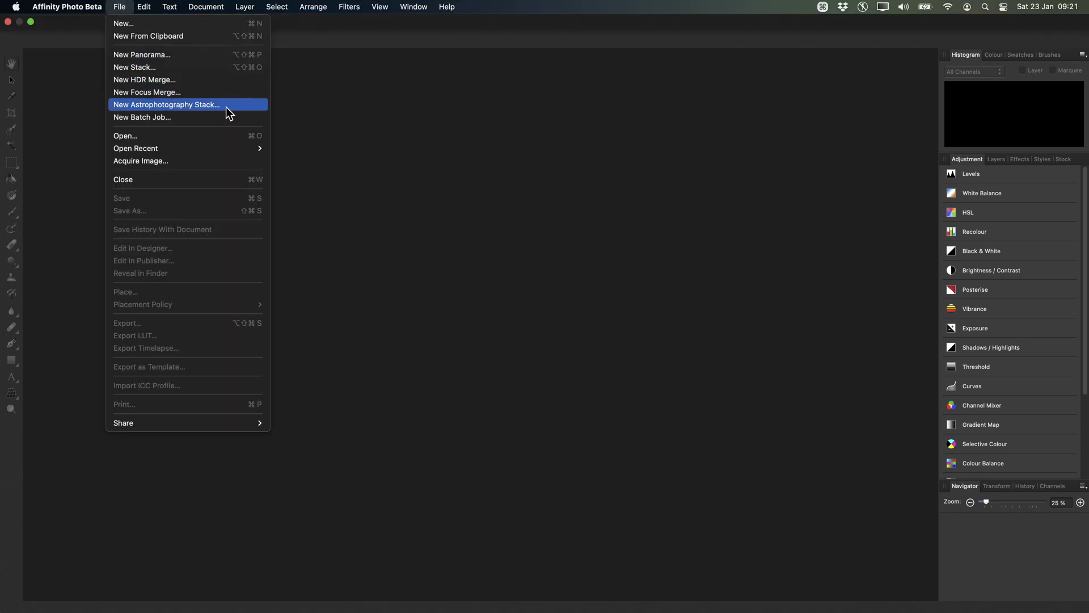
click(166, 105)
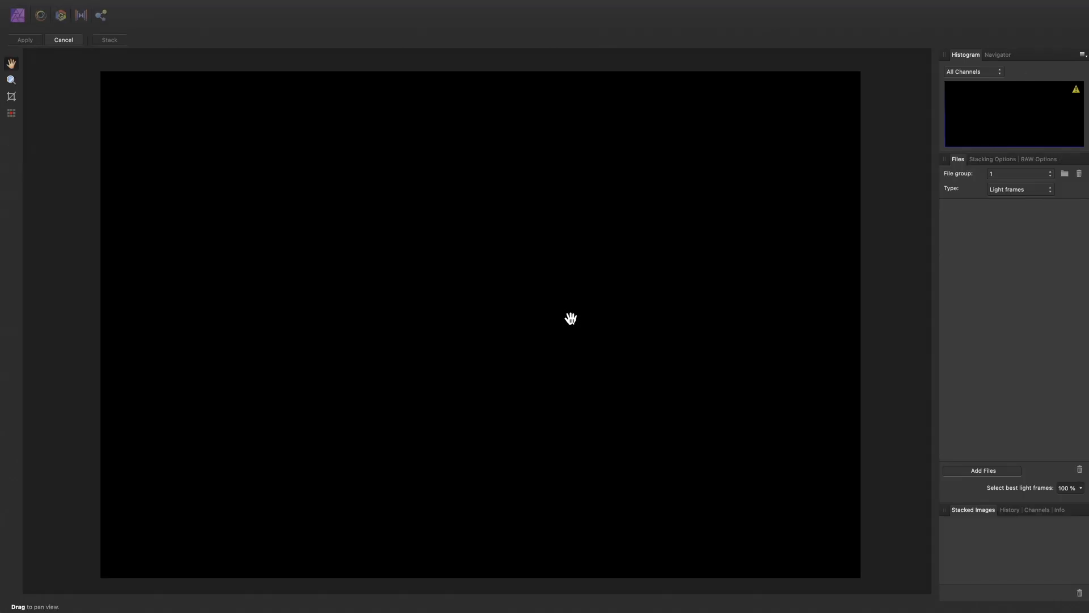
mouse_move(1018, 200)
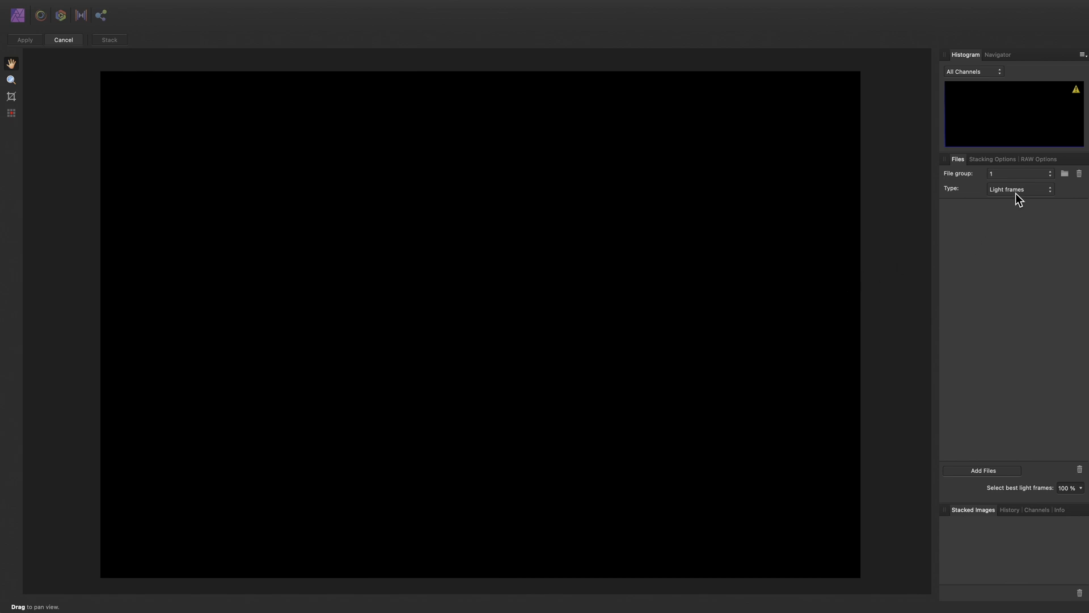
Load all light frames from Orion Nebula > Lights > 240s into the stack
click(1018, 189)
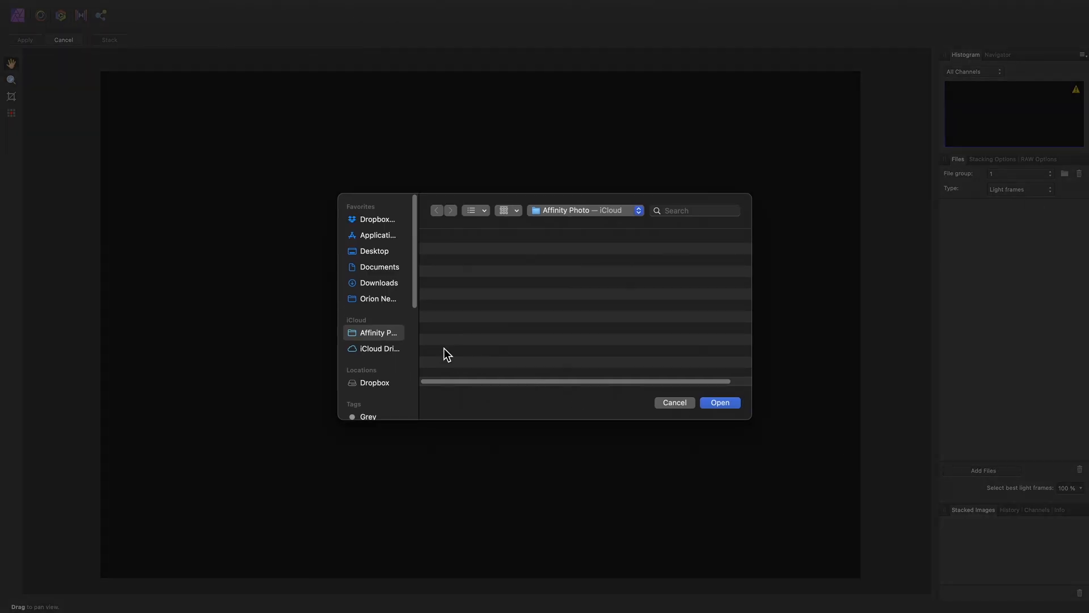
click(378, 299)
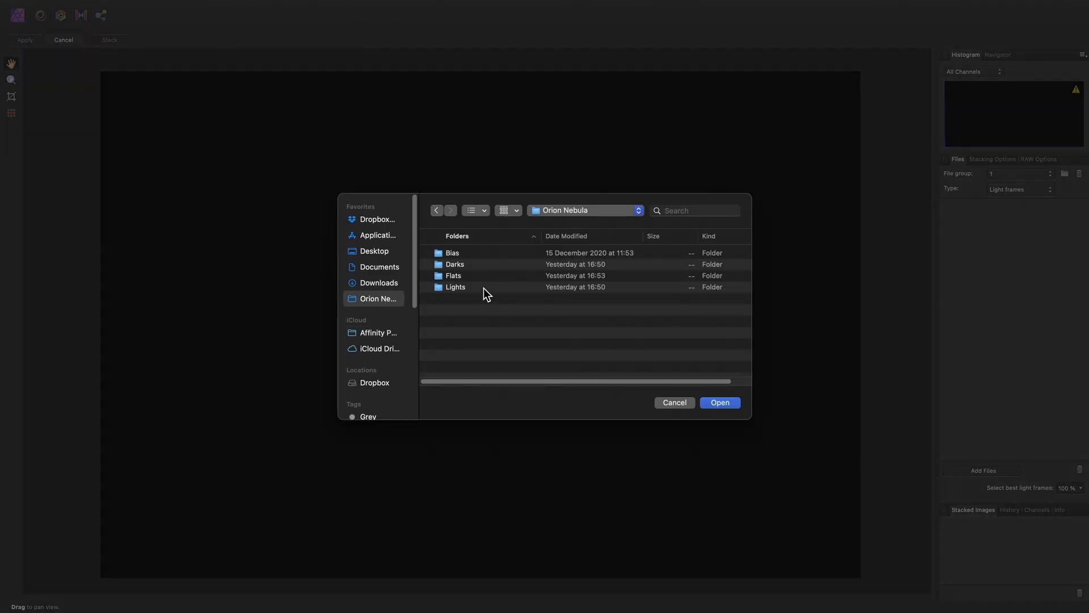
double_click(455, 287)
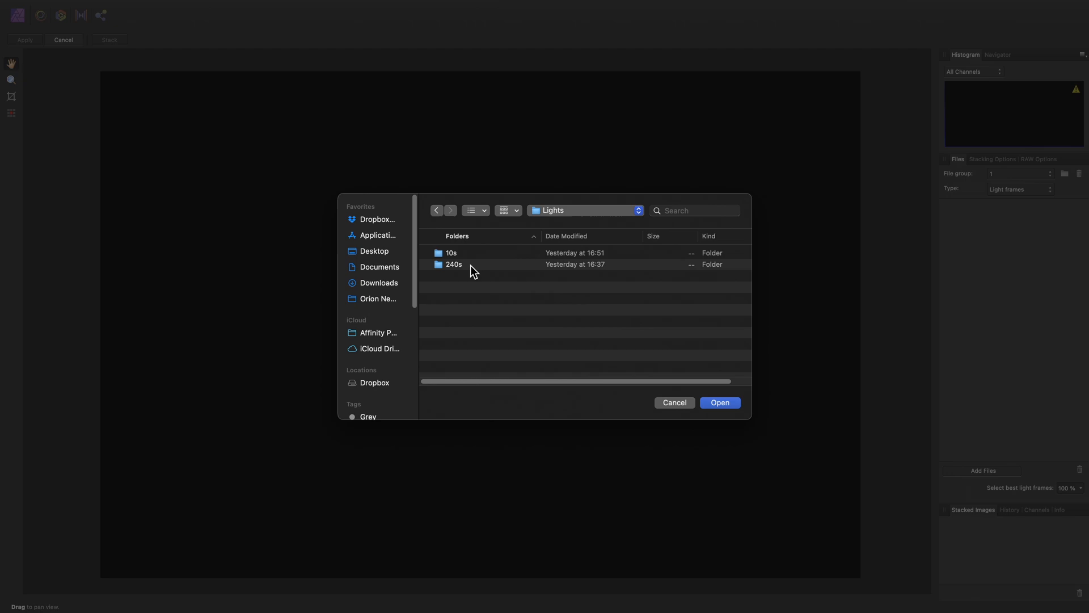
double_click(452, 264)
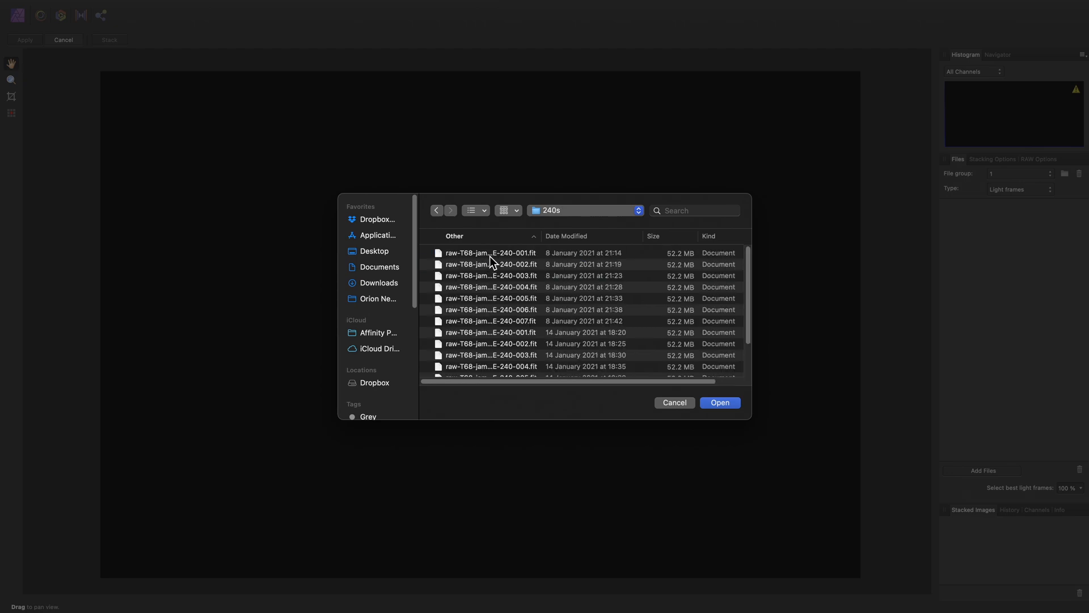
click(490, 364)
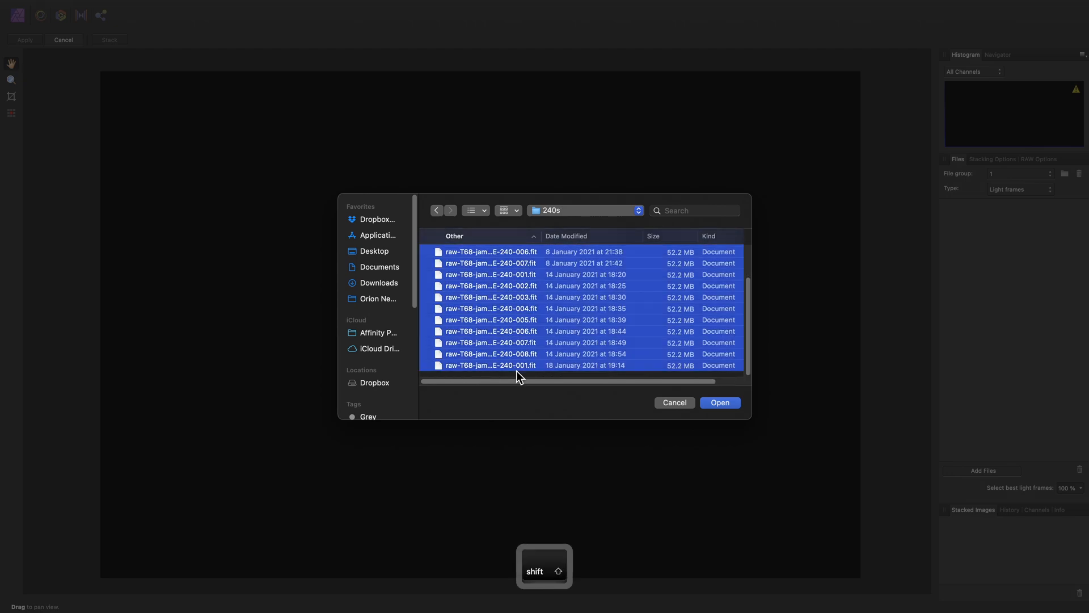
mouse_move(551, 398)
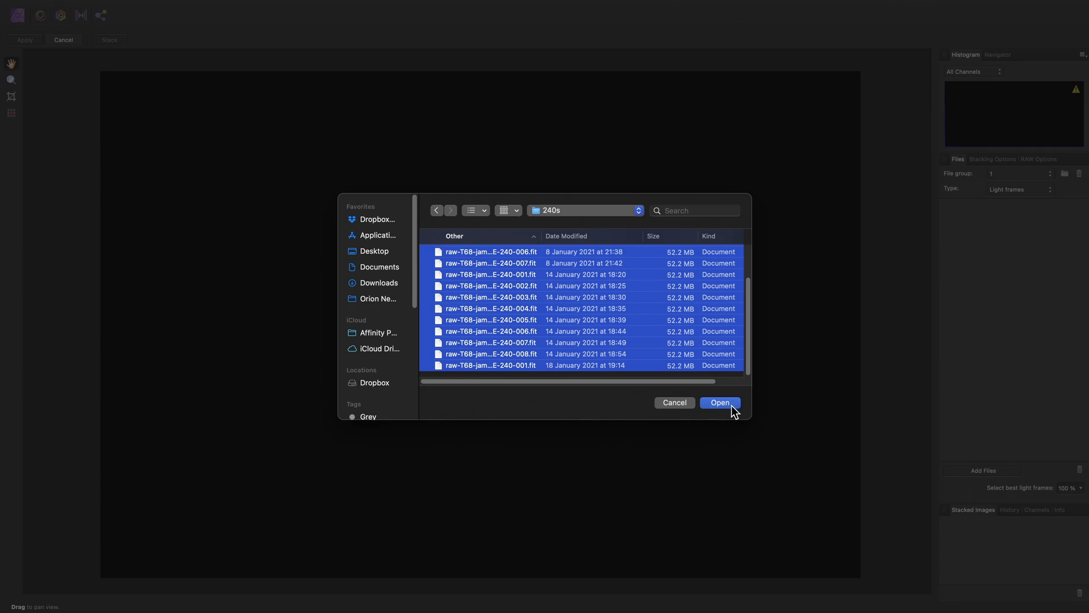
click(719, 402)
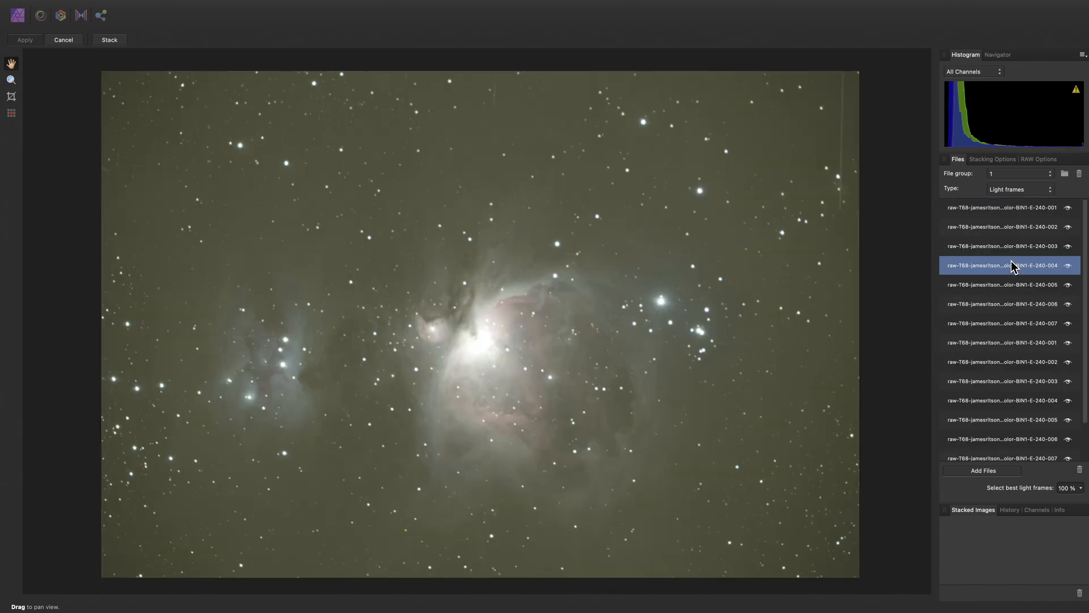
Preview another light frame, the one showing a satellite trail across the field
click(1003, 303)
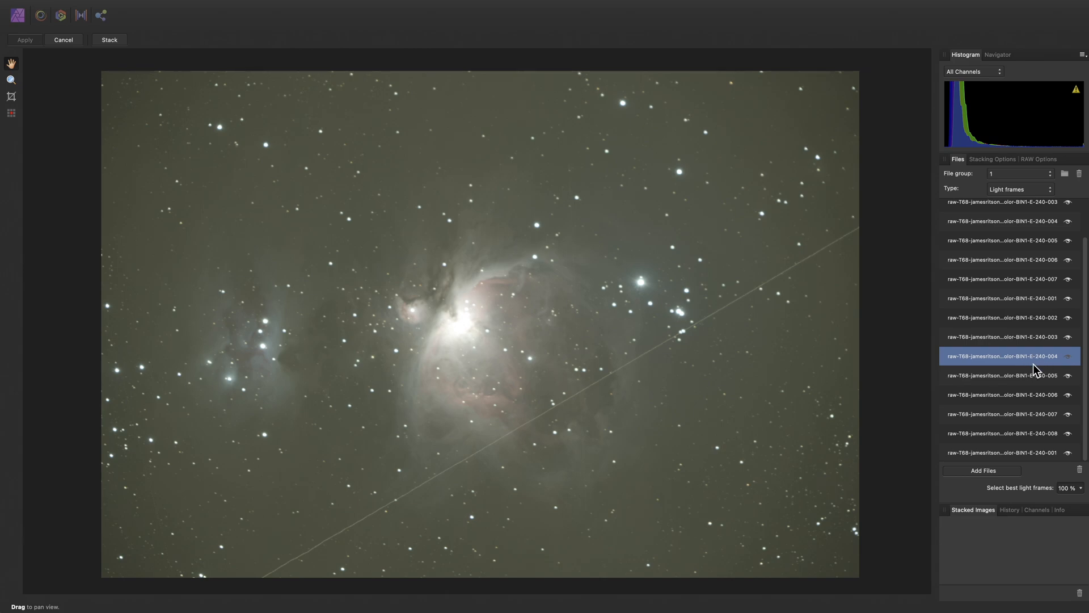
mouse_move(861, 232)
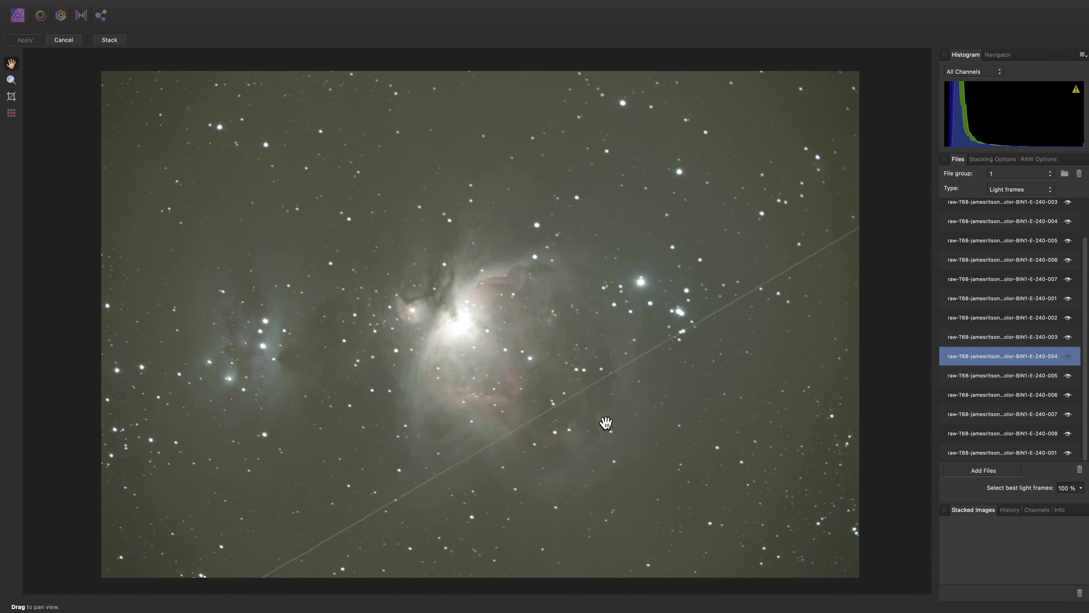
mouse_move(516, 366)
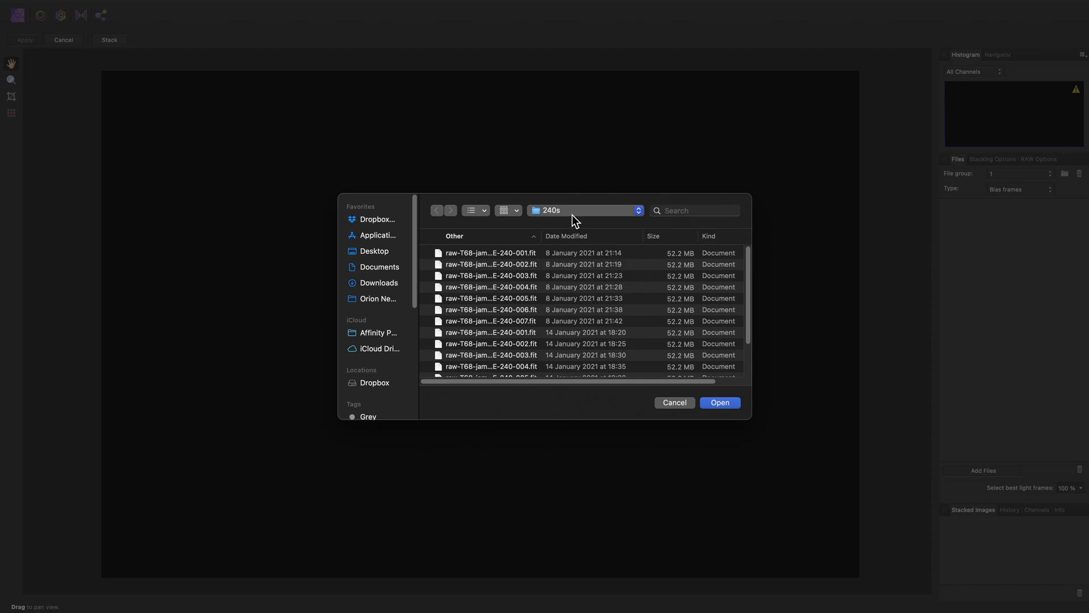
Add the bias frames and the 240s dark frames as calibration files
click(378, 298)
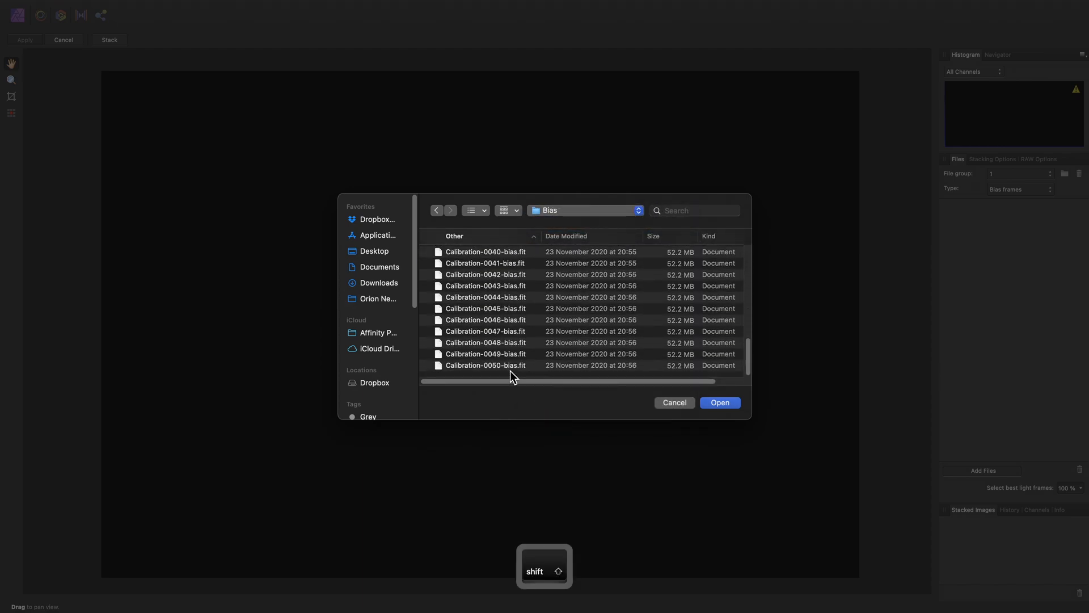
click(1018, 188)
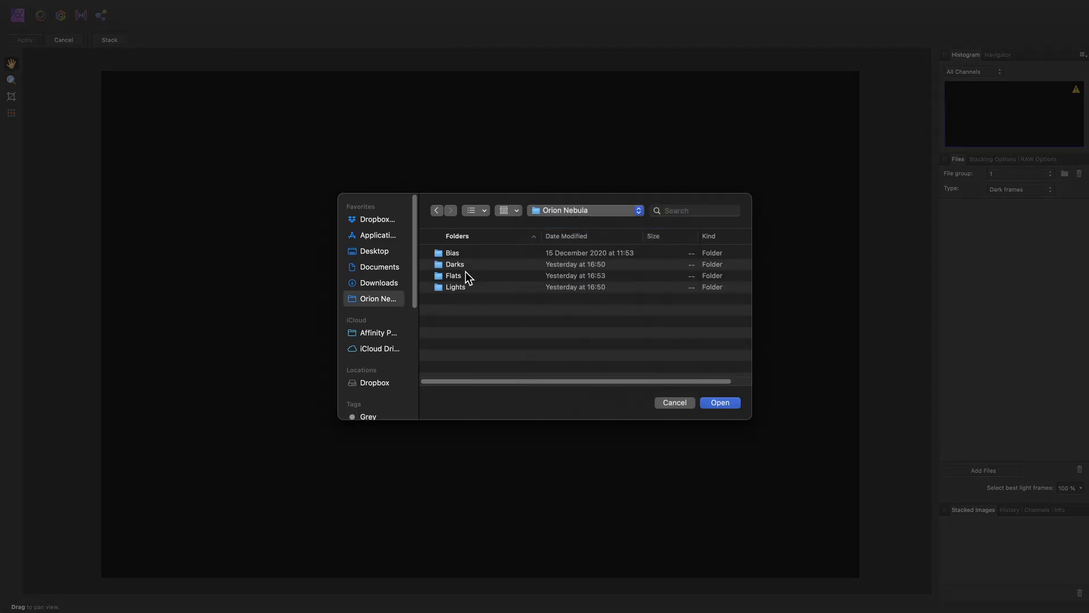
double_click(455, 264)
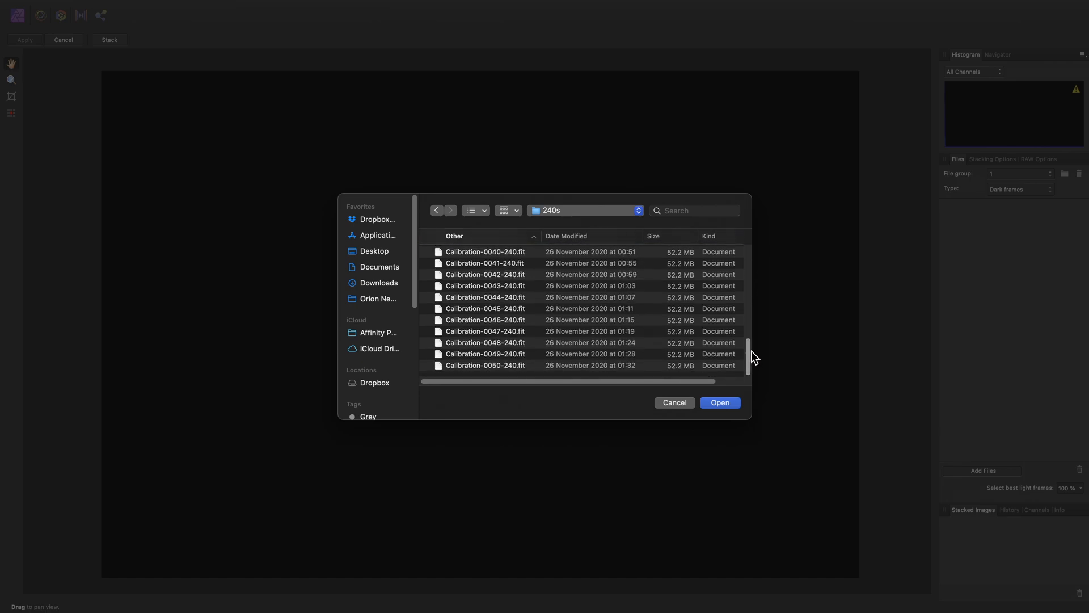
click(484, 364)
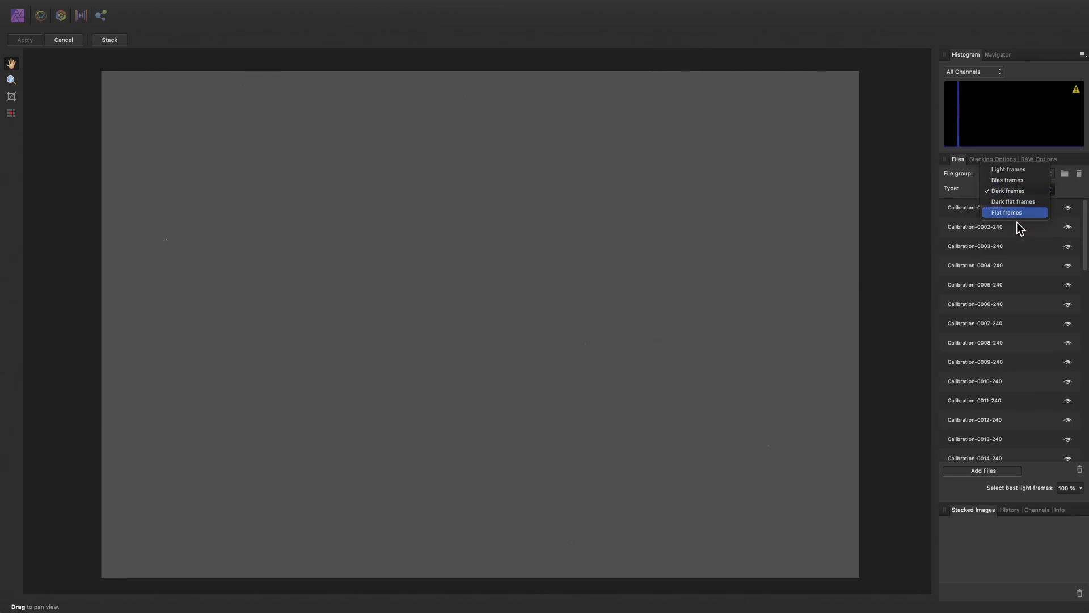
Add the sky flats from the Flats folder as flat frames, then return to the light frames
click(1006, 212)
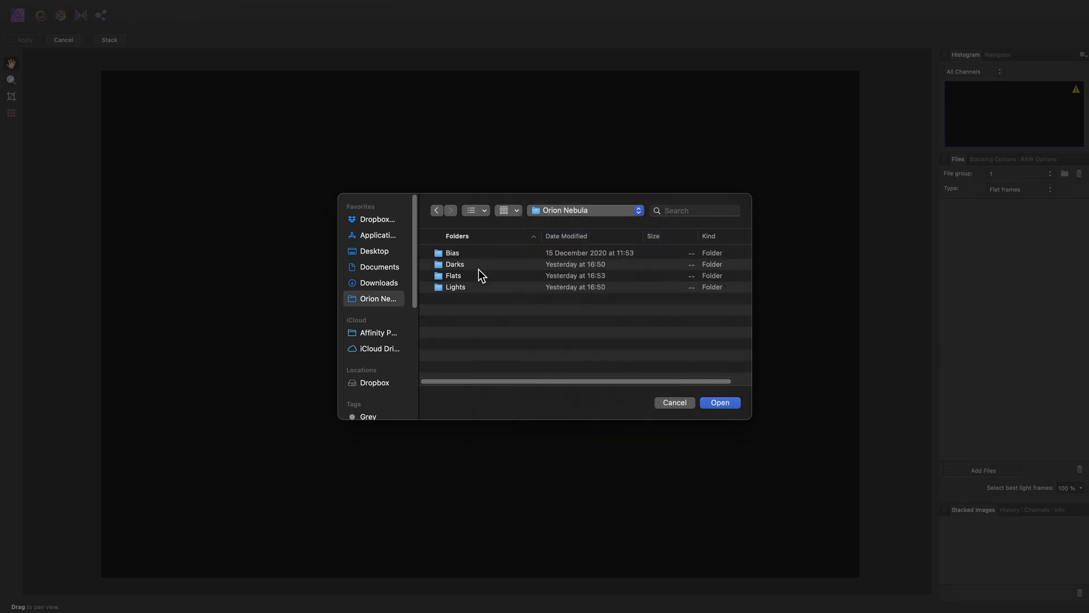
double_click(452, 275)
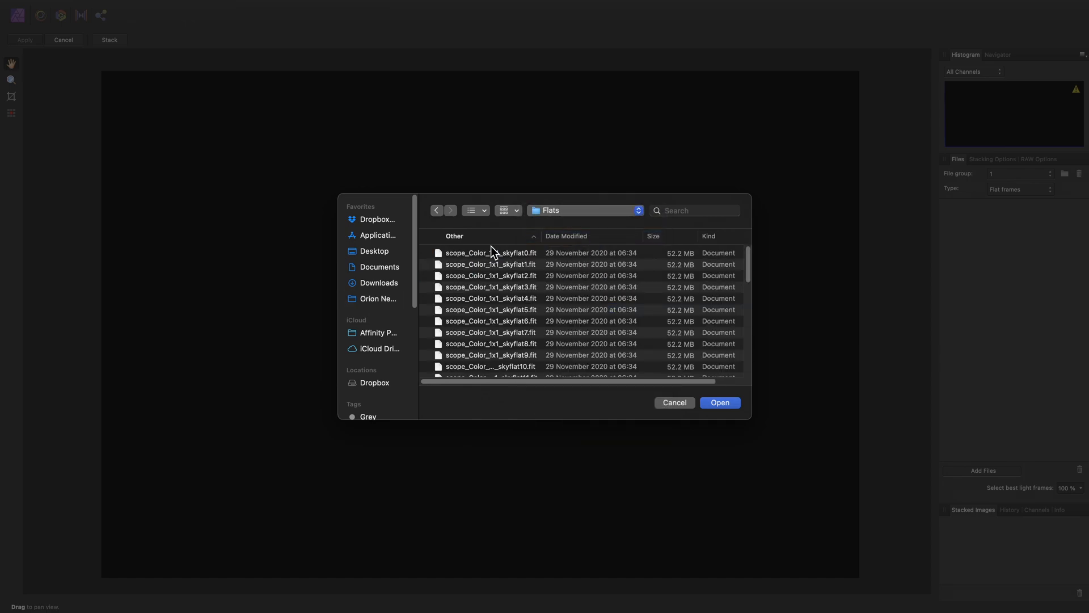
scroll(down, 3)
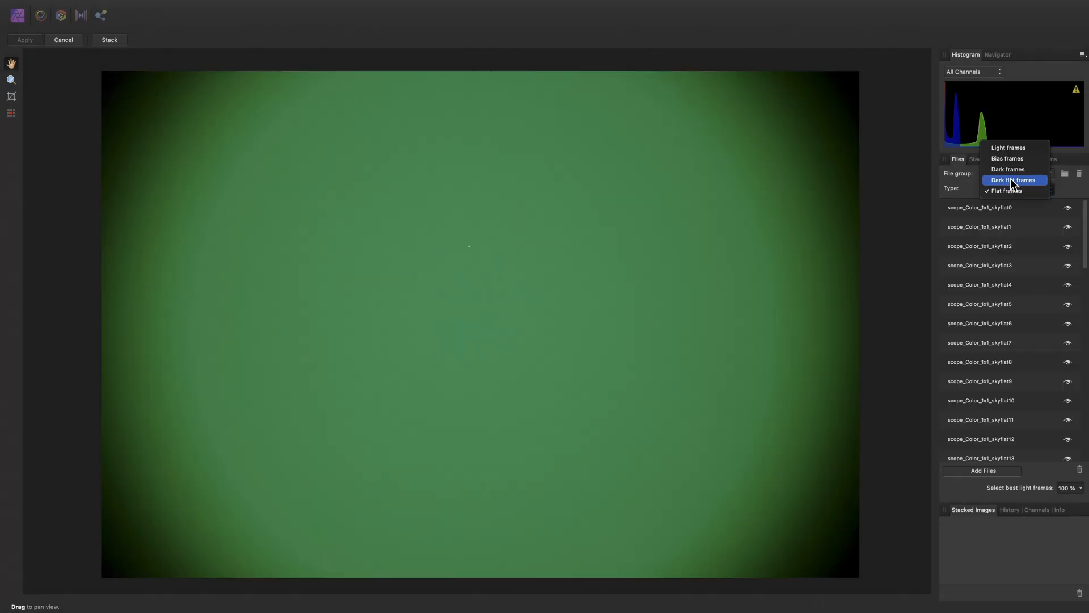
click(1005, 190)
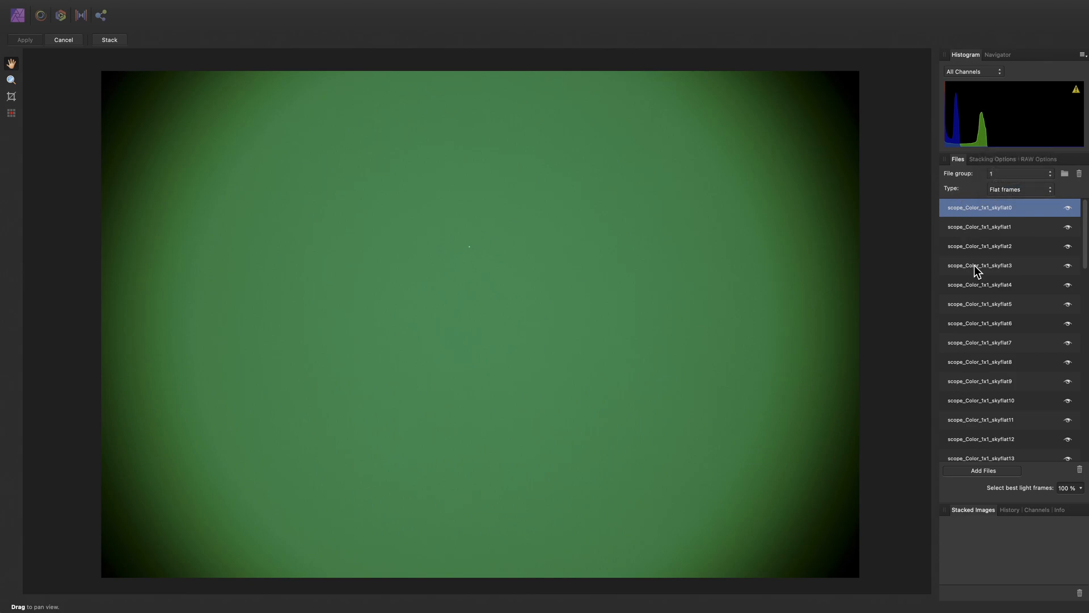
click(1017, 189)
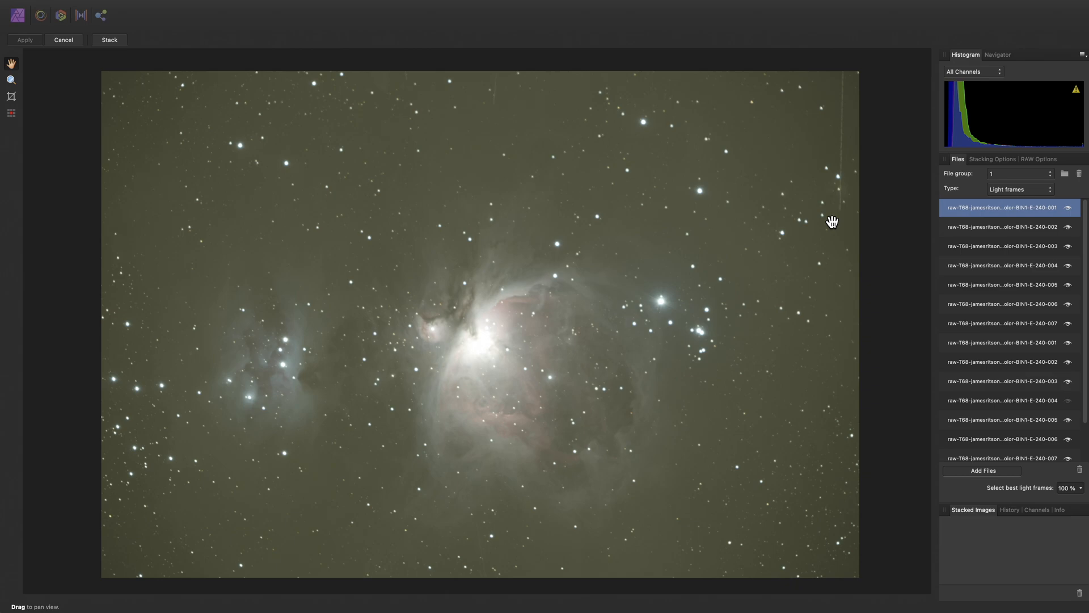
Keep Sigma clipping as the stacking method in Stacking Options and move to the RAW options
click(992, 159)
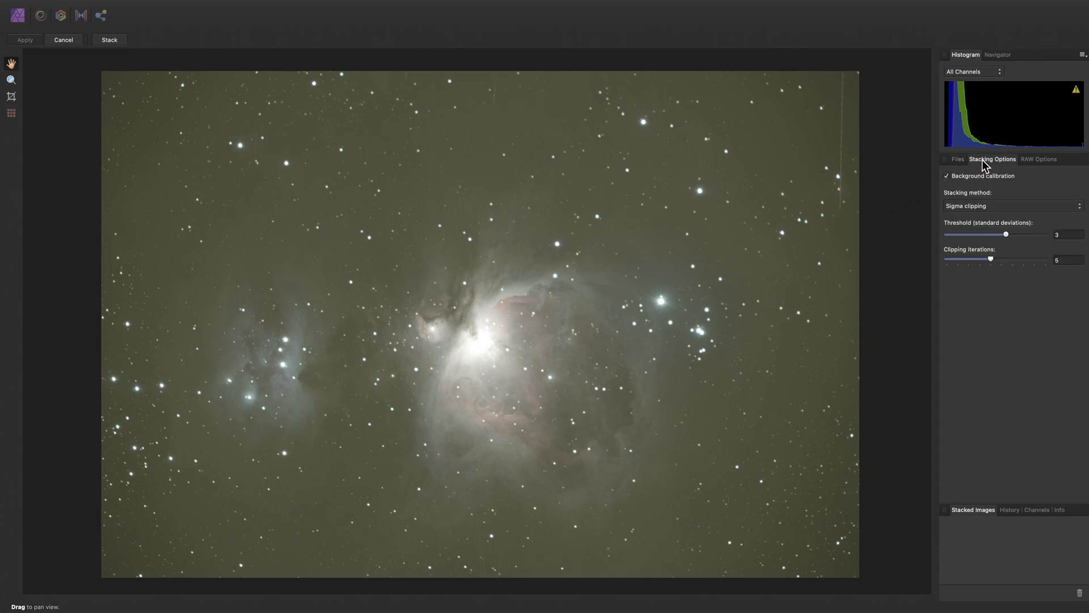
mouse_move(992, 159)
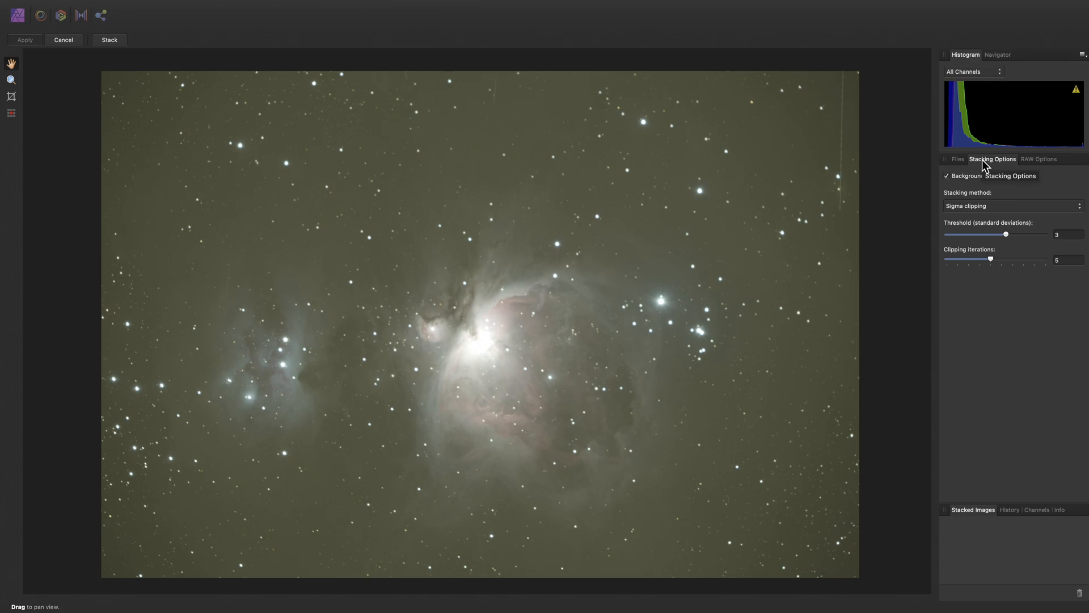
mouse_move(992, 299)
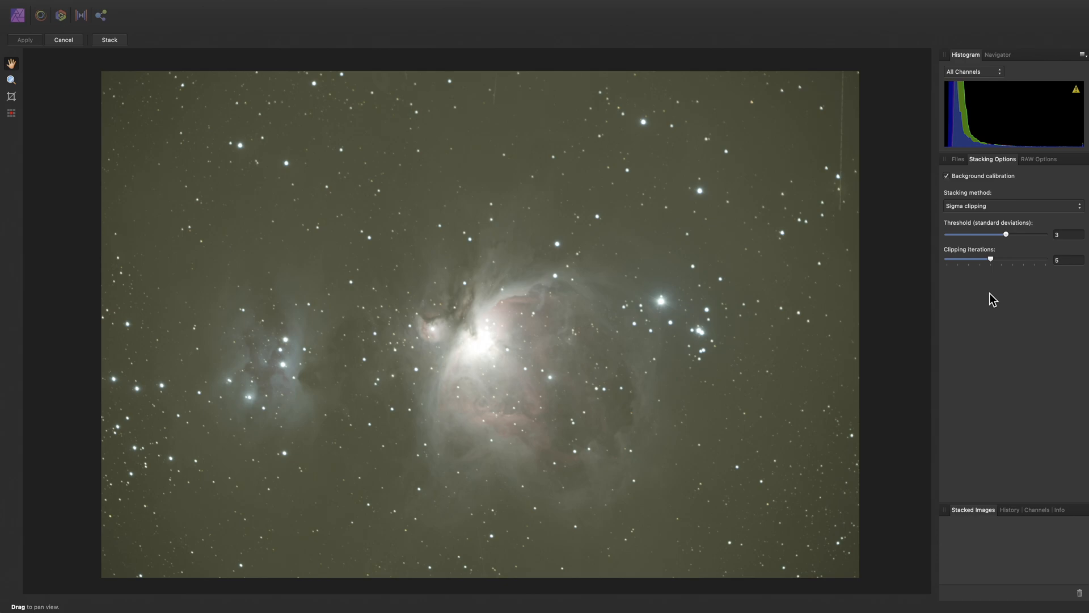
click(1011, 205)
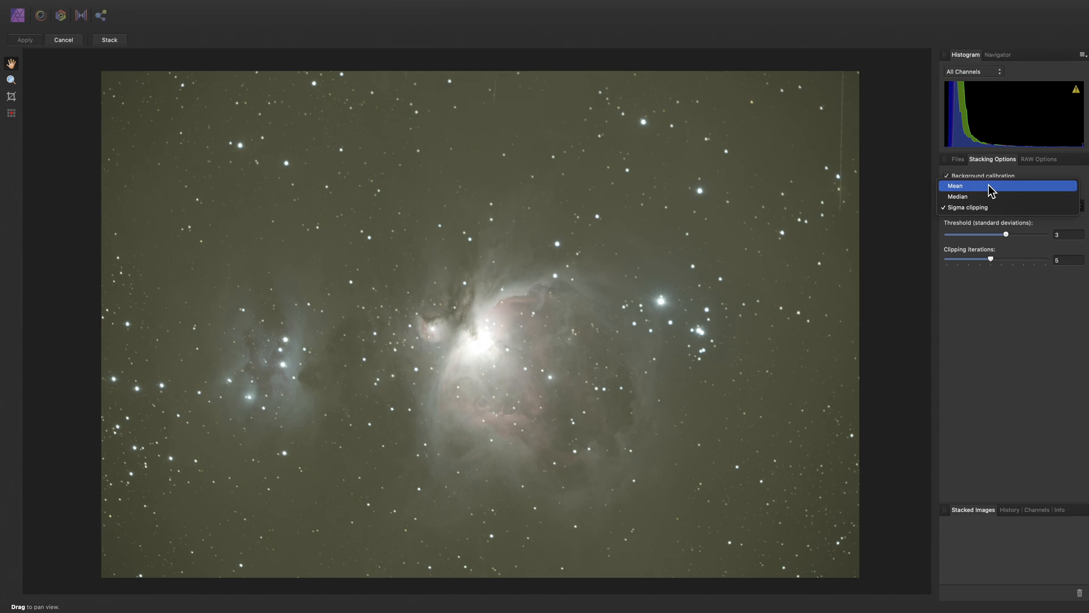
mouse_move(989, 198)
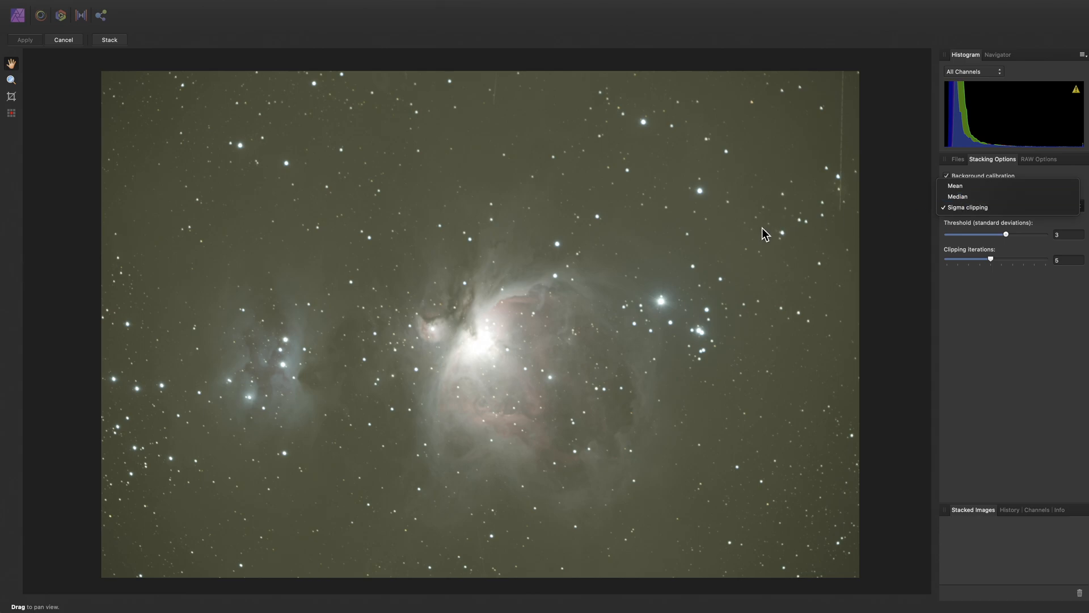
mouse_move(613, 303)
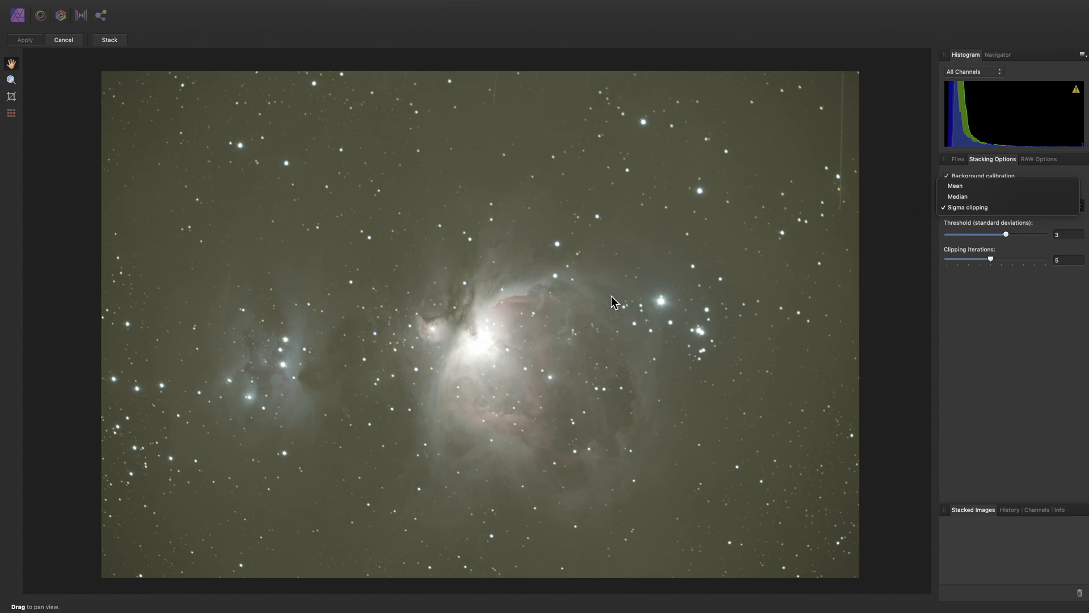
mouse_move(844, 166)
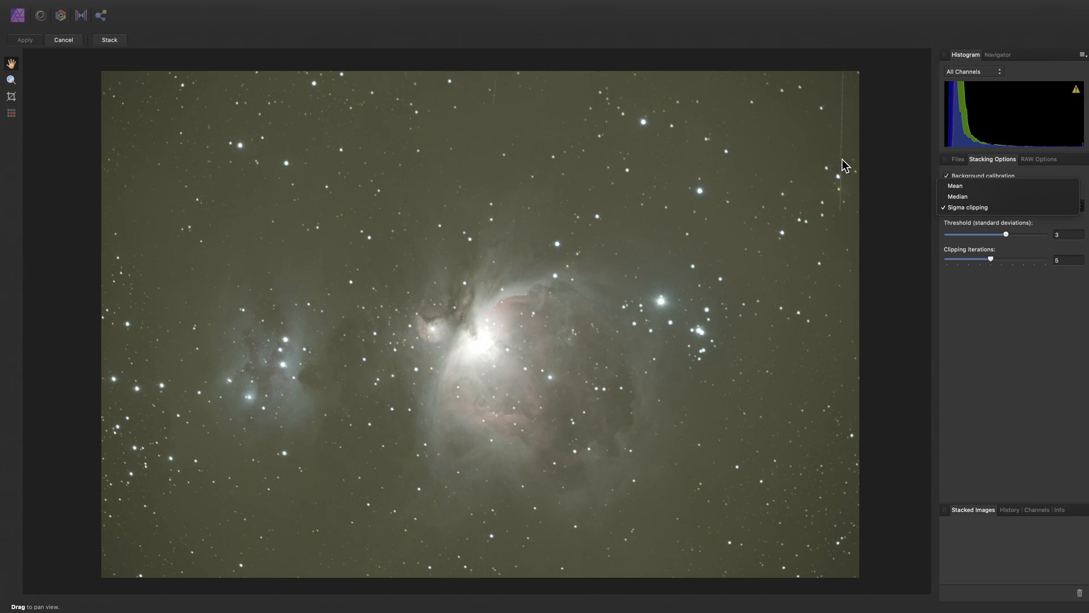
mouse_move(980, 207)
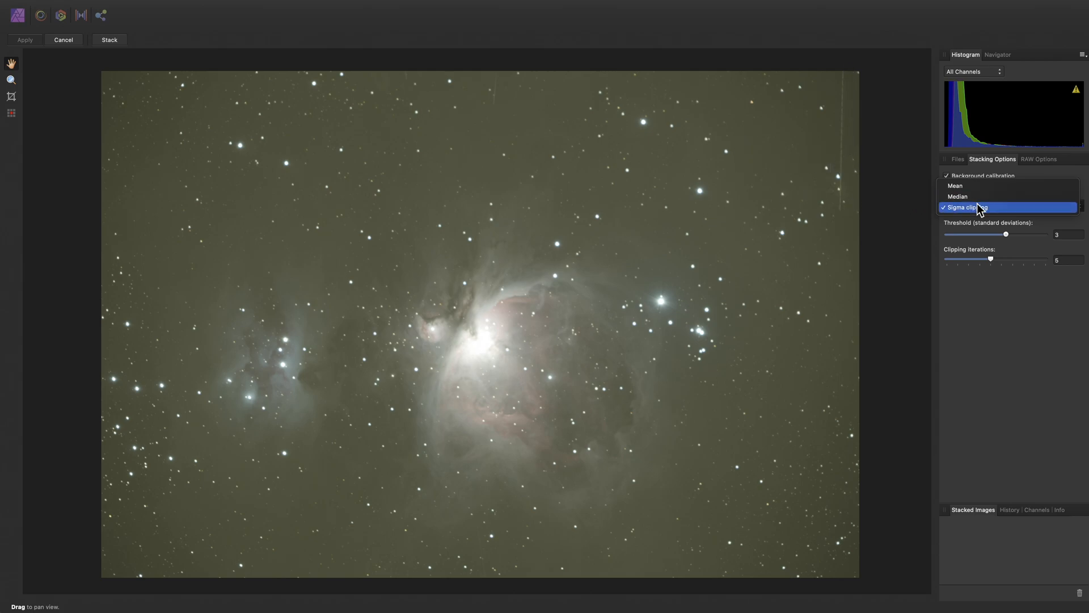
click(965, 207)
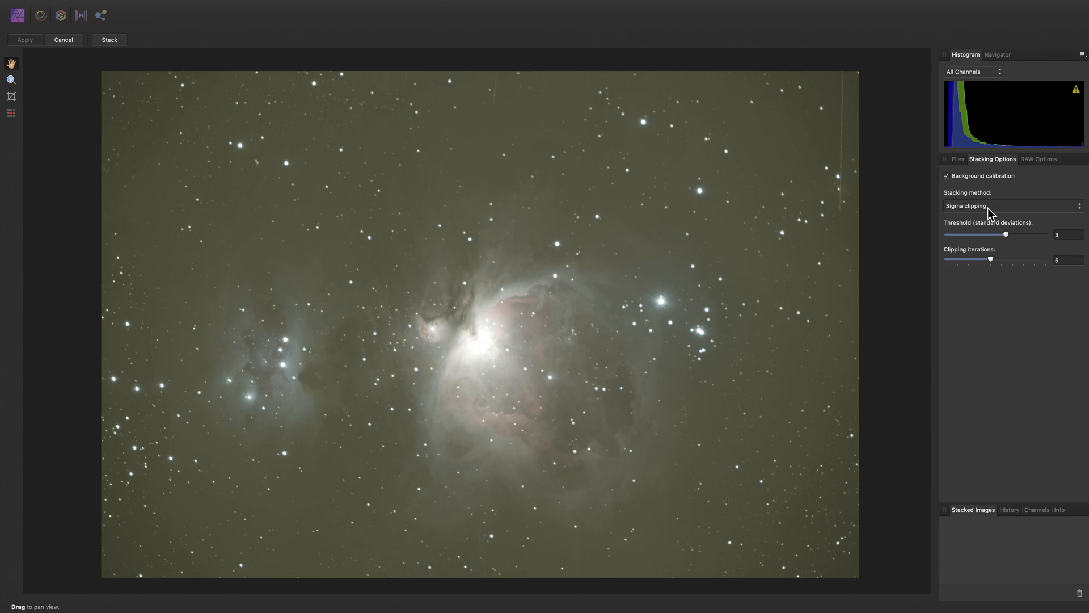
click(1039, 159)
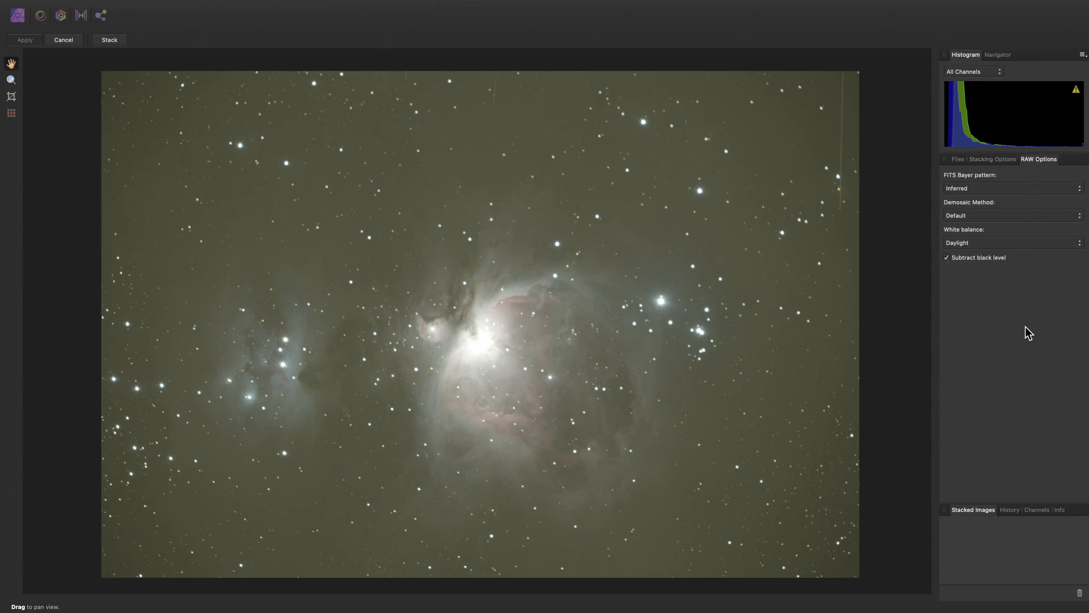
mouse_move(1016, 308)
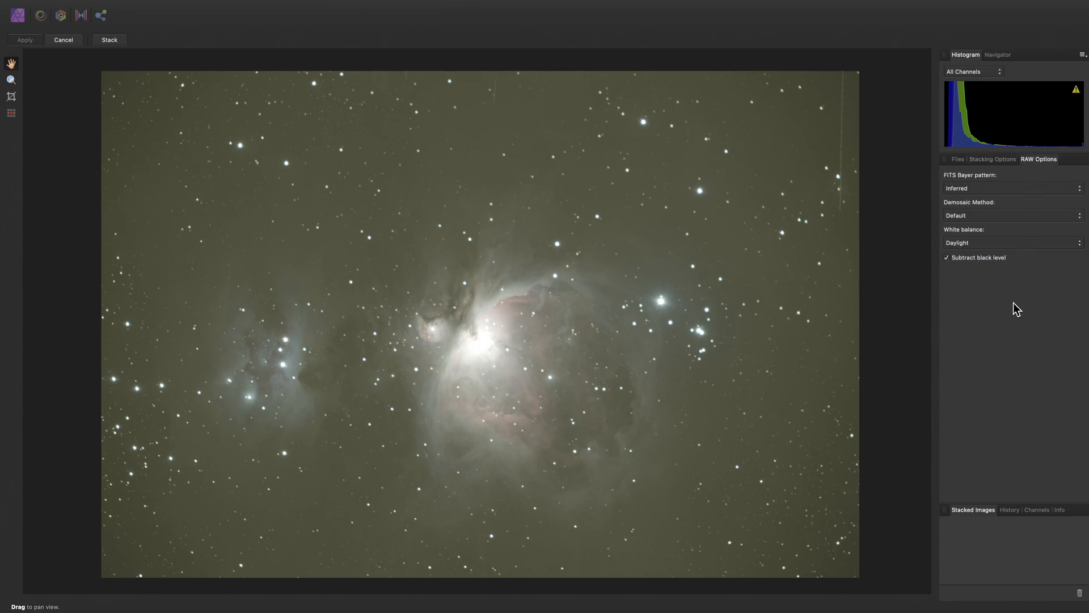
click(1010, 187)
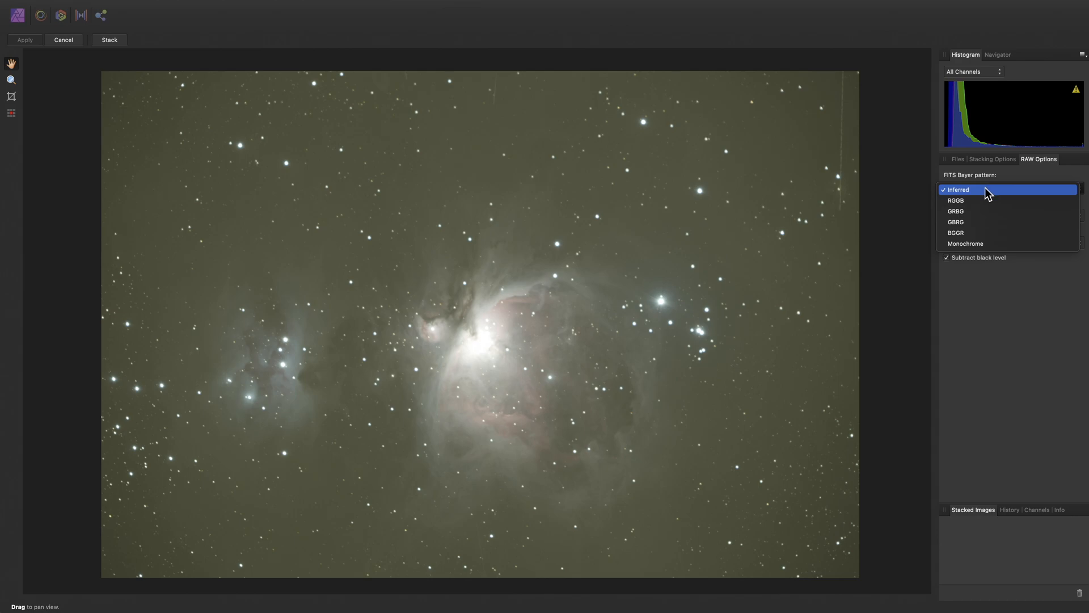
mouse_move(956, 222)
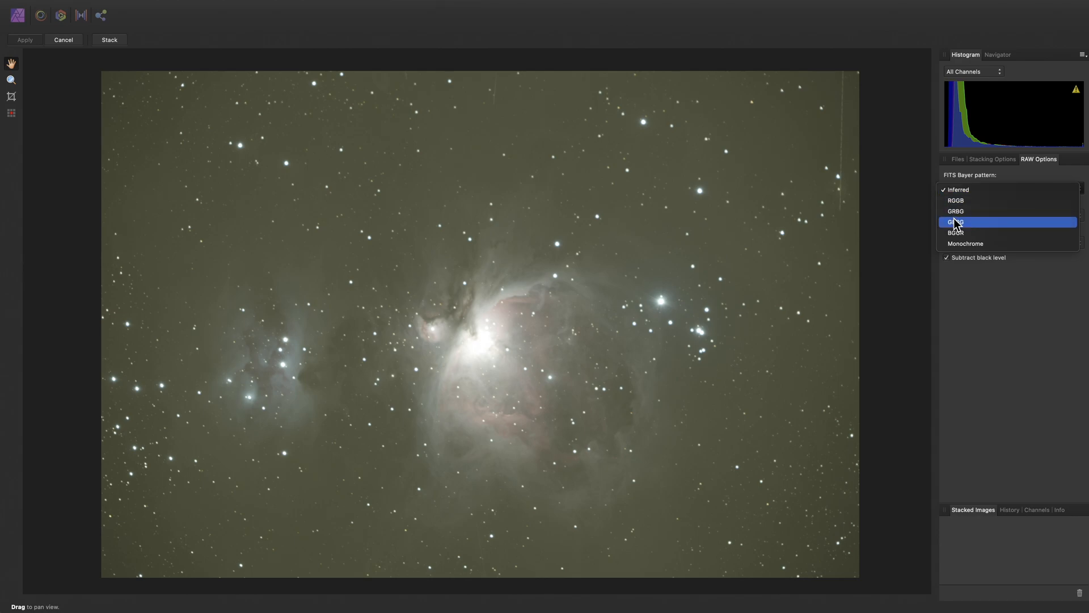
click(956, 222)
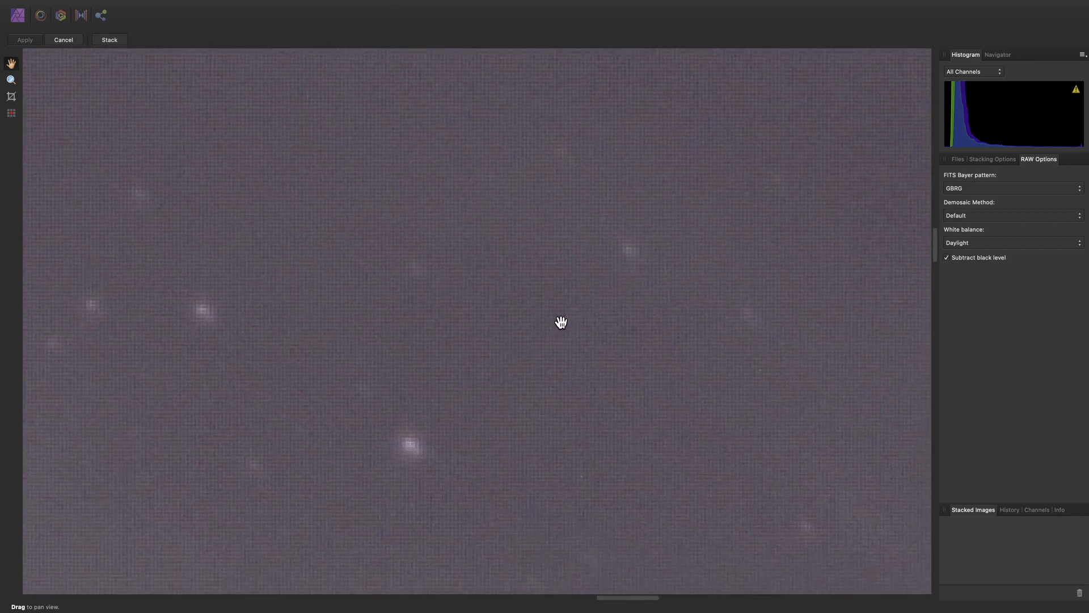
click(1008, 188)
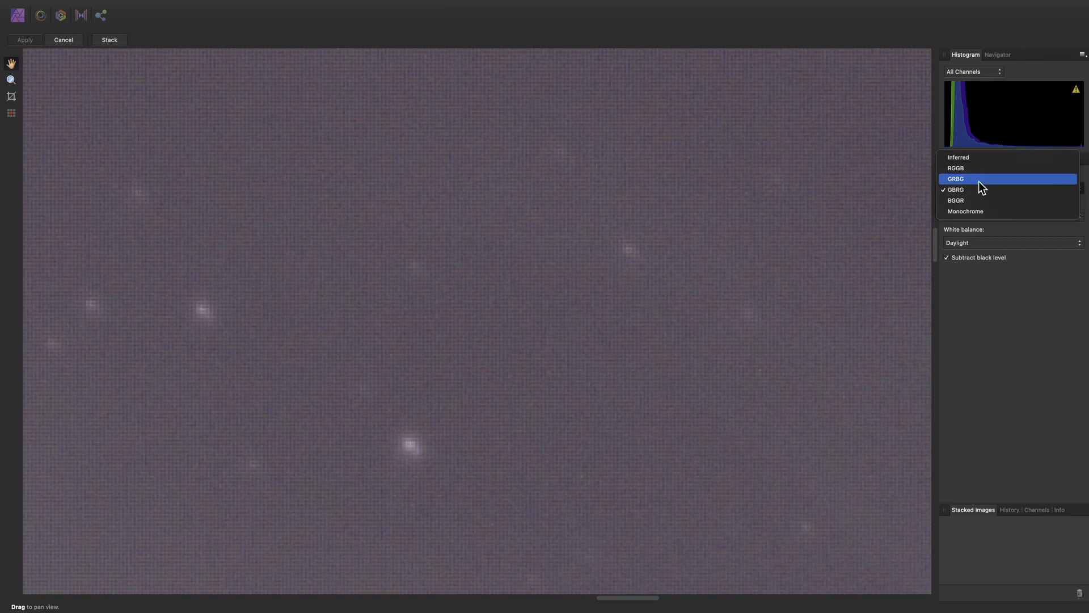
mouse_move(968, 167)
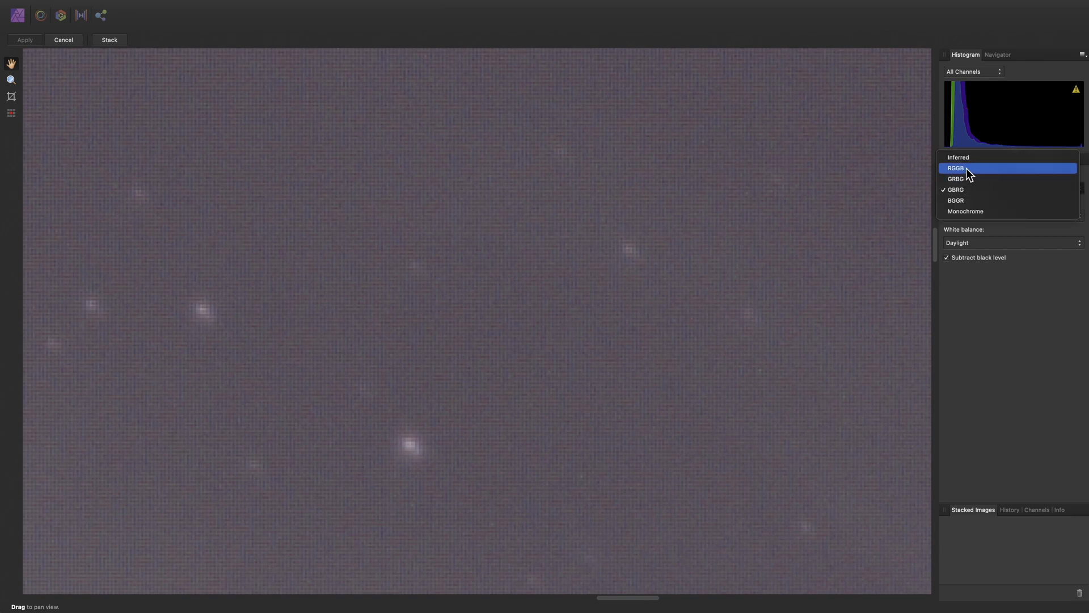
click(957, 168)
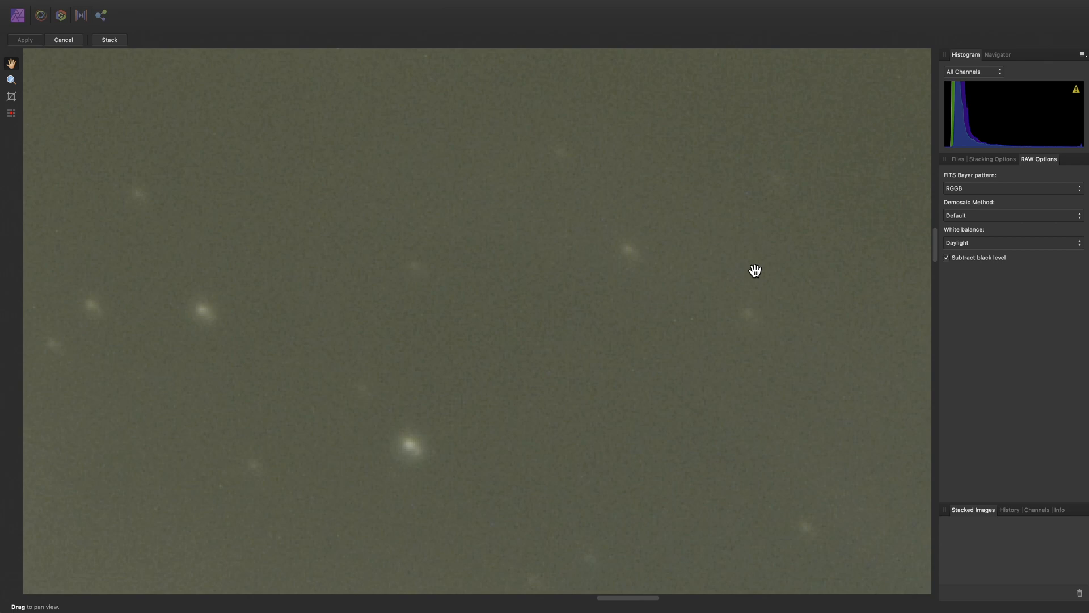
click(1010, 188)
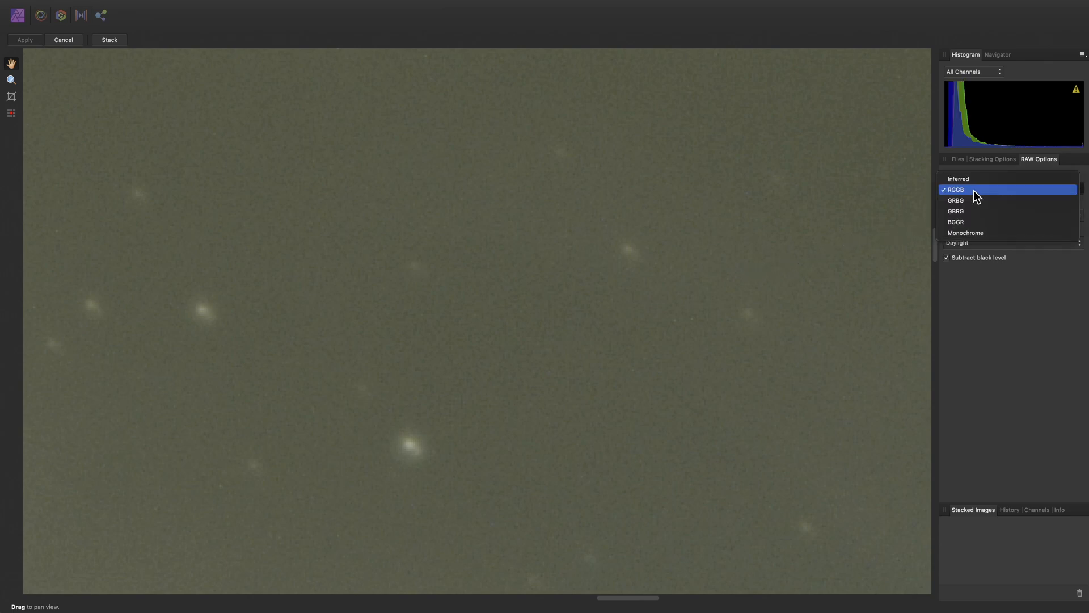
click(959, 179)
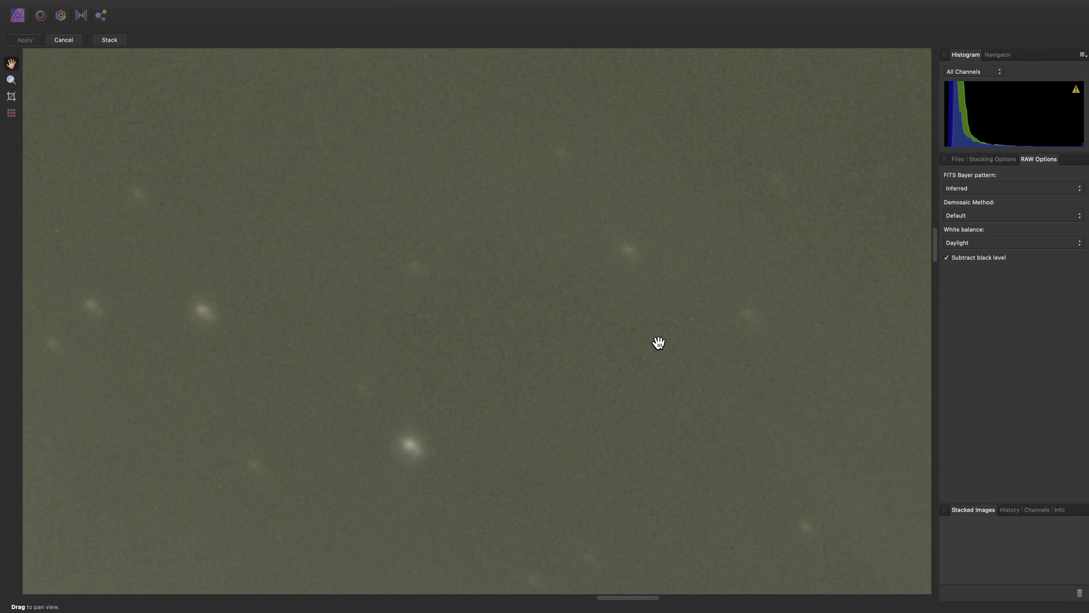
click(1011, 216)
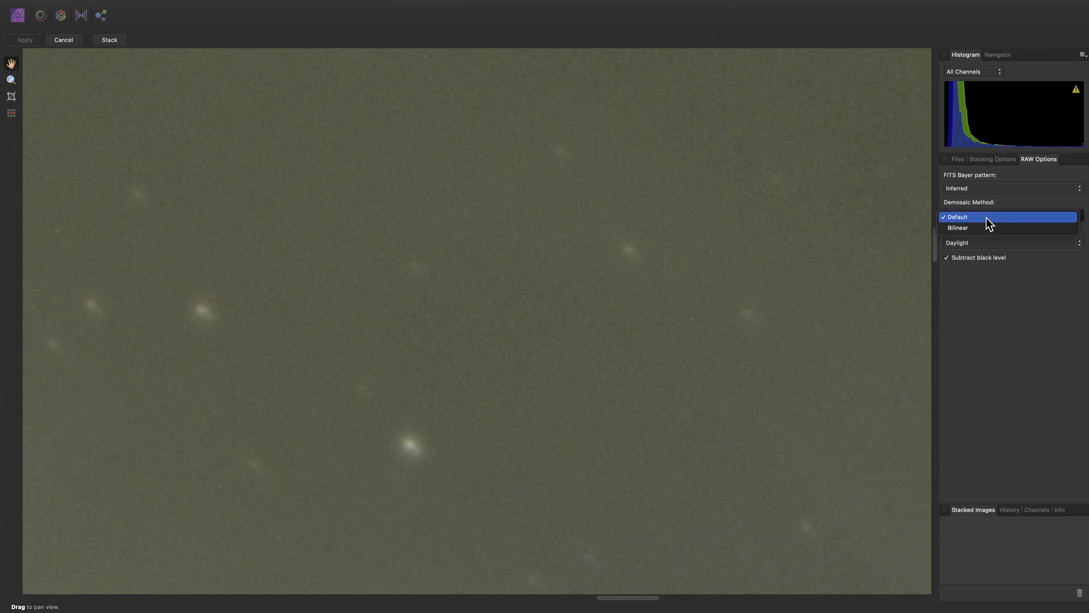
mouse_move(981, 225)
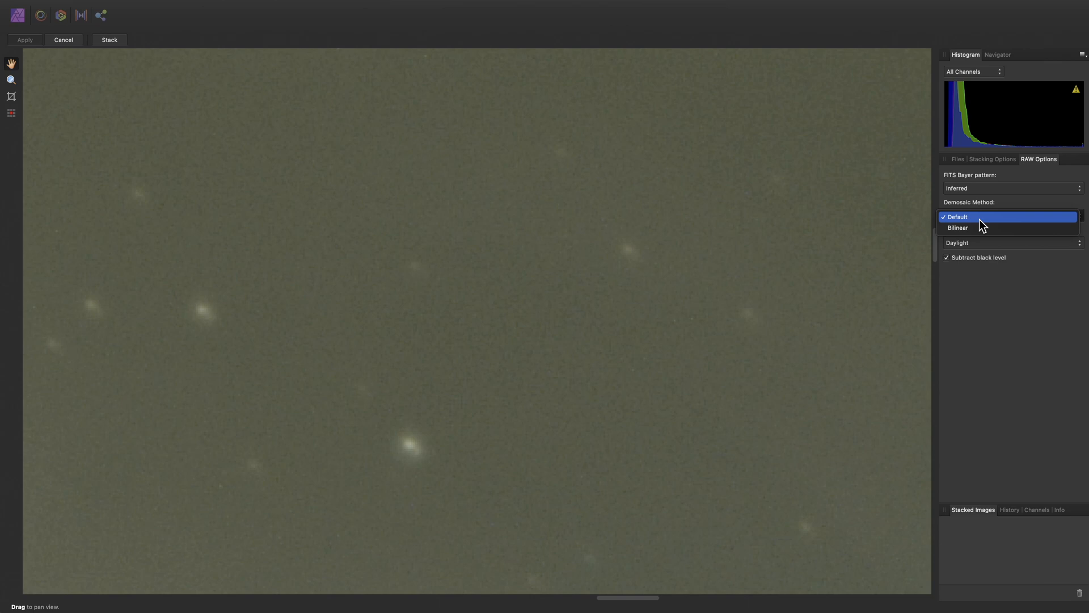
mouse_move(984, 227)
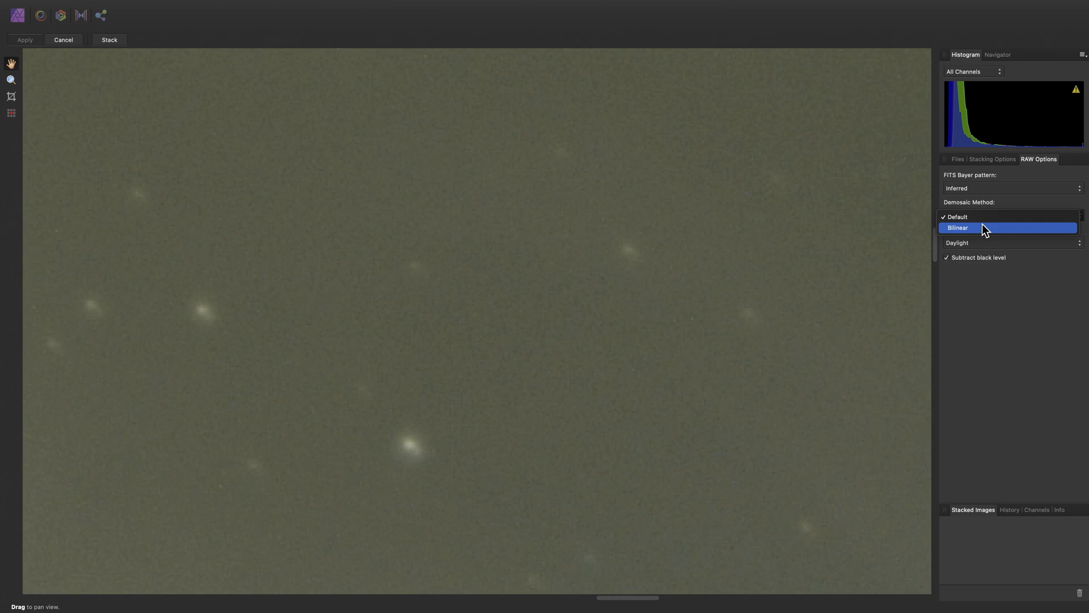
click(957, 227)
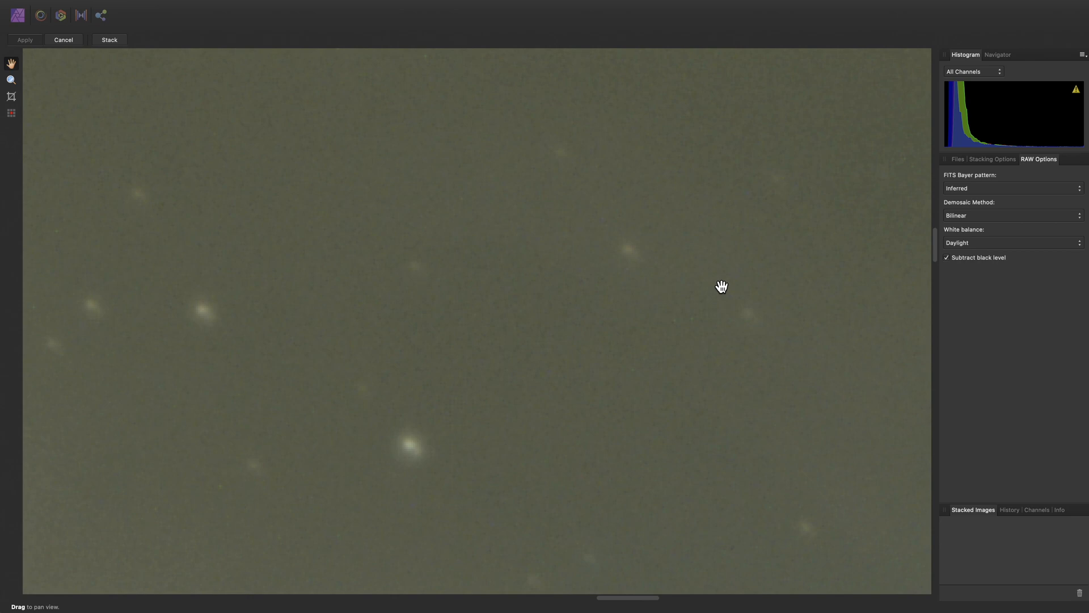
click(1009, 216)
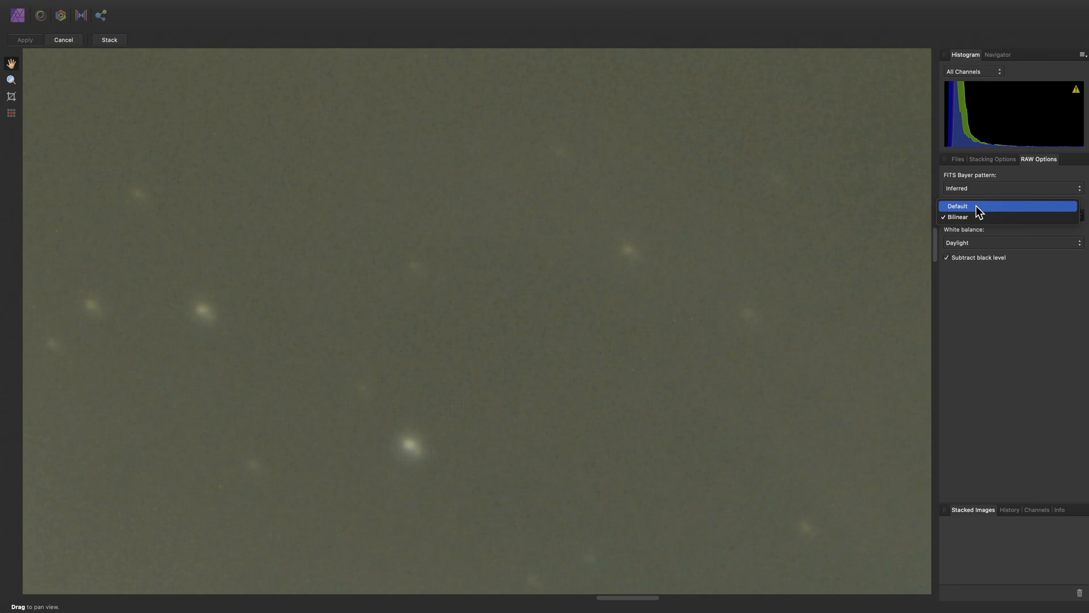
click(957, 205)
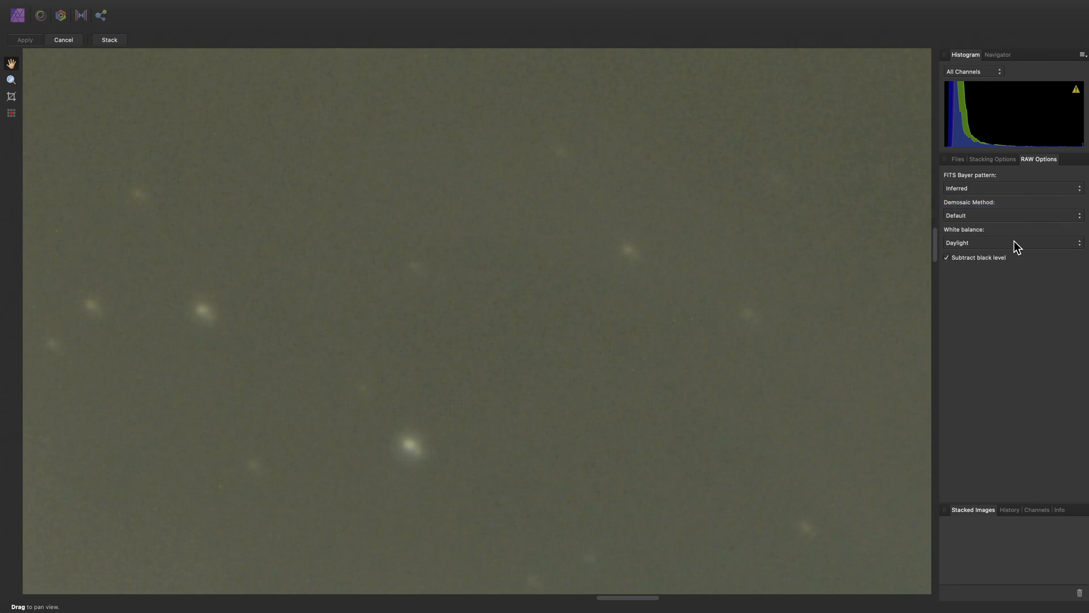
Set the stack's white balance to Master Flat and run the stack
click(1011, 243)
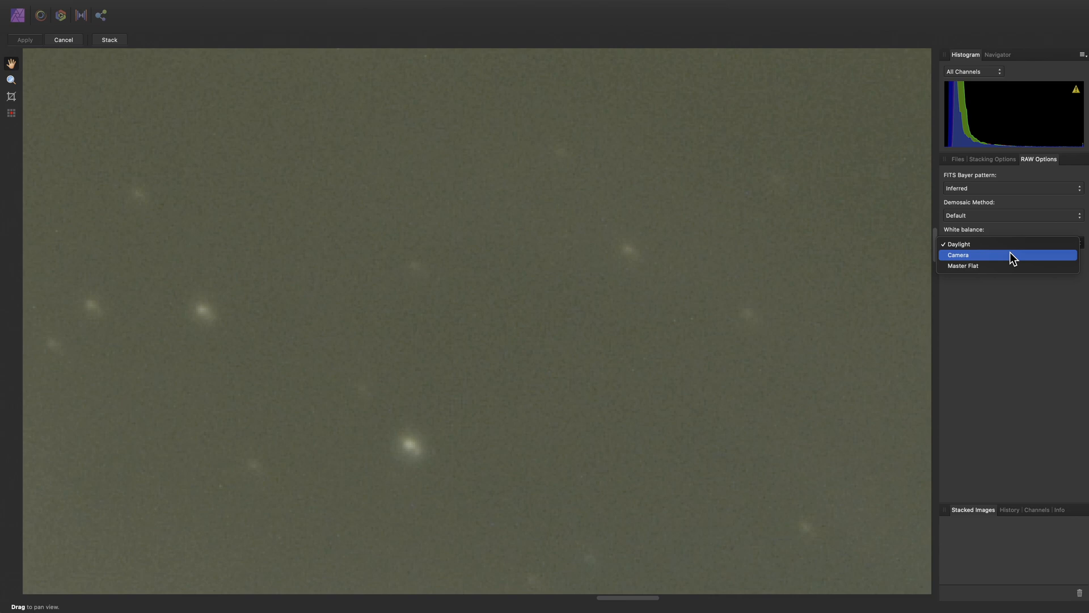
mouse_move(1006, 265)
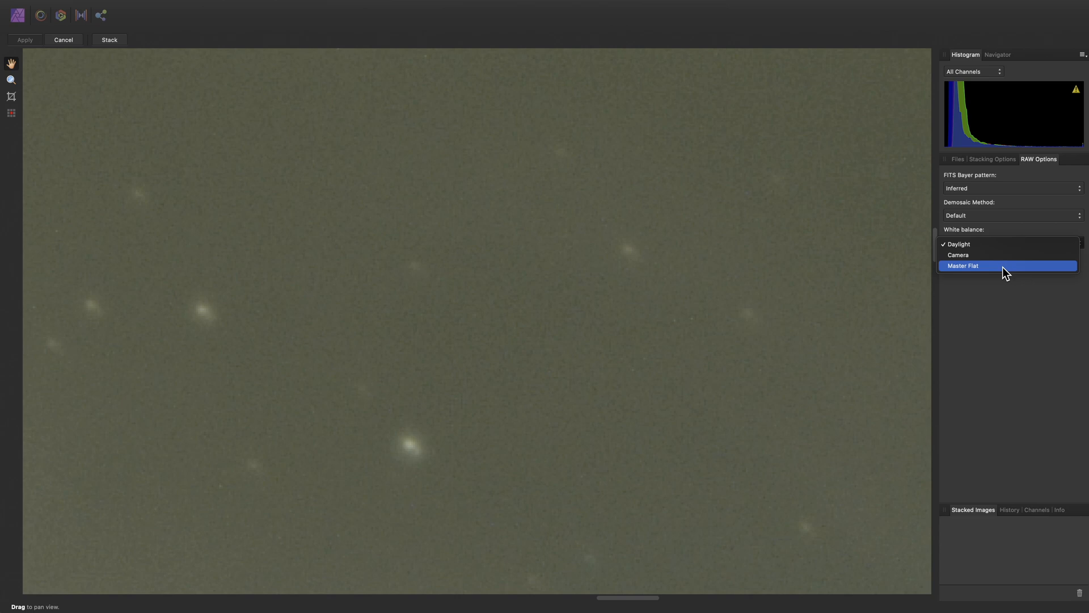
click(963, 265)
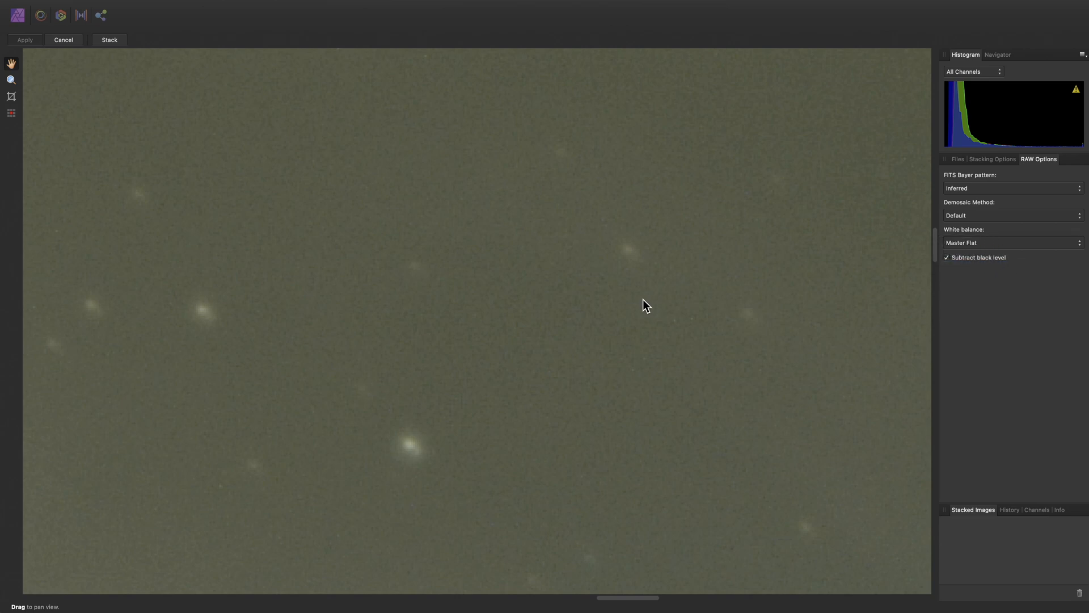
drag(644, 306, 618, 313)
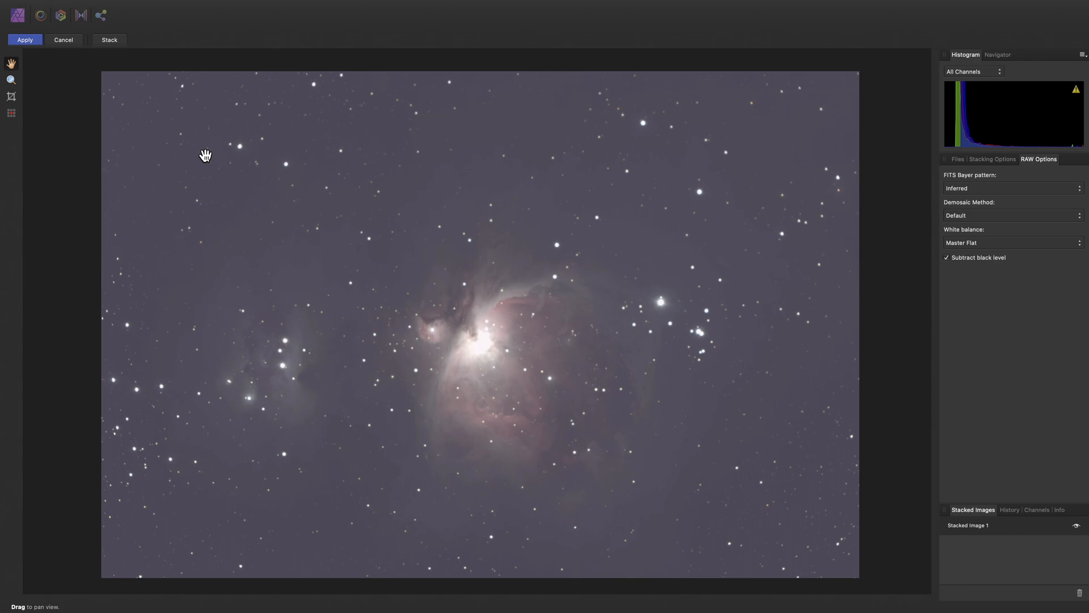
mouse_move(68, 65)
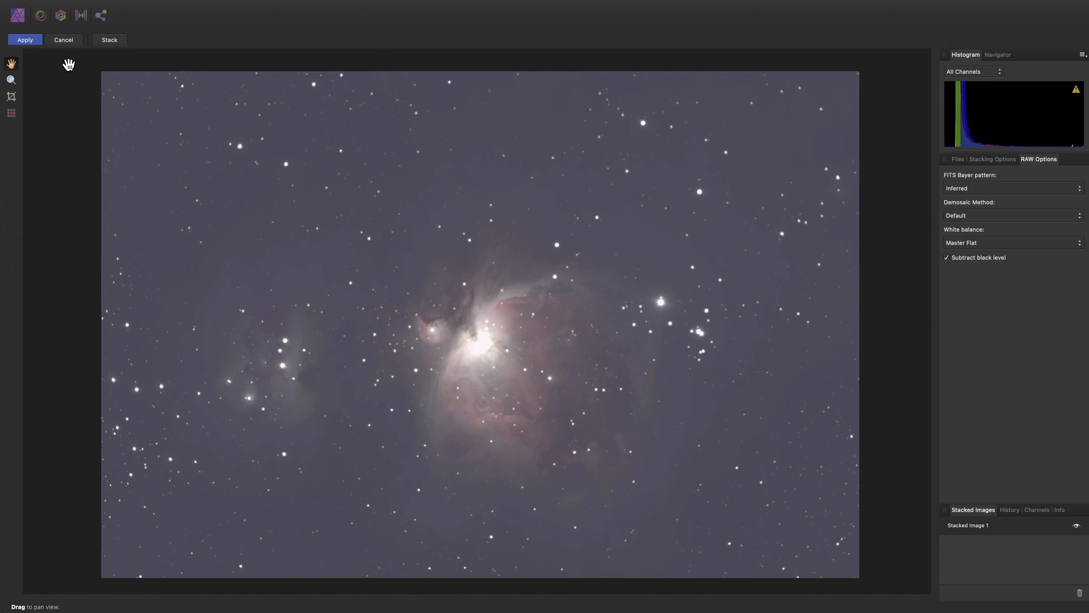
Accept the stacked image into a document and rename its pixel layer to 240s
click(24, 40)
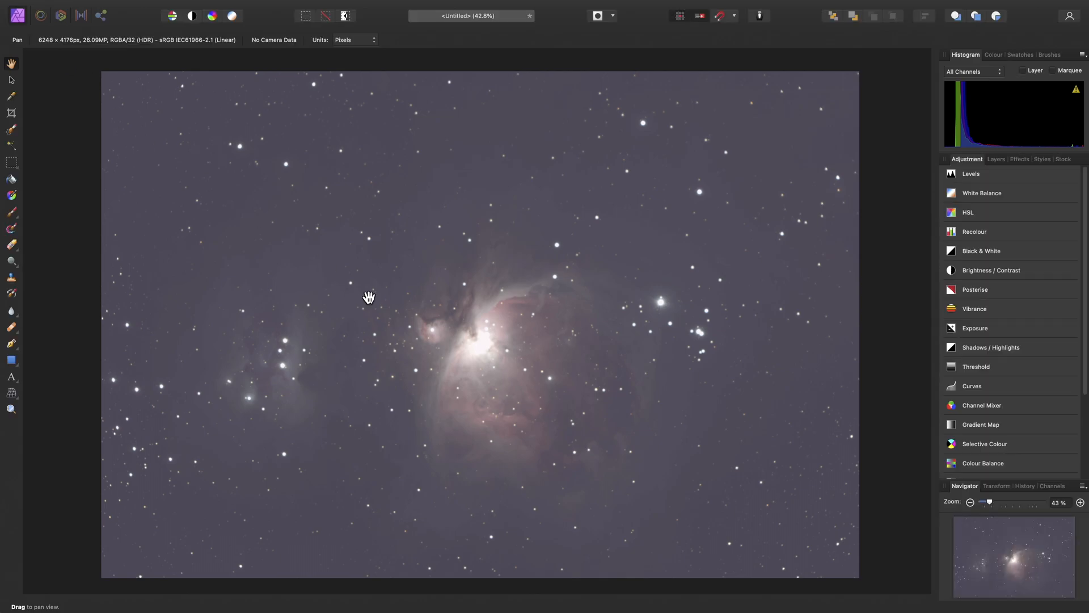
mouse_move(443, 294)
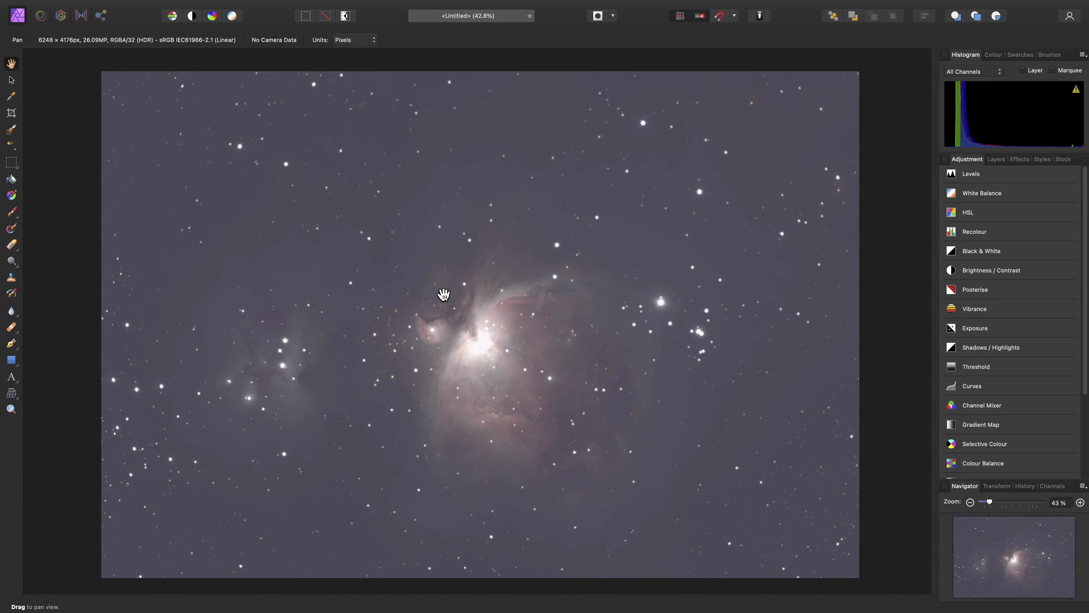
click(996, 158)
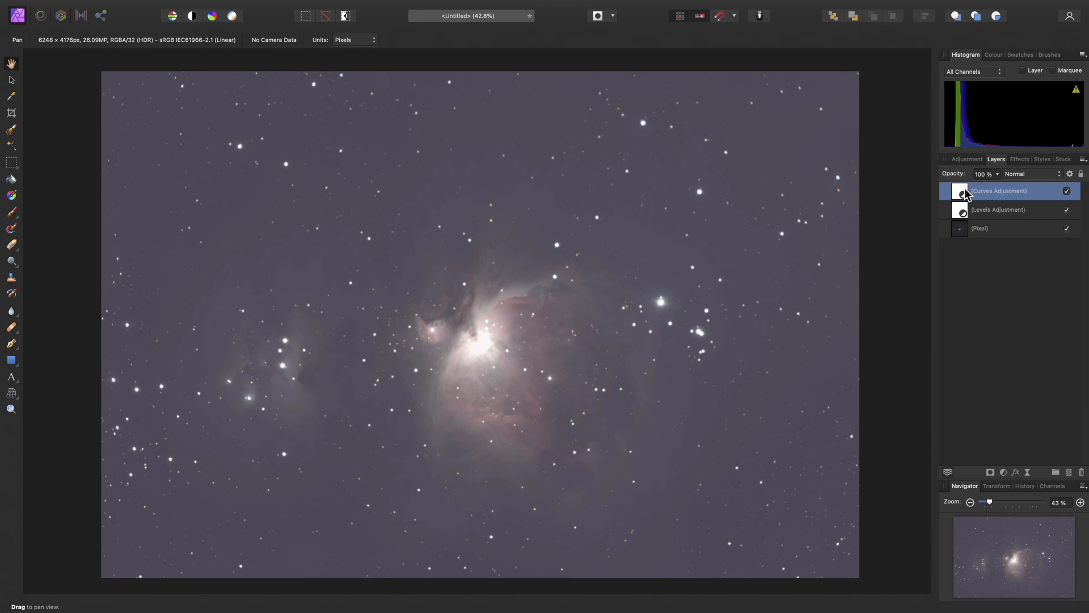
click(996, 228)
text(240)
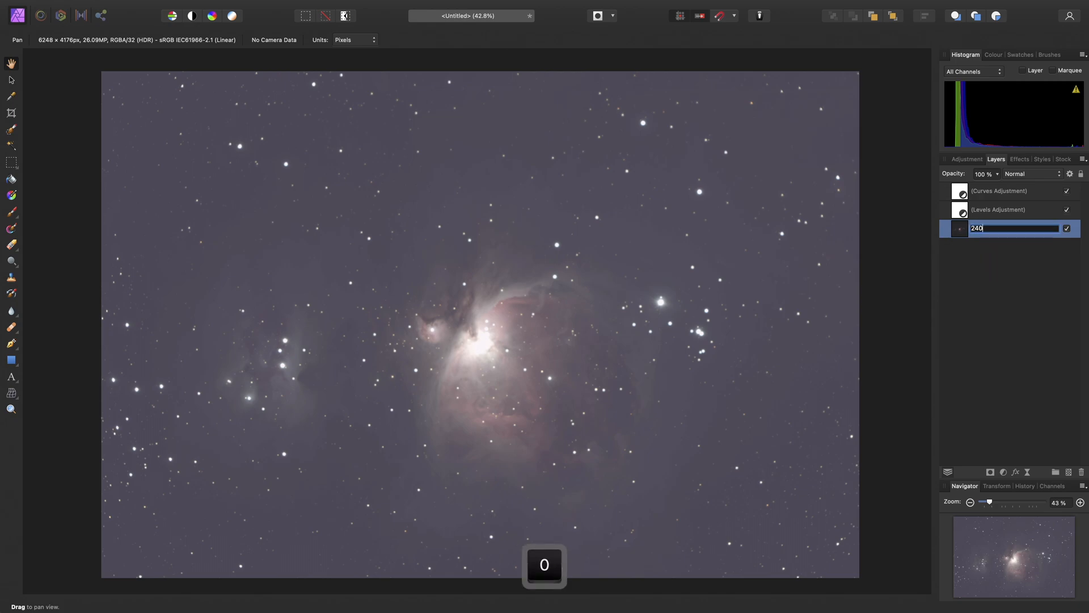
text(s)
key(return)
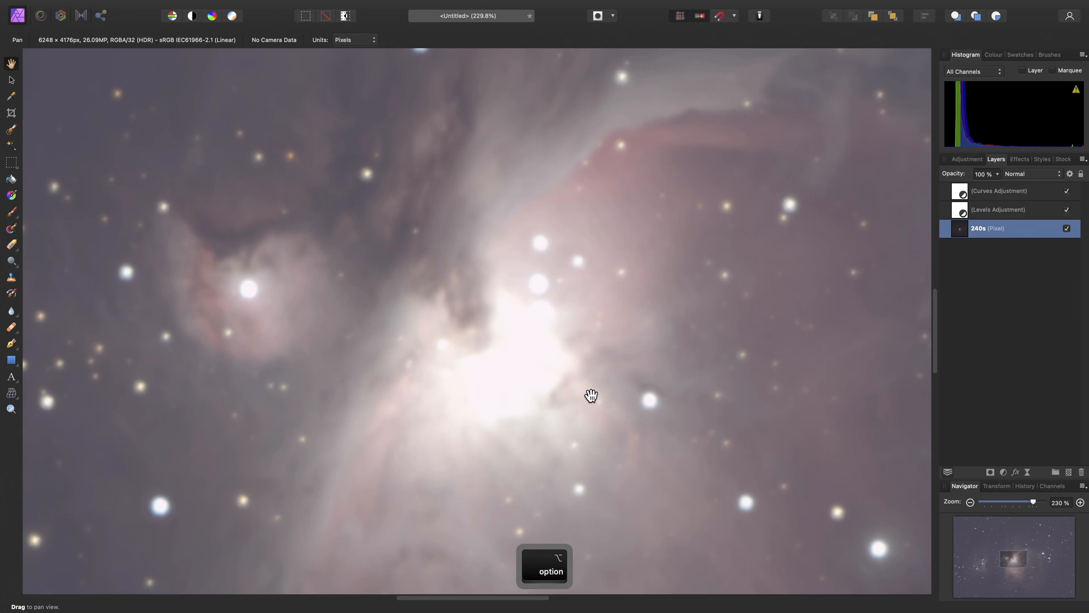
Inspect the bright nebula core, zoom back out, and start a new astrophotography stack
key(option)
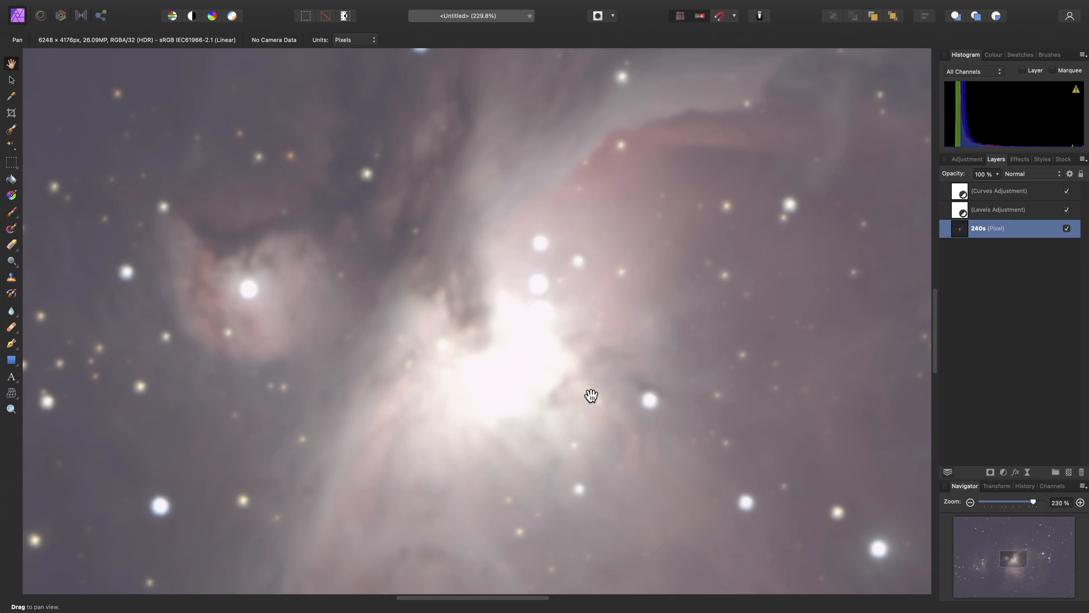
drag(591, 396, 533, 283)
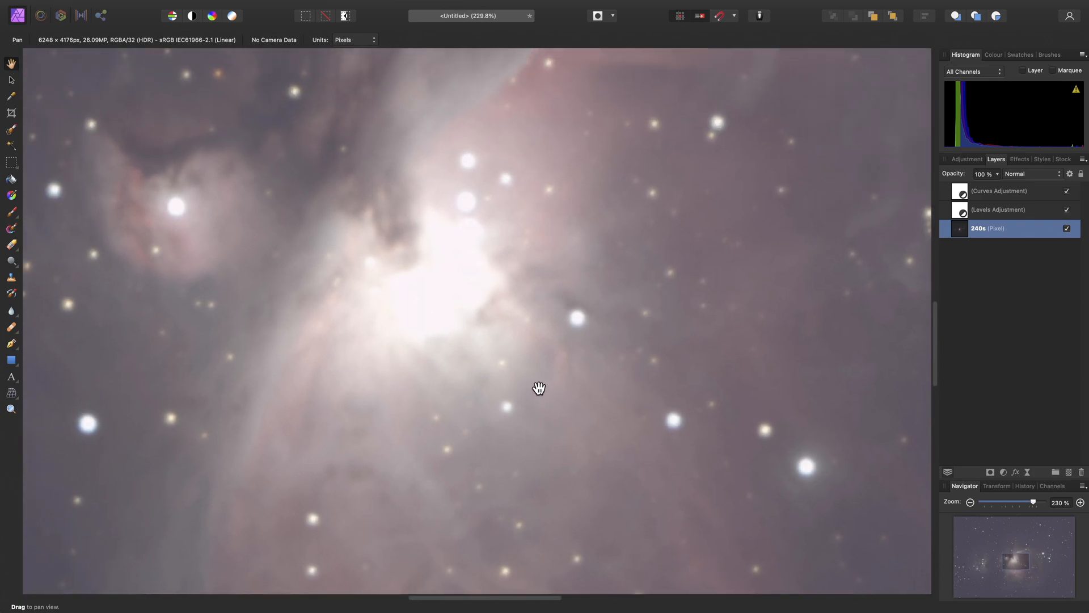
key(cmd+0)
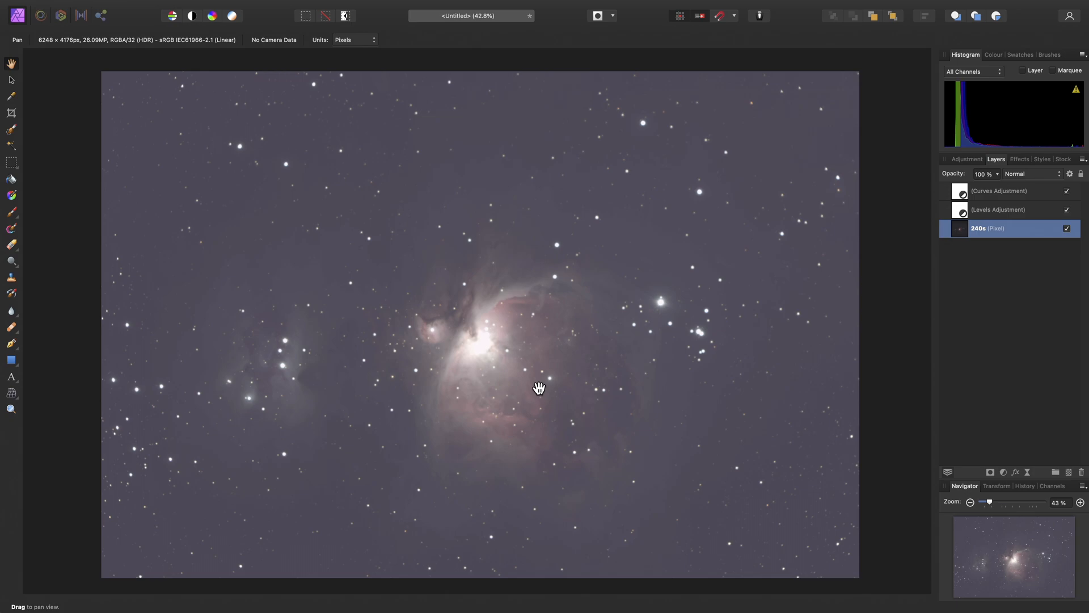
click(118, 6)
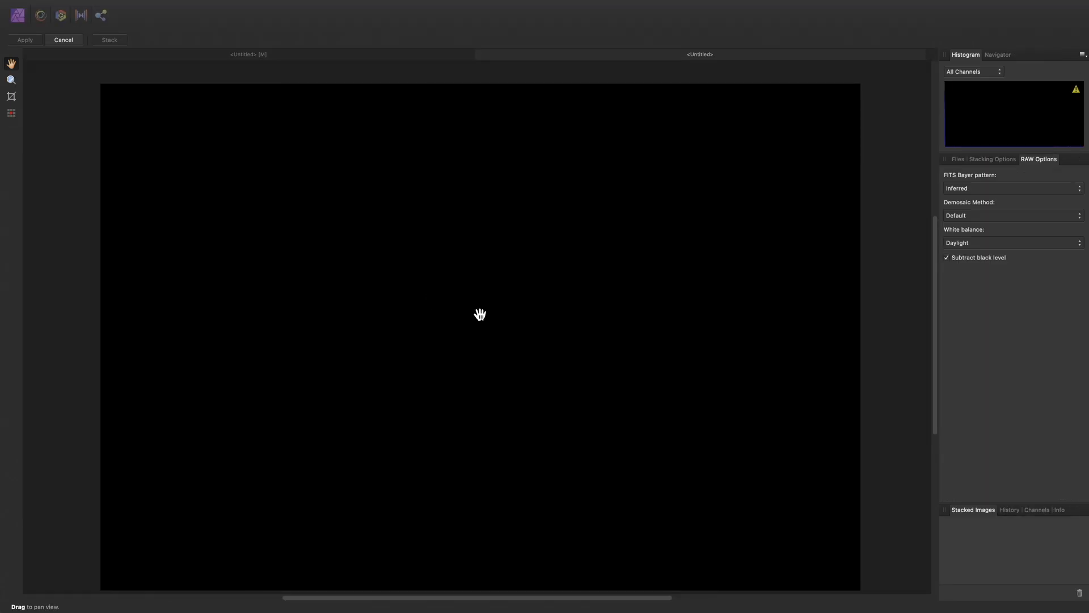
Load all light frames from Lights > 10s into the new stack
click(957, 159)
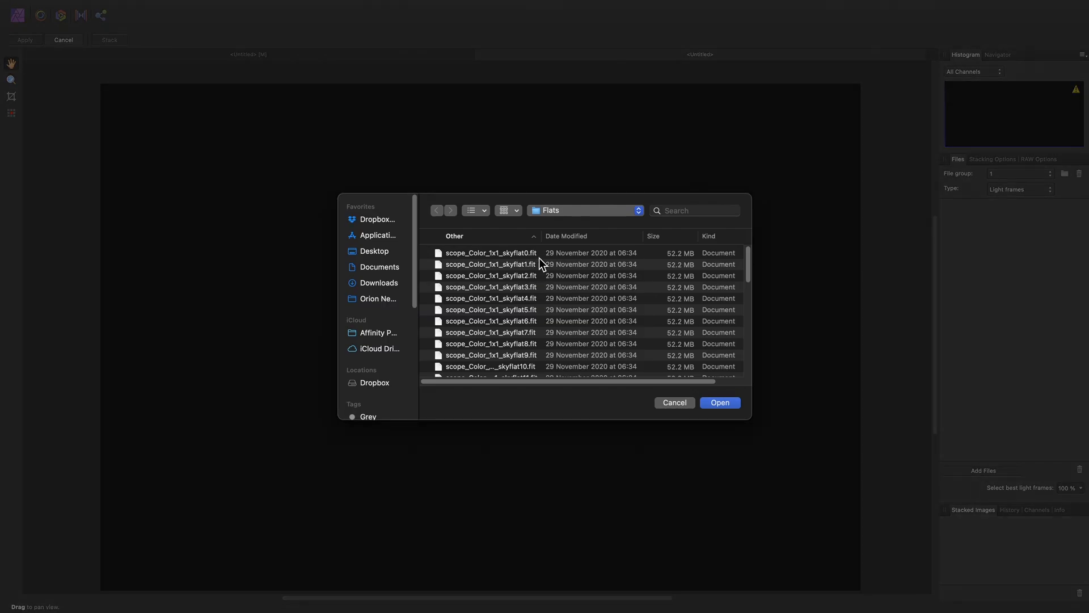
click(583, 210)
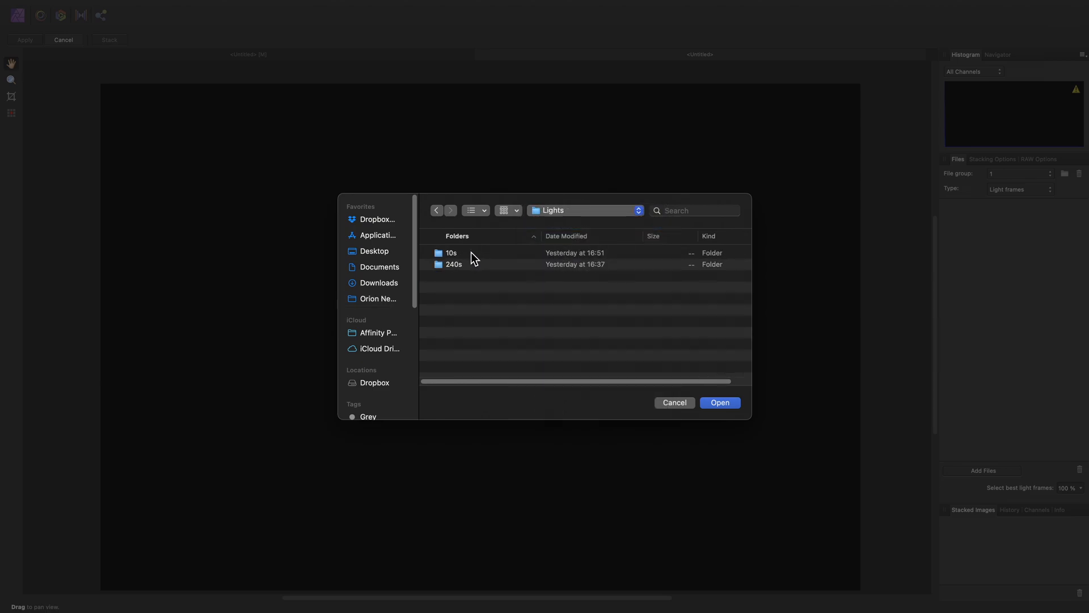
double_click(451, 252)
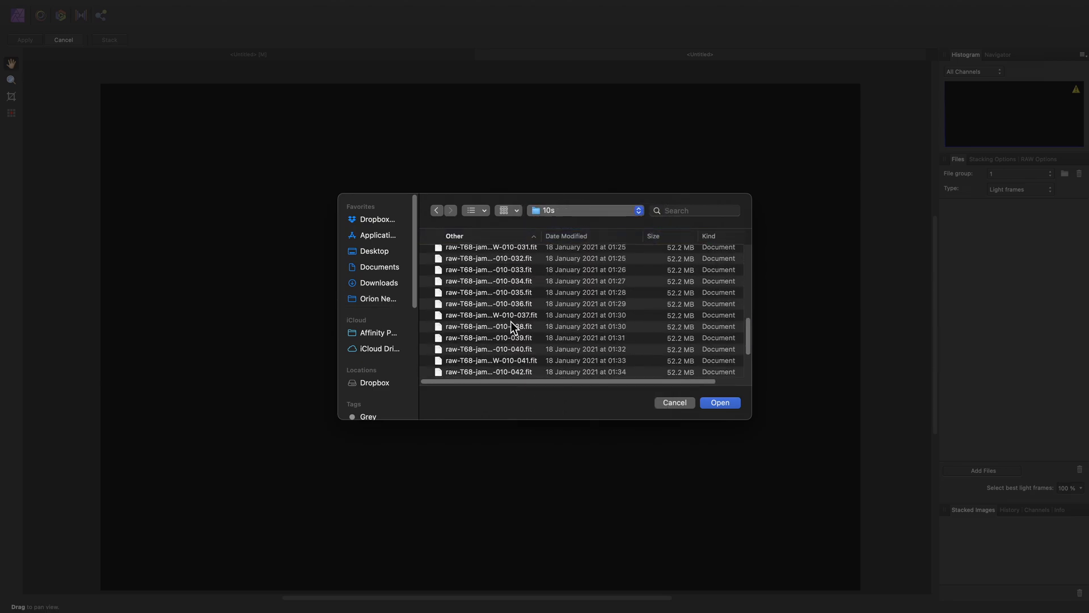
click(489, 364)
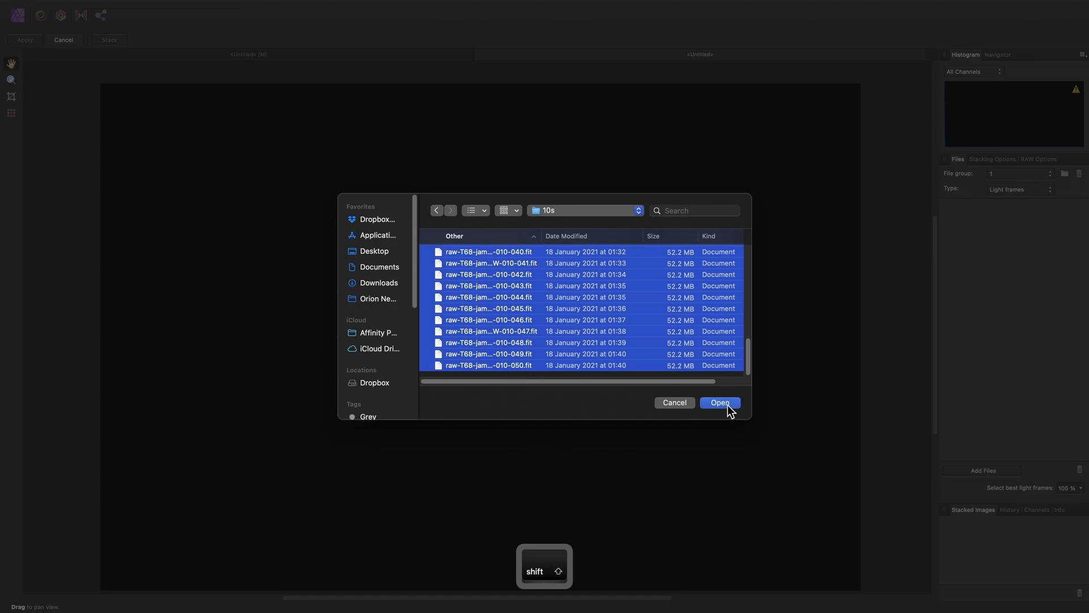
click(720, 403)
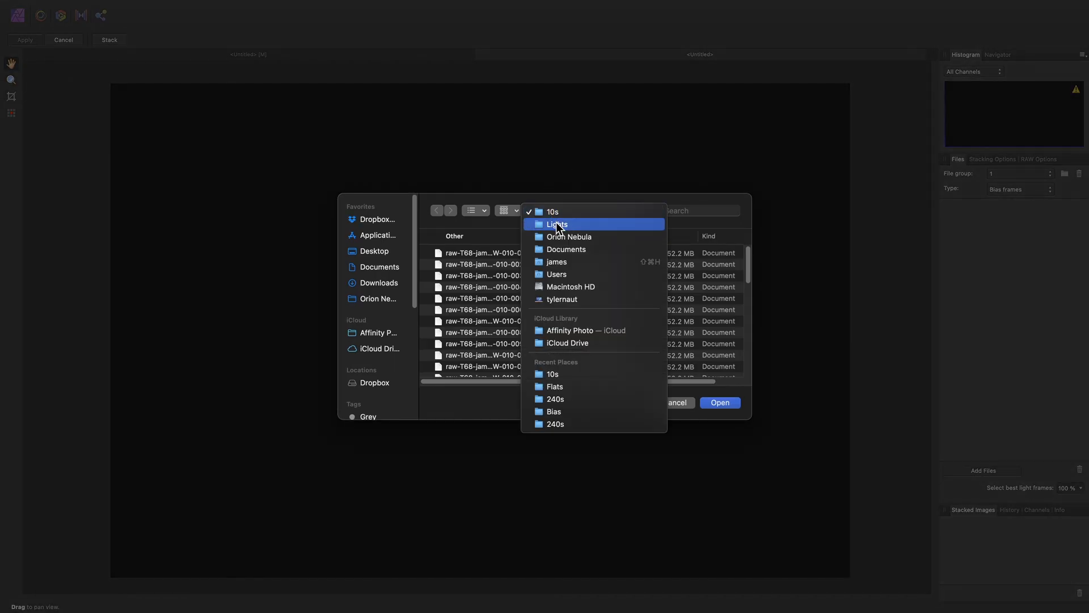
Add every file from the Bias folder as bias calibration frames
click(554, 410)
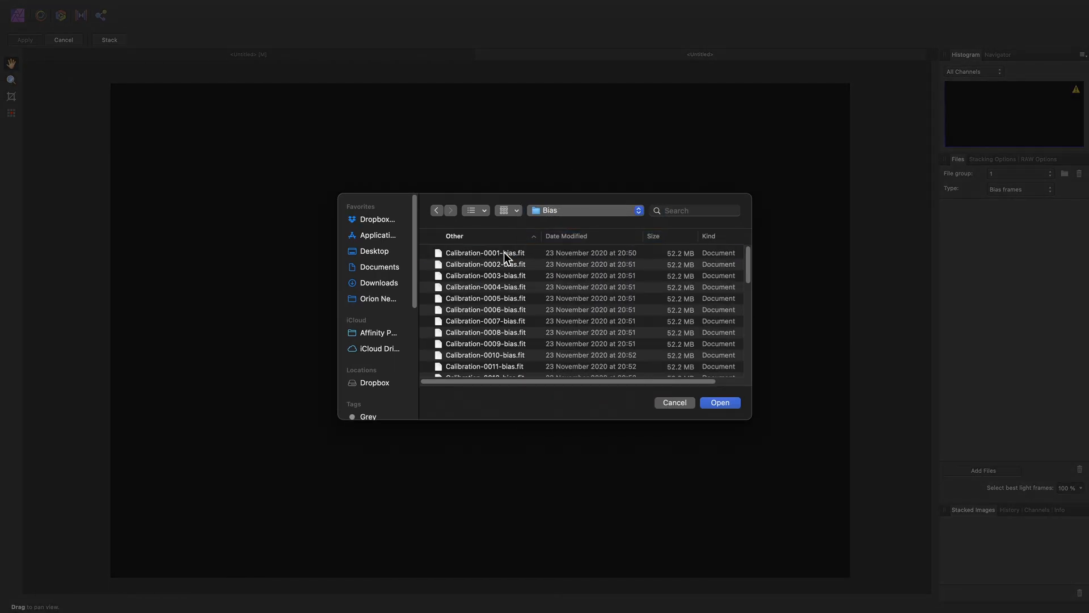
key(cmd+a)
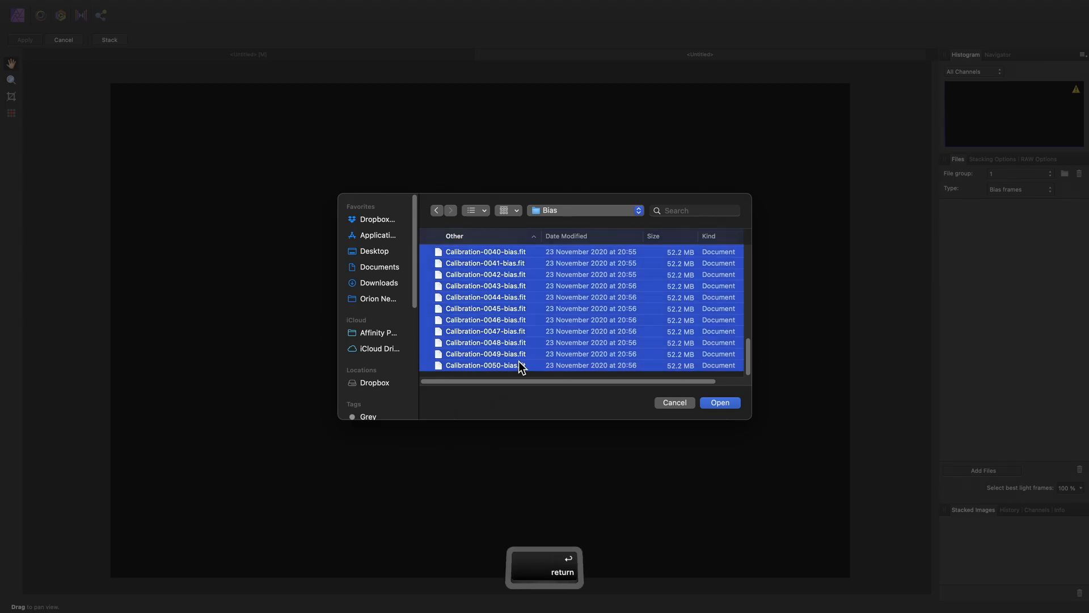
click(1018, 188)
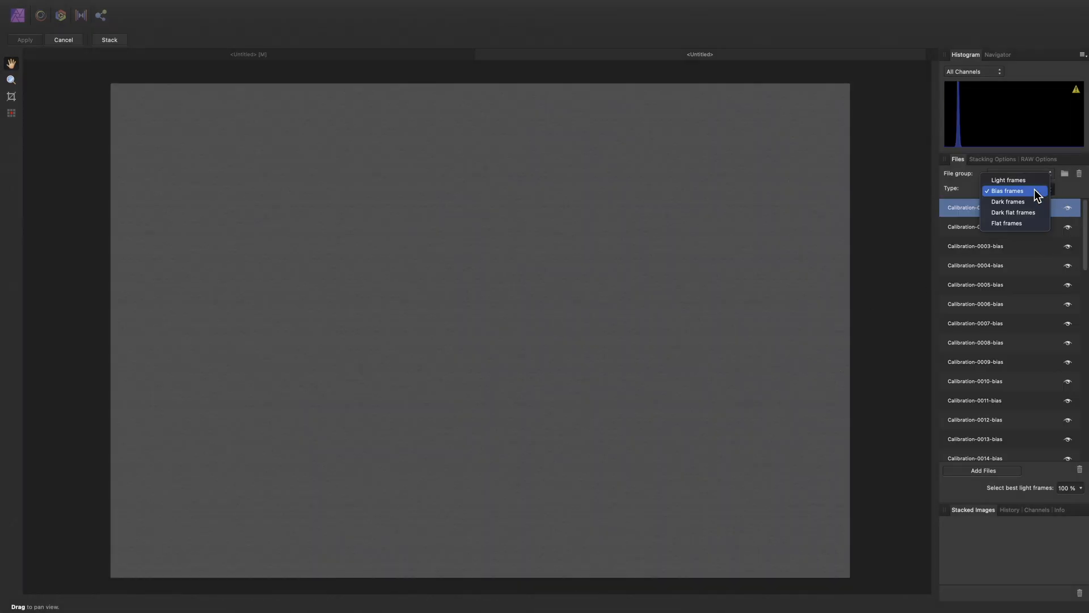
Add all dark frames from Darks > 10s as dark calibration frames
click(1008, 201)
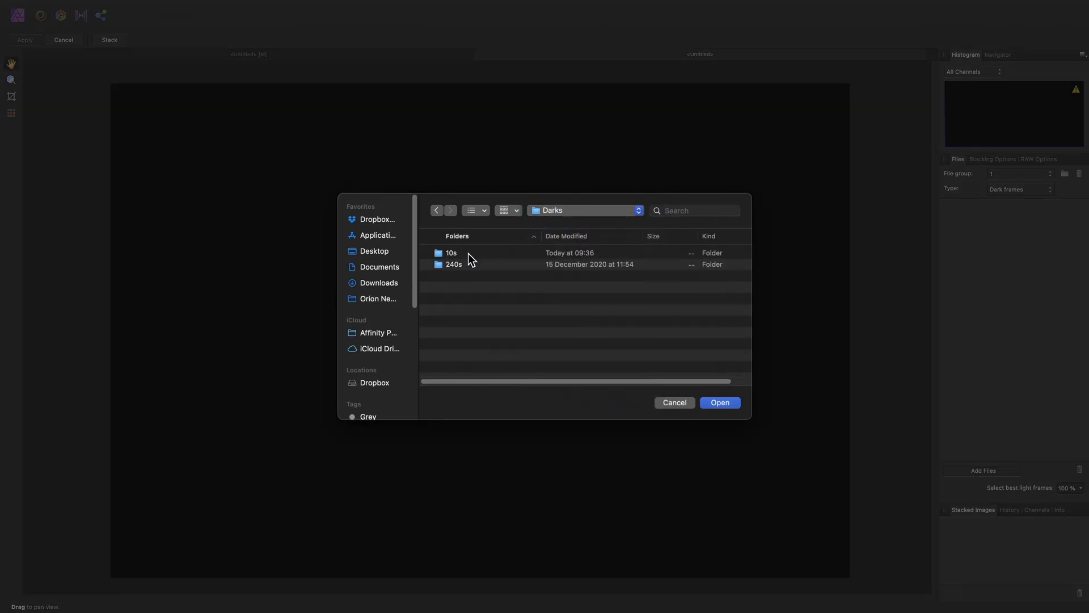
double_click(451, 252)
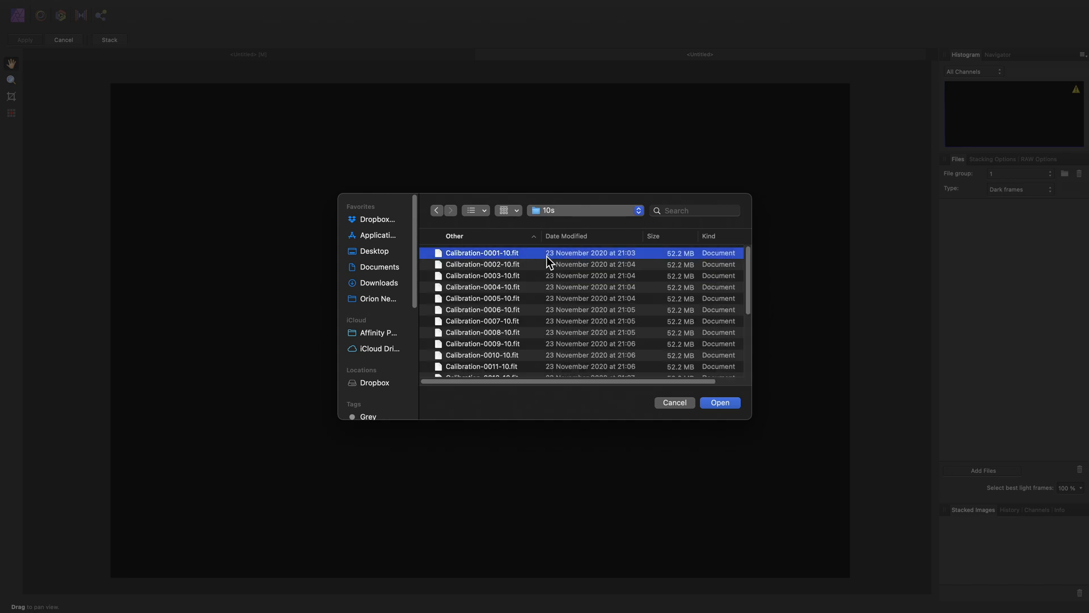
click(482, 366)
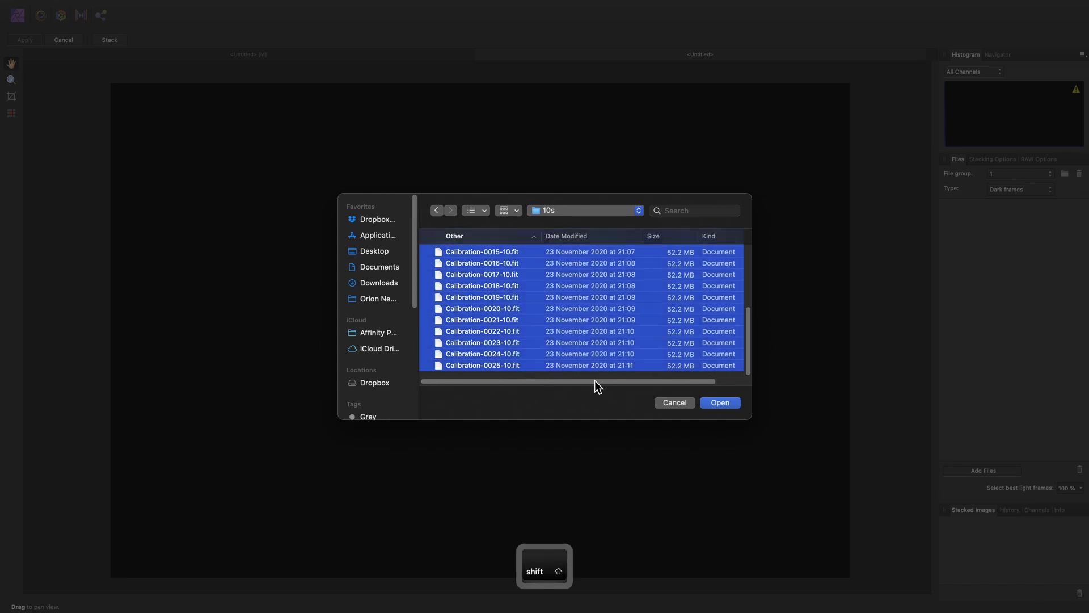
click(718, 402)
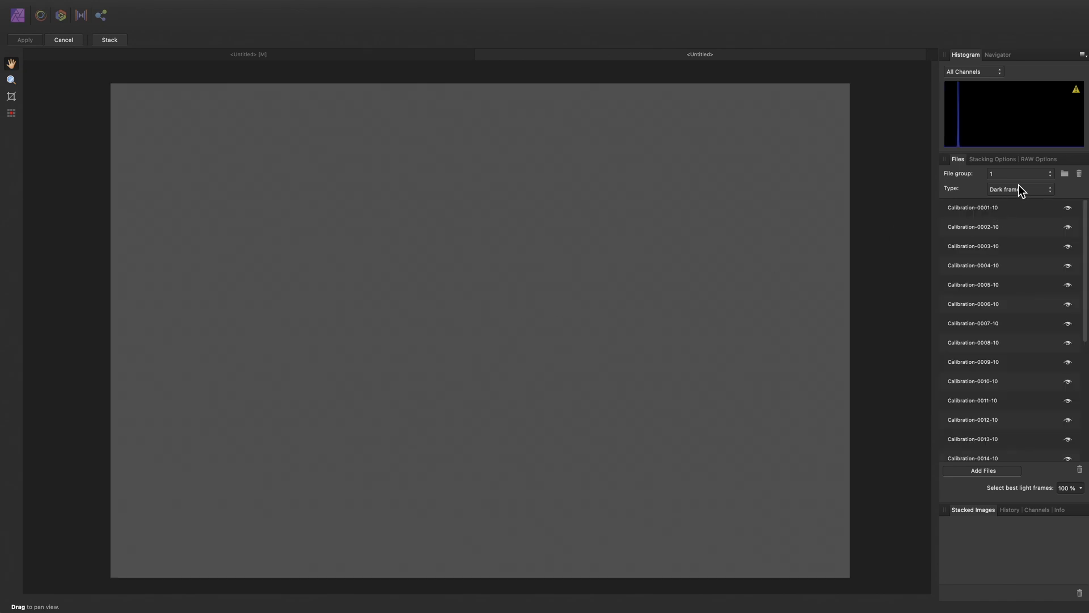
Switch the type to flat frames and select the whole run of sky flats
click(982, 470)
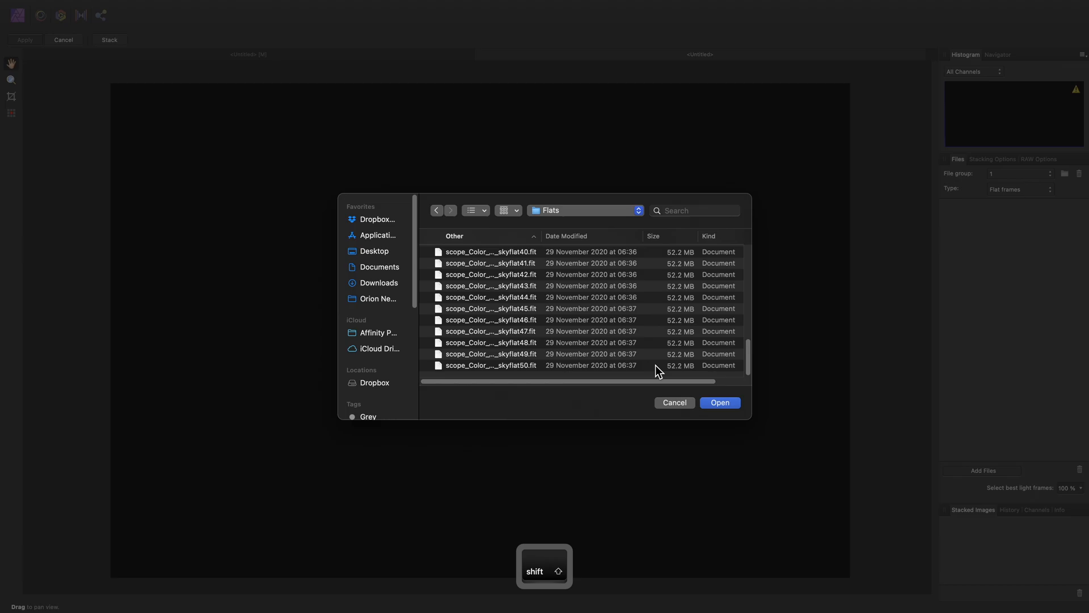
click(719, 402)
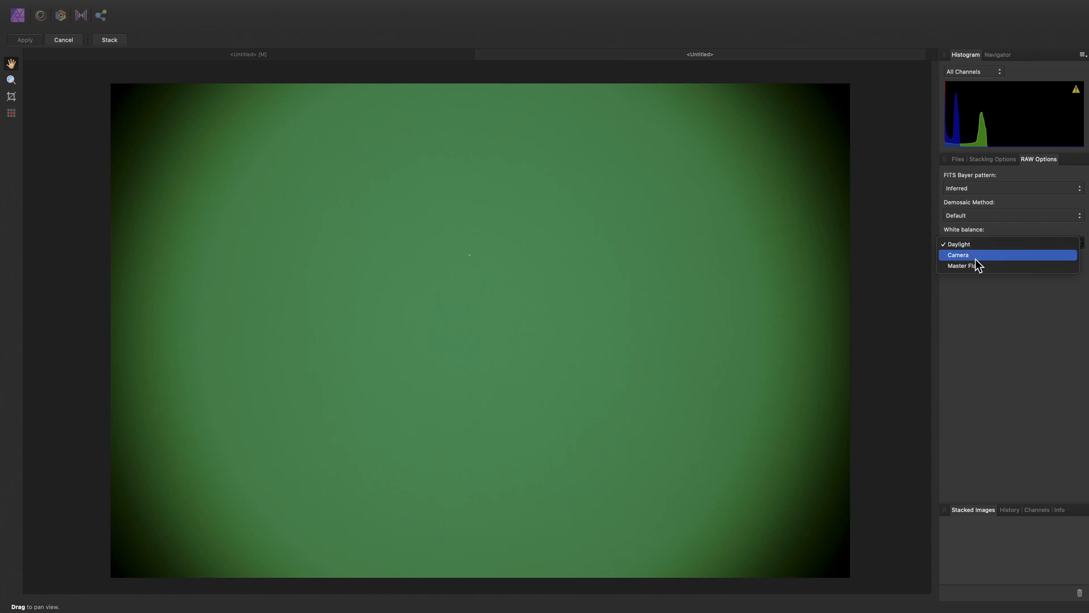
Set RAW white balance to Master Flat, run the stack and apply the result as a new image
click(964, 265)
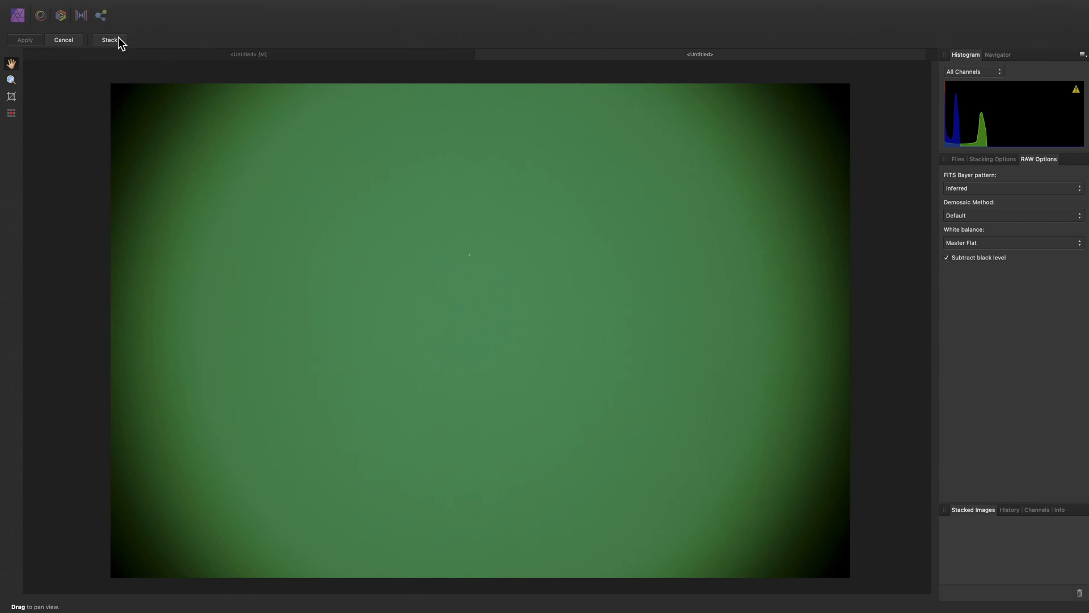
click(109, 40)
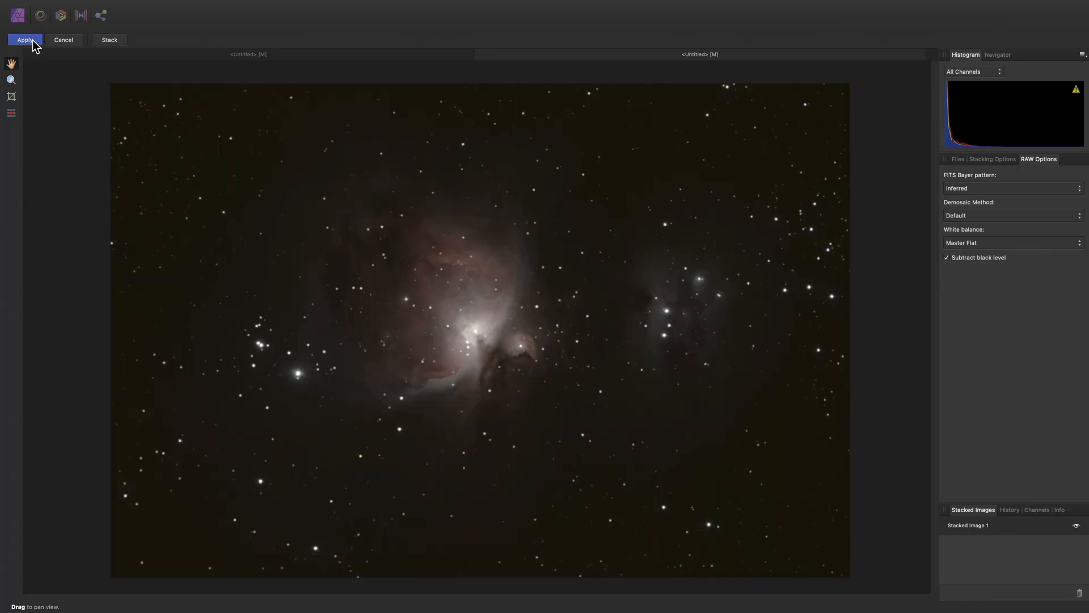
click(24, 40)
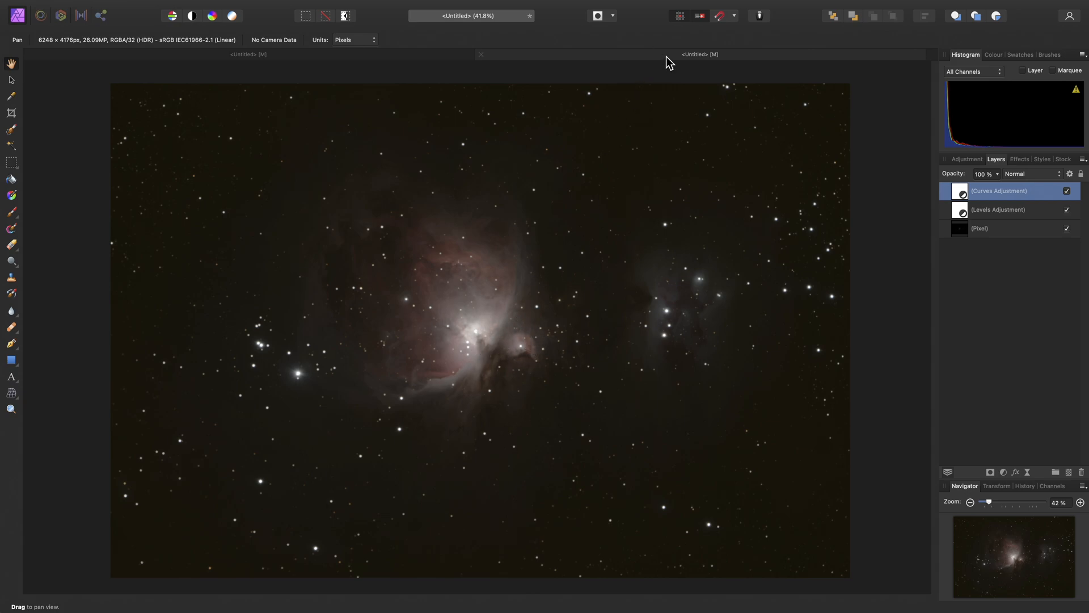
mouse_move(592, 310)
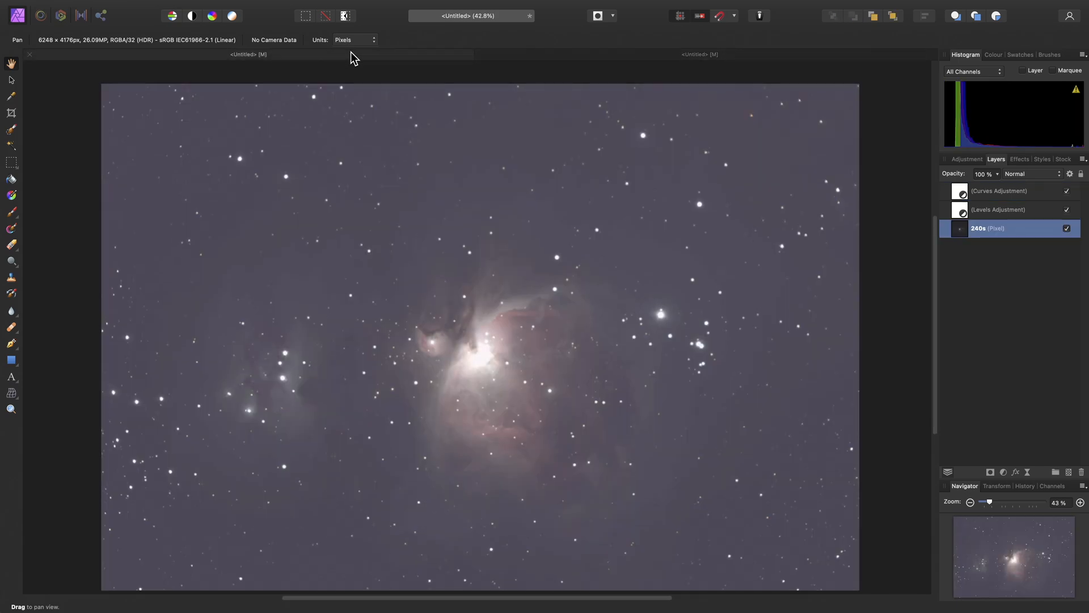
Return to the new stacked document to remove its Curves Adjustment layer
click(998, 191)
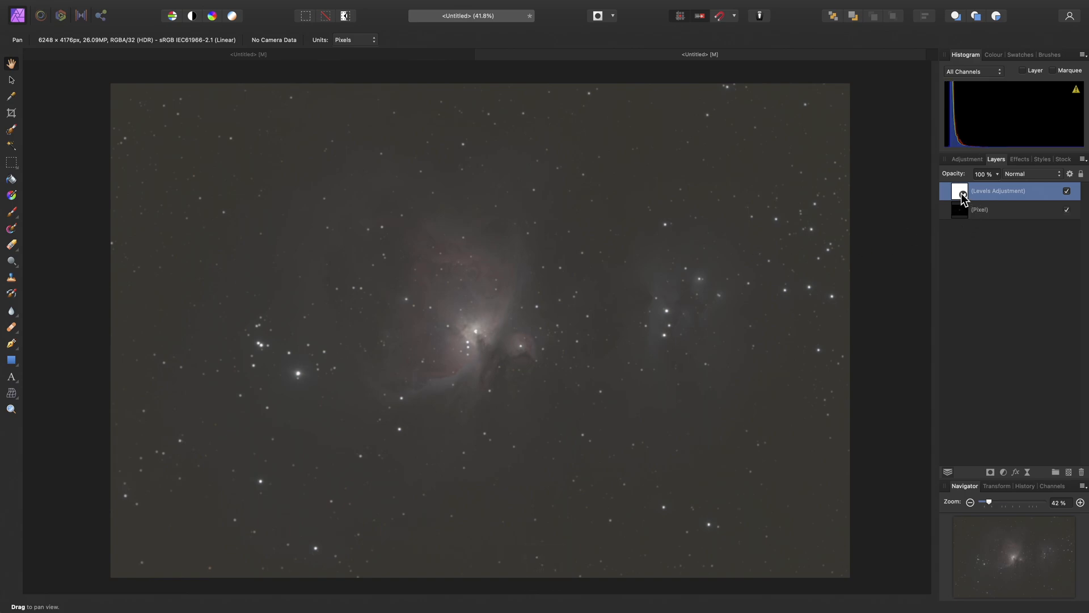
mouse_move(1002, 217)
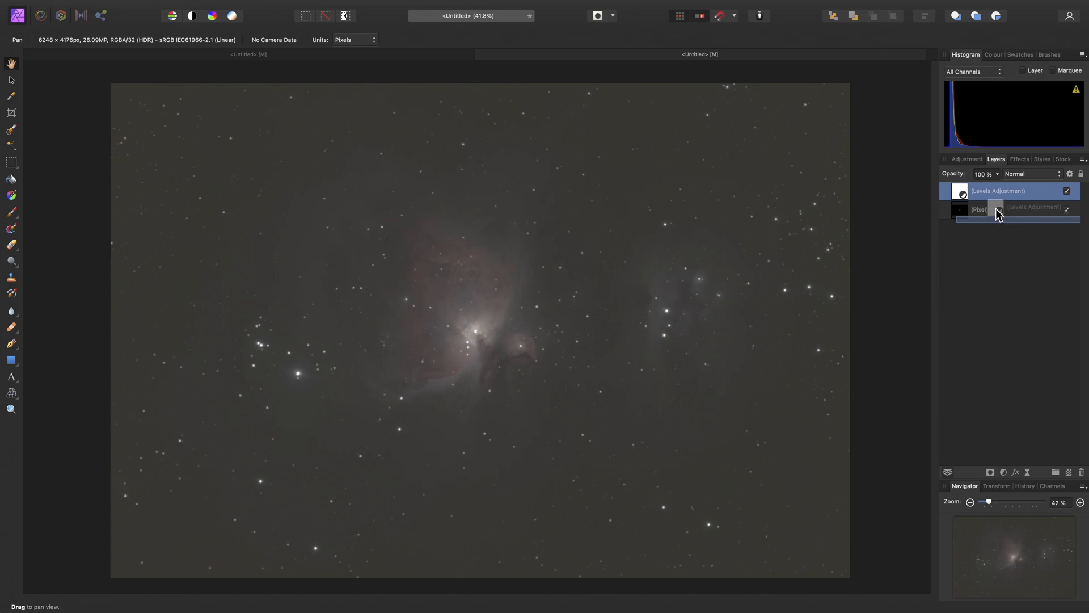
Nest Levels inside the stacked pixel layer, rename it '10s' and copy it
drag(1000, 192, 986, 210)
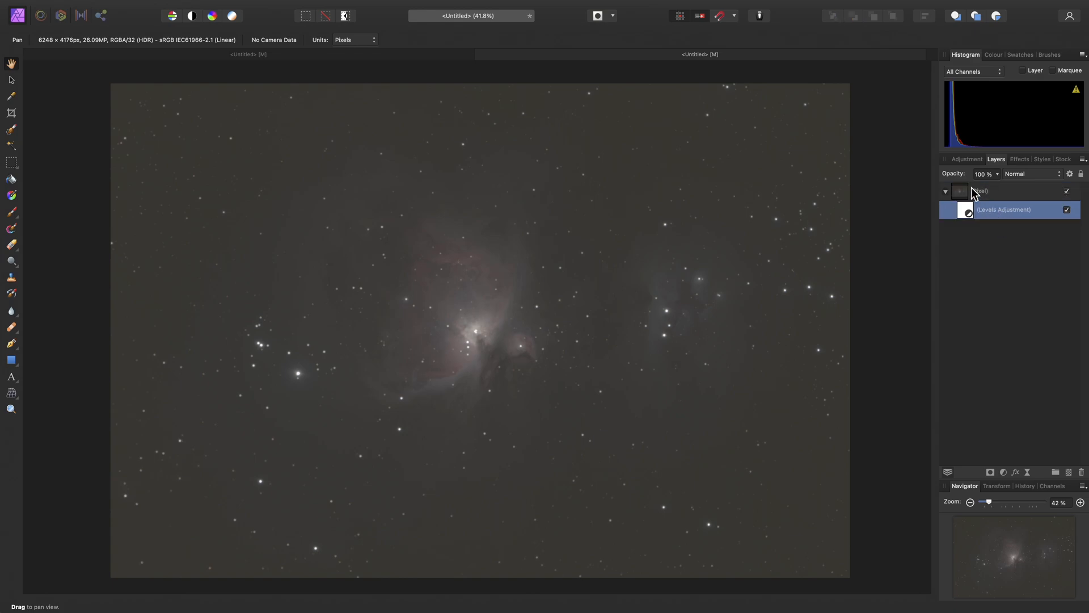
double_click(987, 192)
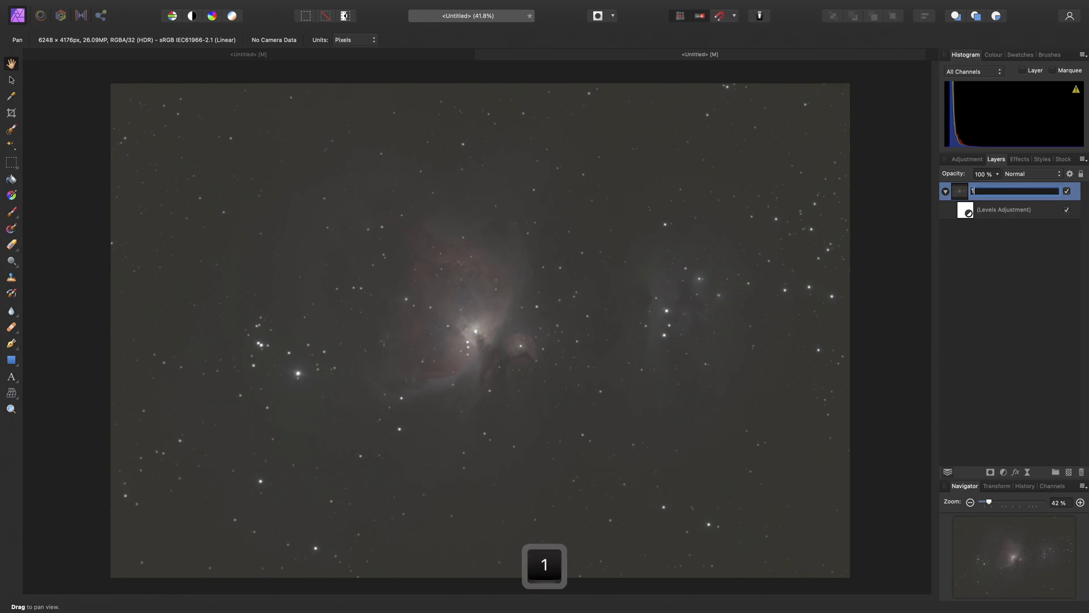
key(return)
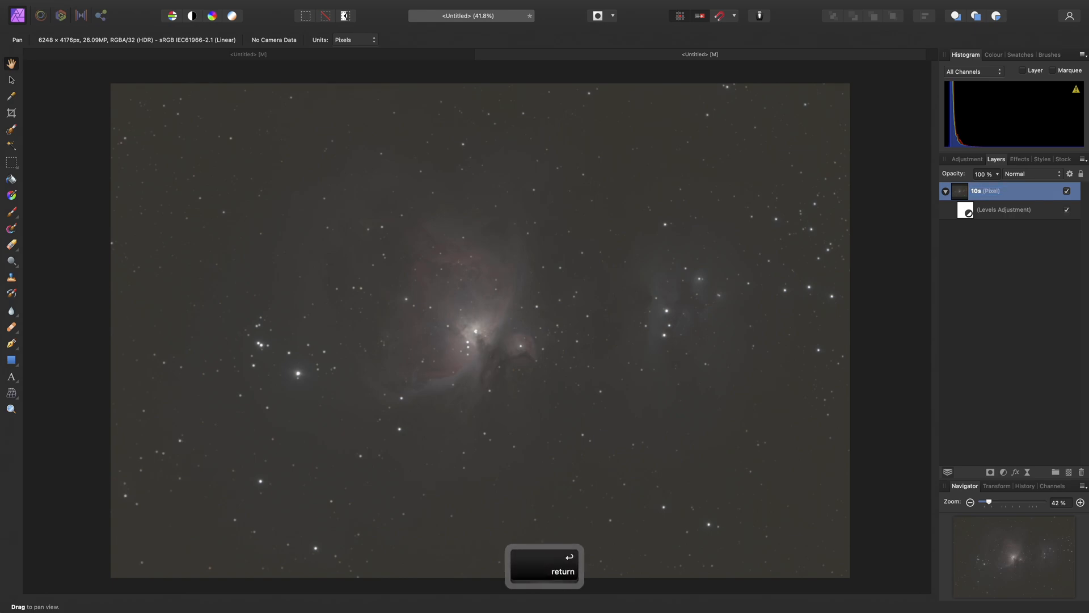
key(return)
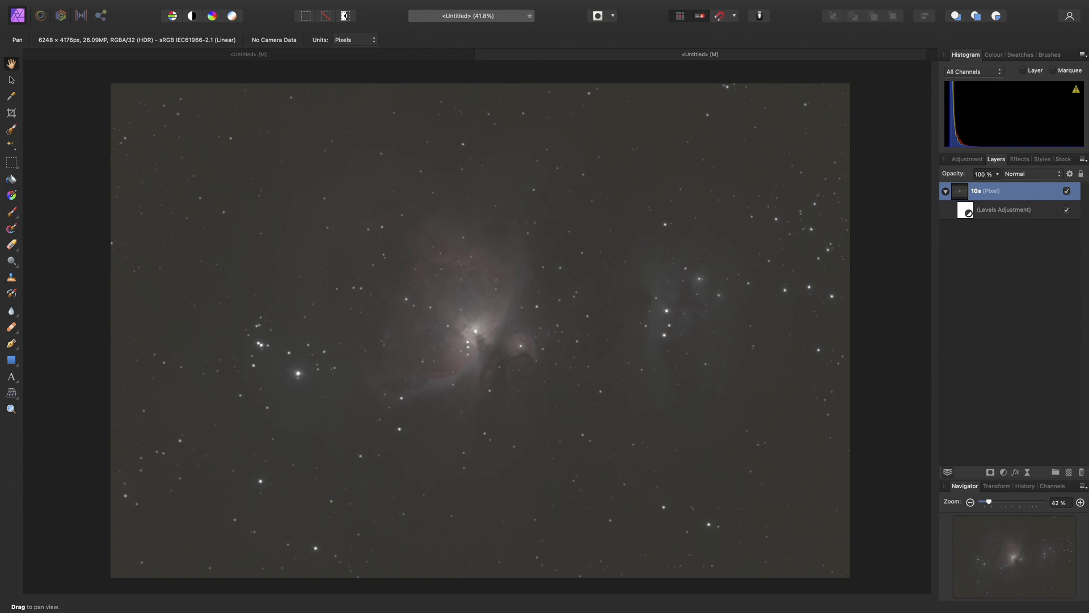
mouse_move(565, 271)
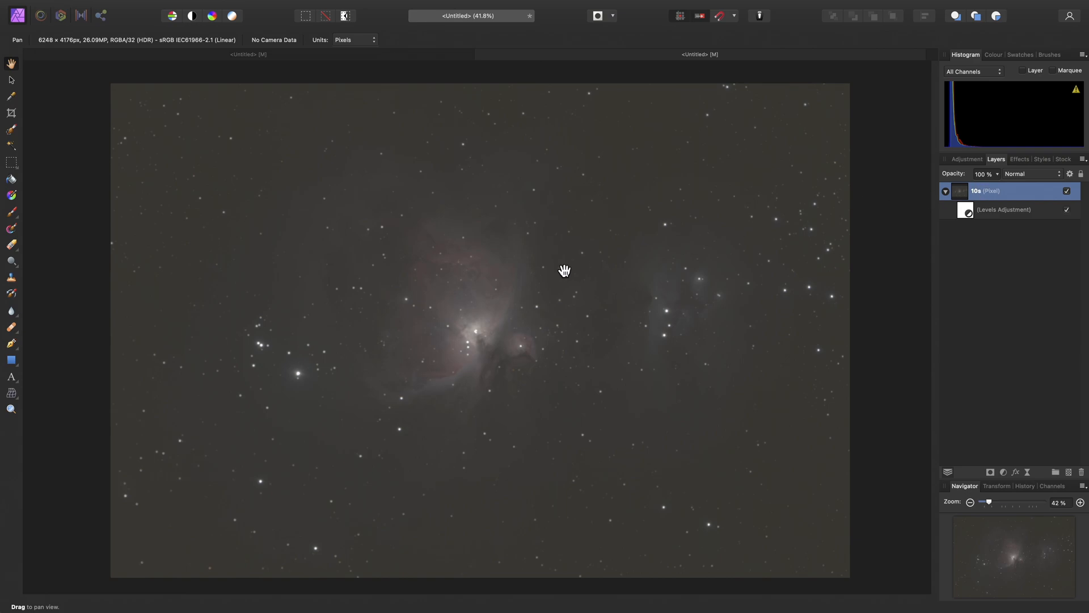
key(cmd+c)
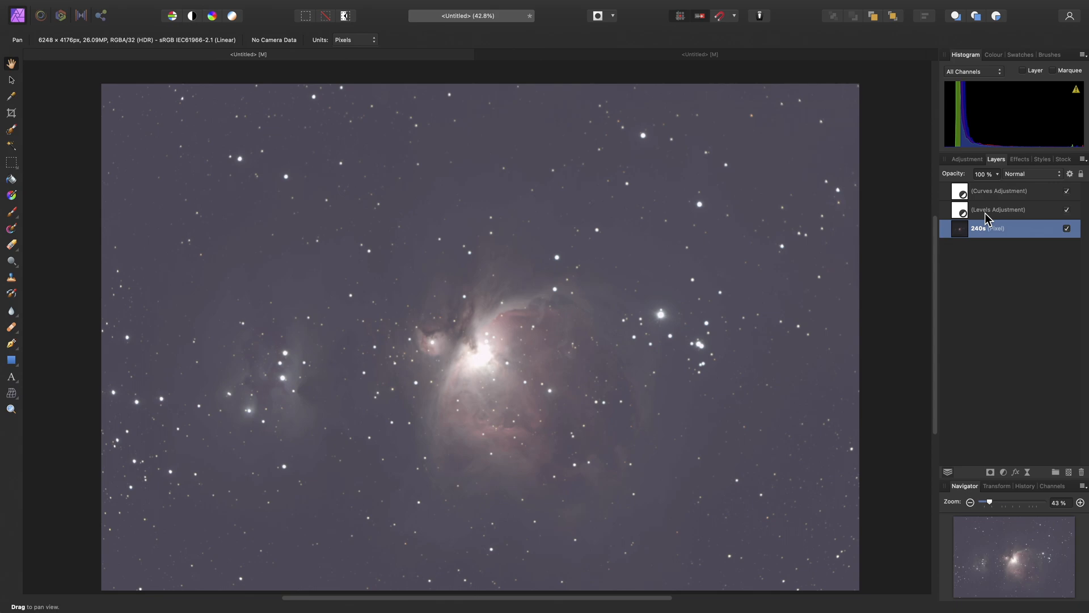
Paste the 10s exposure as a new layer above Levels in the 240s document and hide it
click(999, 210)
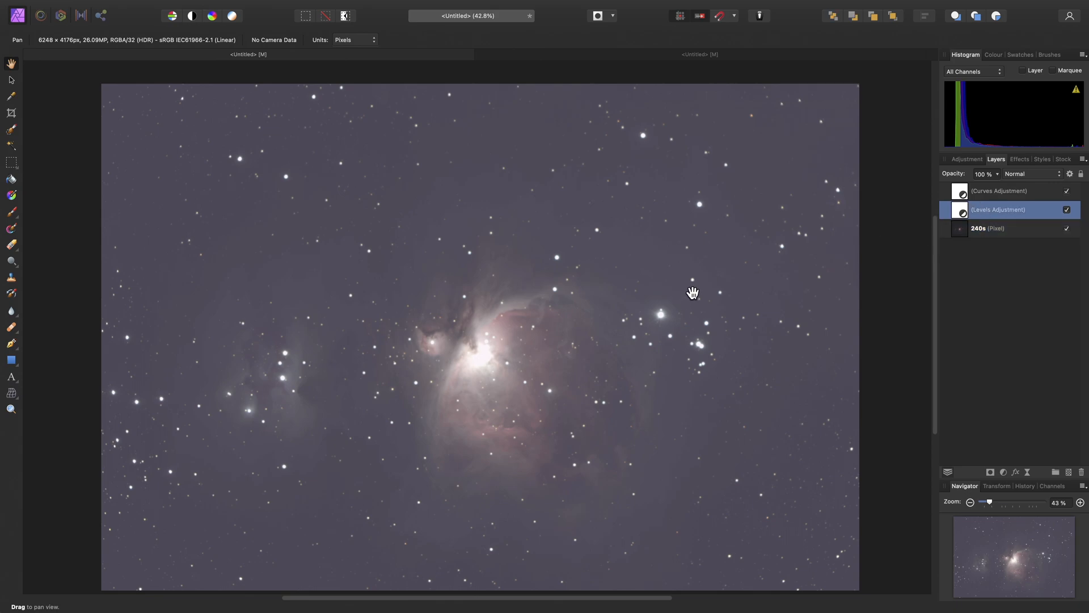
mouse_move(651, 279)
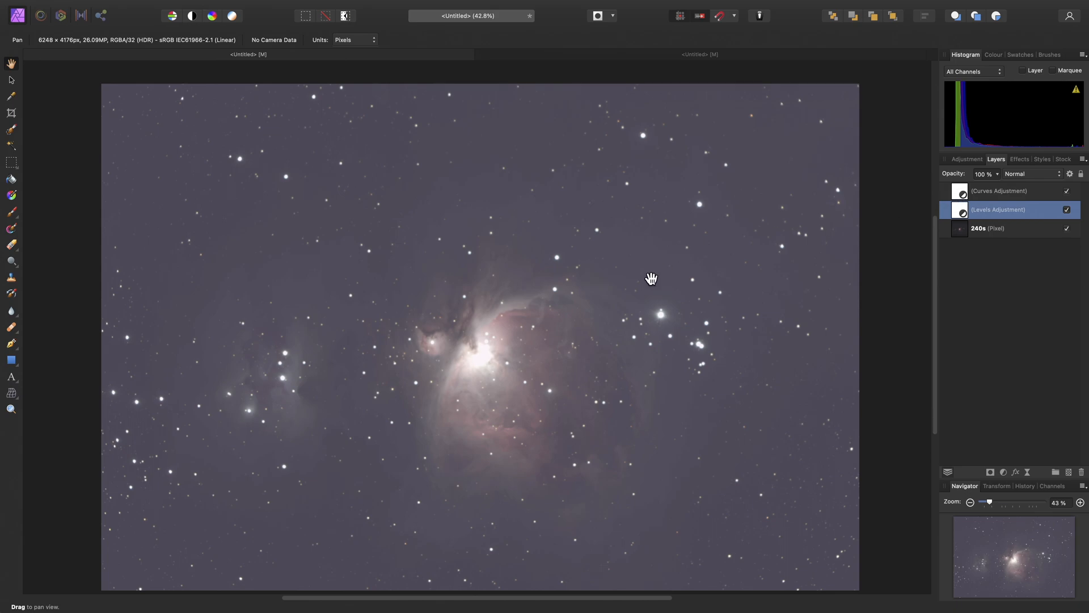
key(cmd+v)
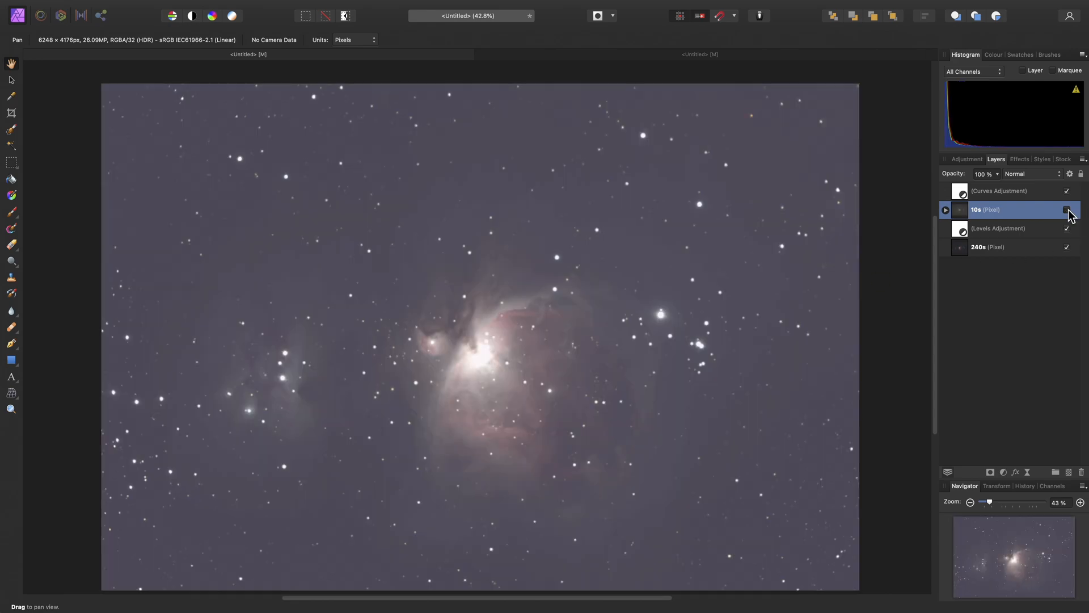
click(1067, 209)
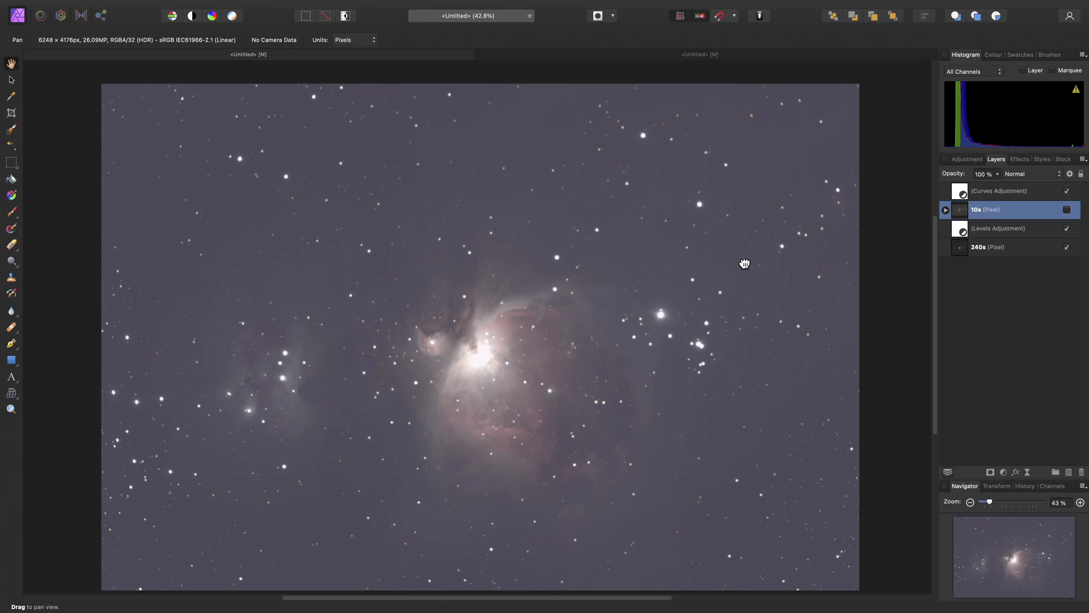
drag(744, 262, 631, 327)
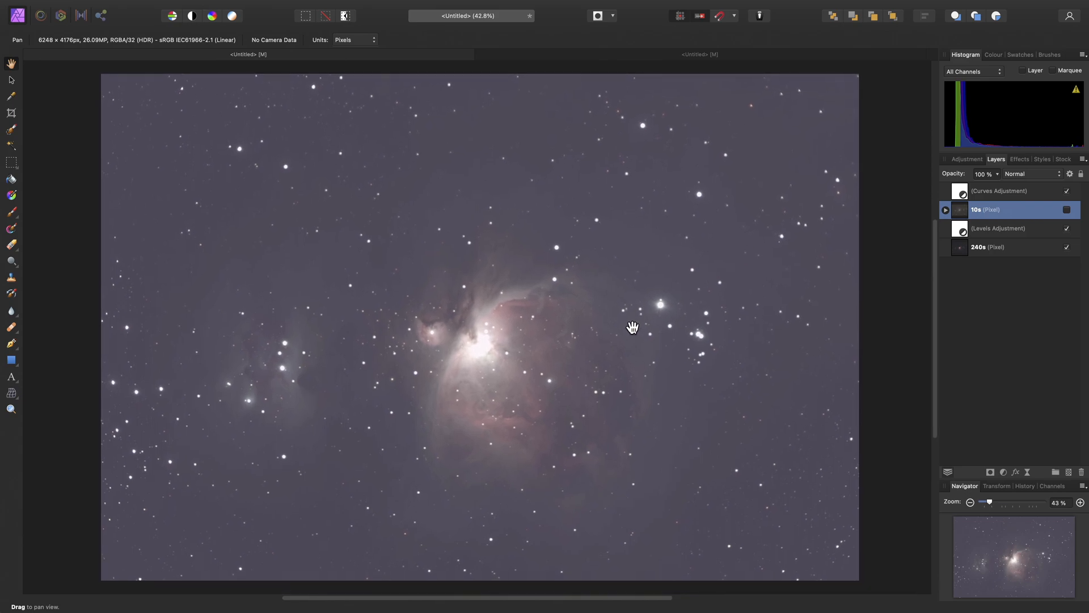
mouse_move(603, 354)
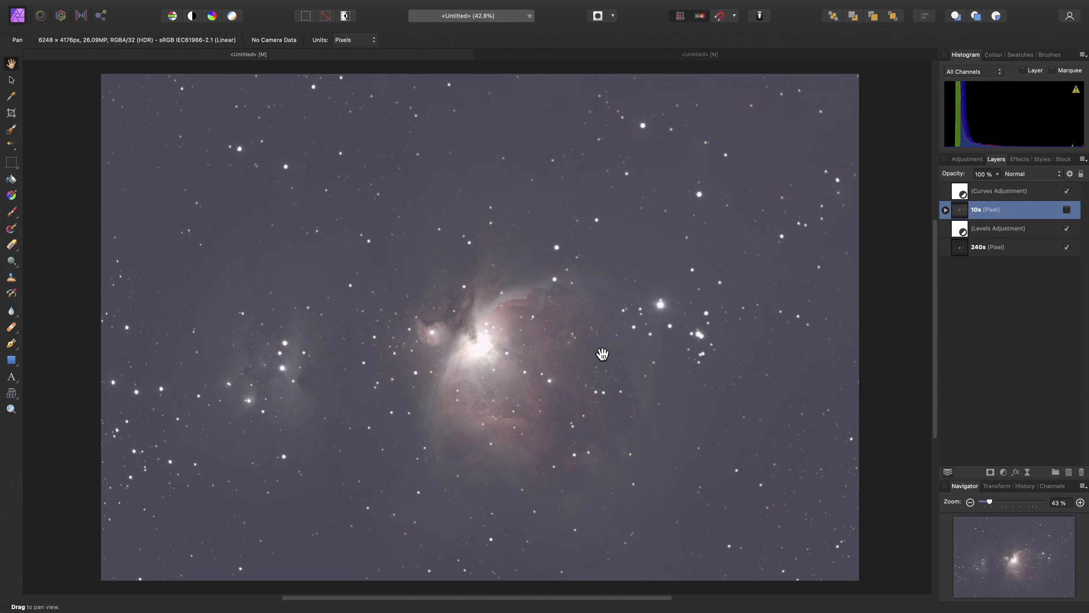
mouse_move(639, 350)
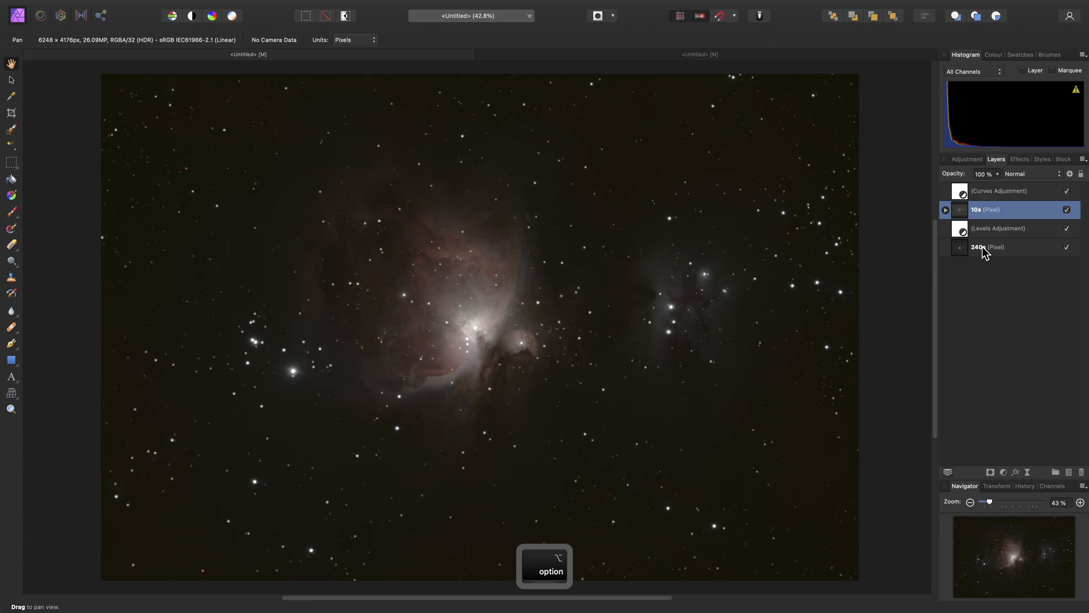
Solo the 240s layer and rotate it 180° to match the 10s frame's orientation
click(986, 247)
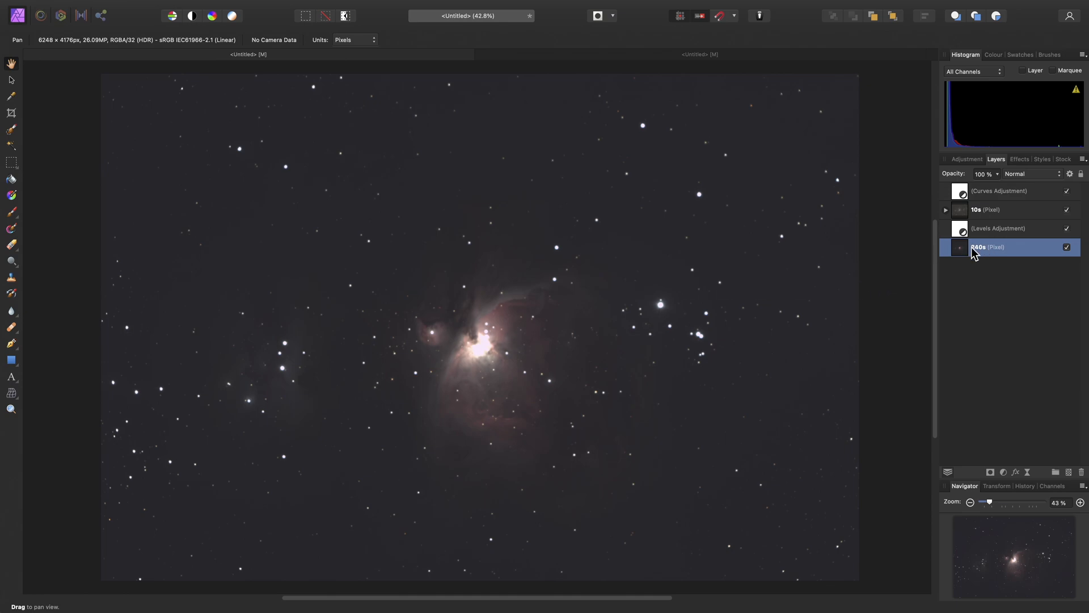
mouse_move(584, 271)
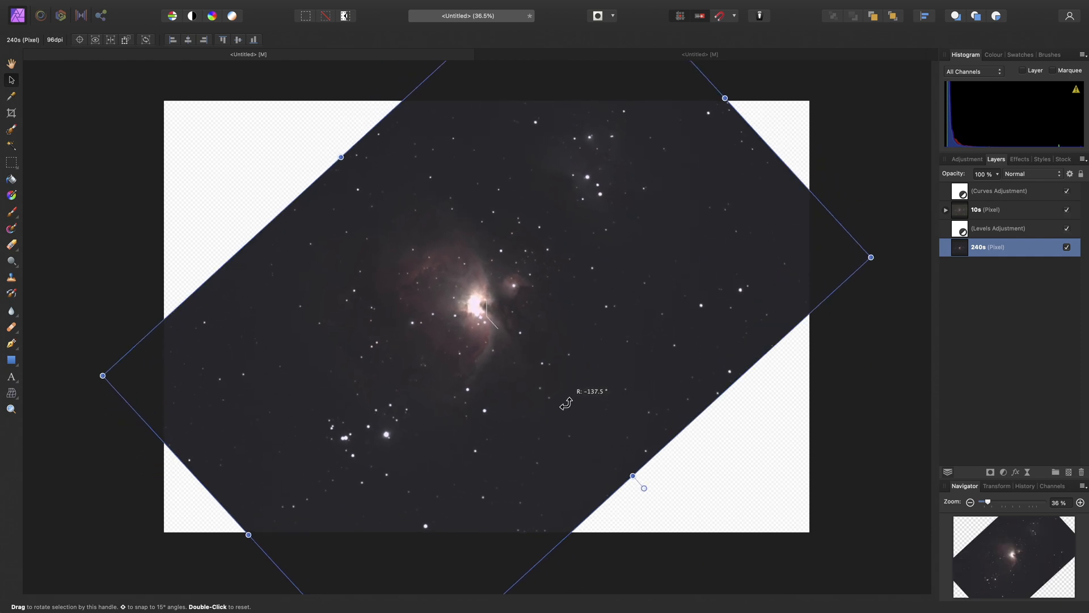
drag(632, 476, 542, 525)
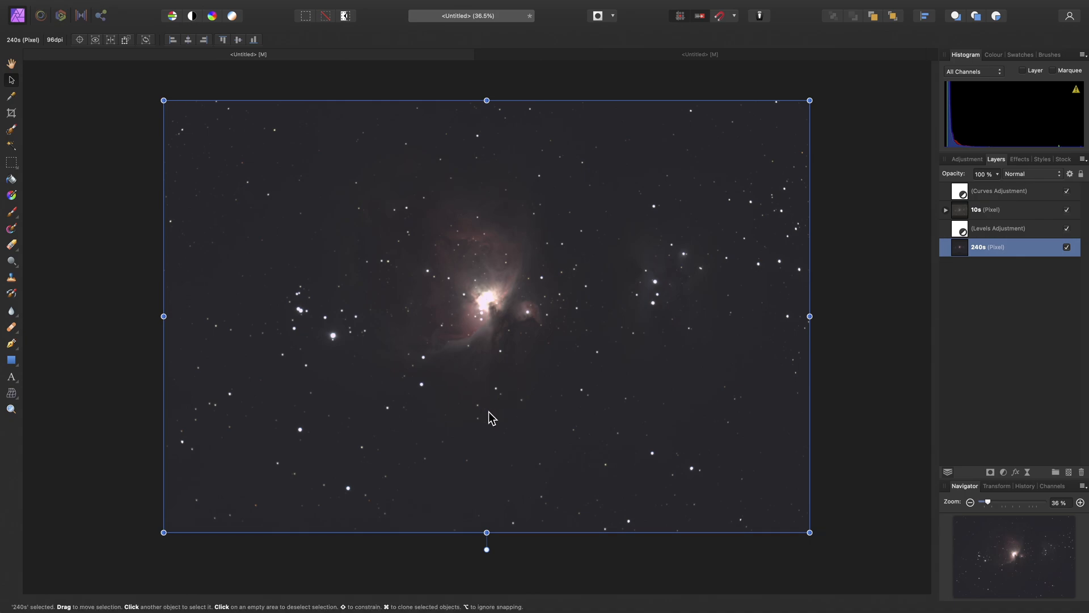
mouse_move(492, 416)
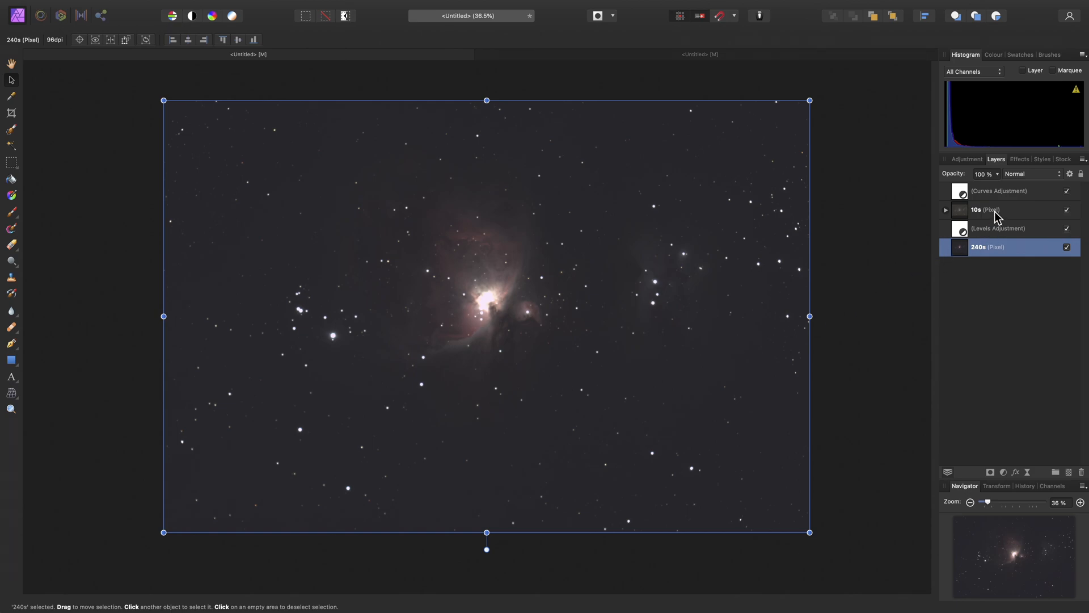
Solo the 240s and 10s layers in turn to compare them, then show all layers again
click(979, 210)
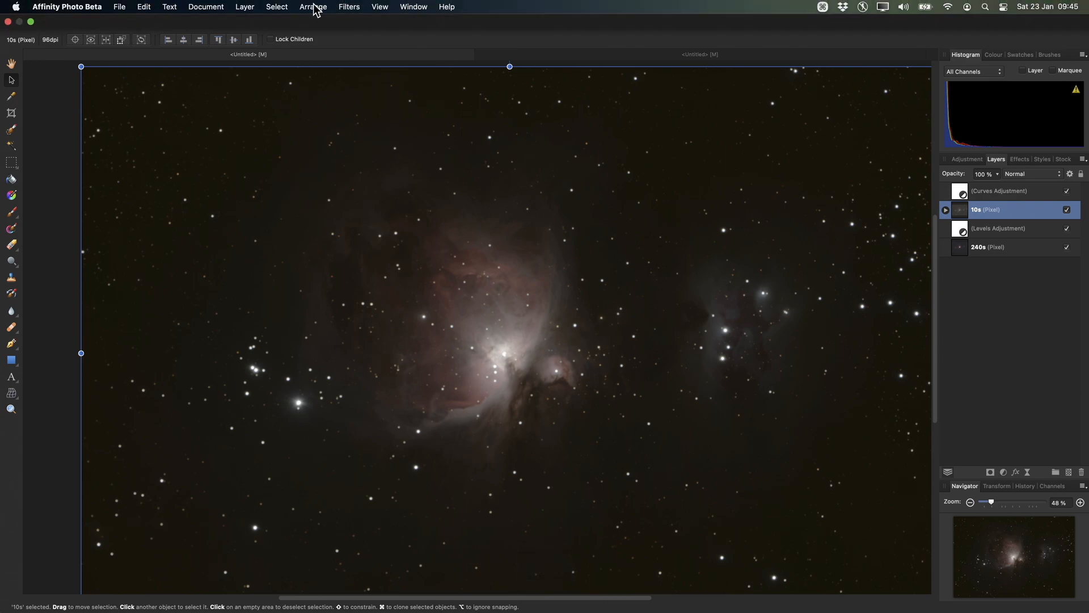
click(313, 6)
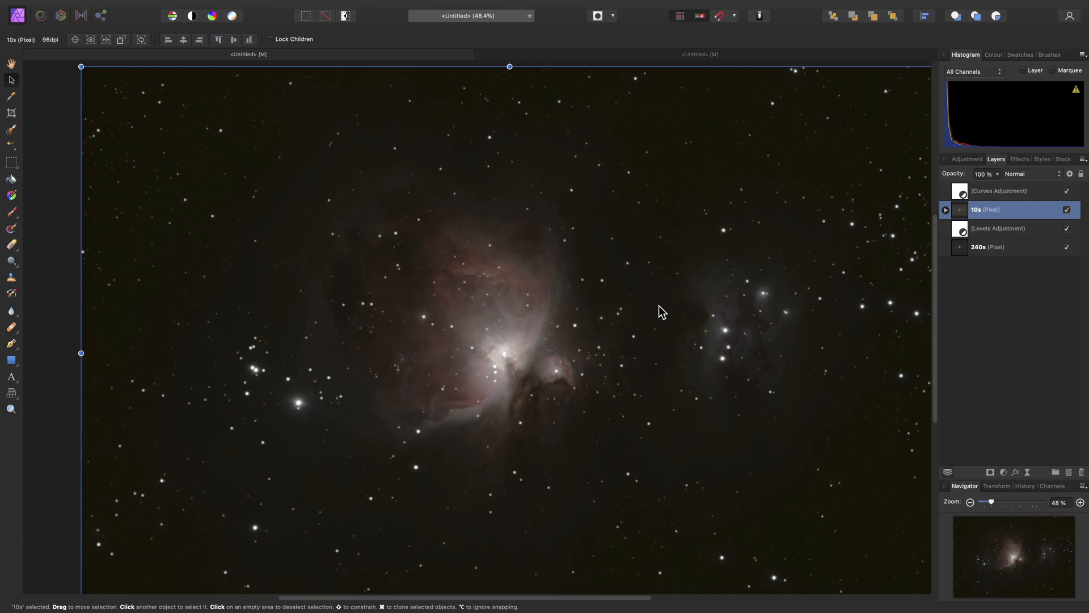
mouse_move(983, 262)
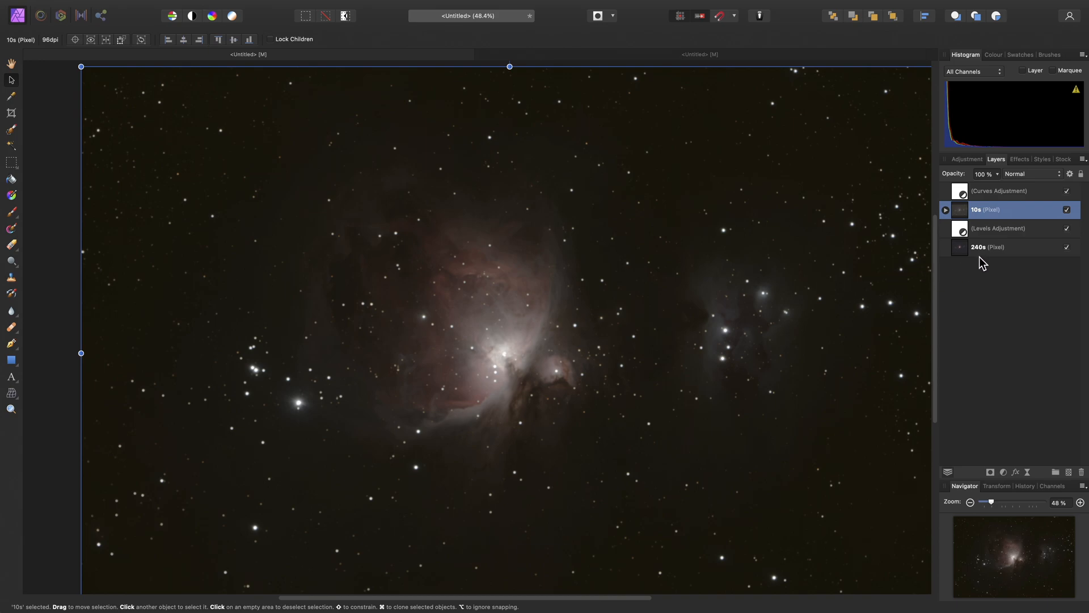
click(987, 247)
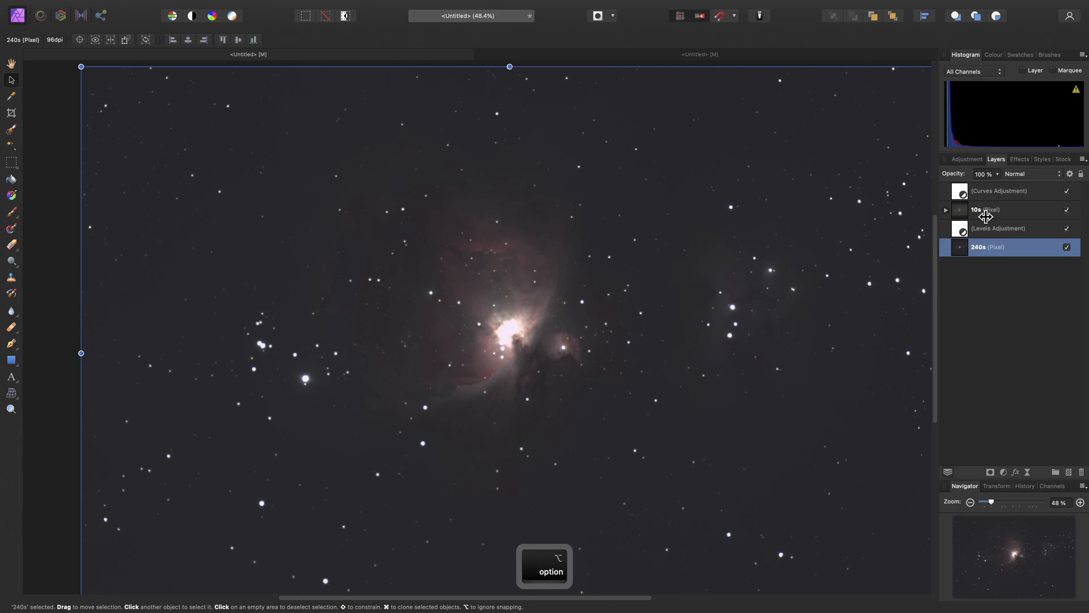
click(987, 209)
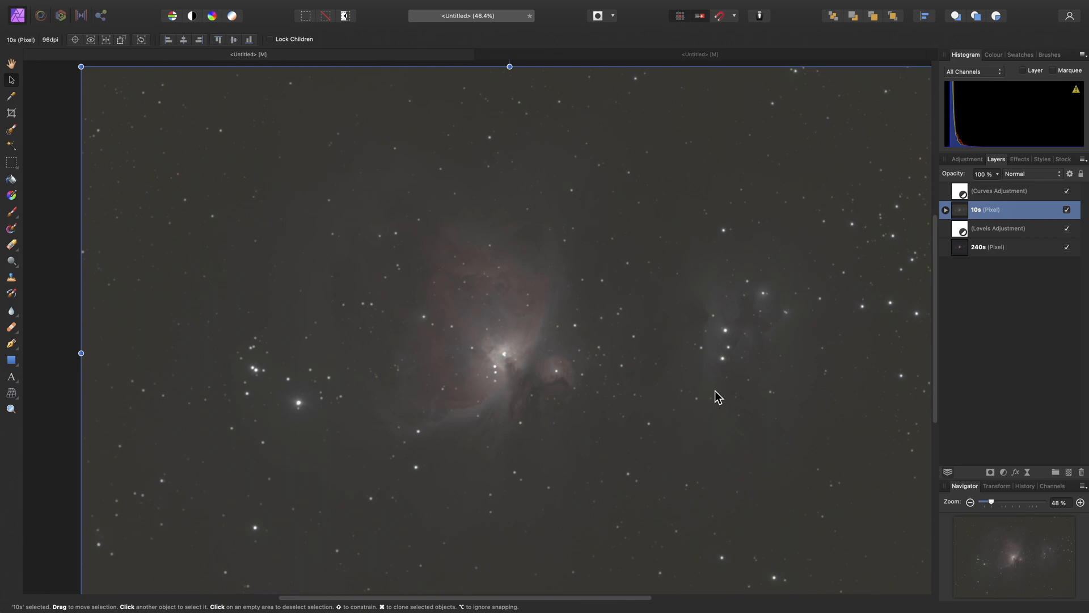
mouse_move(992, 229)
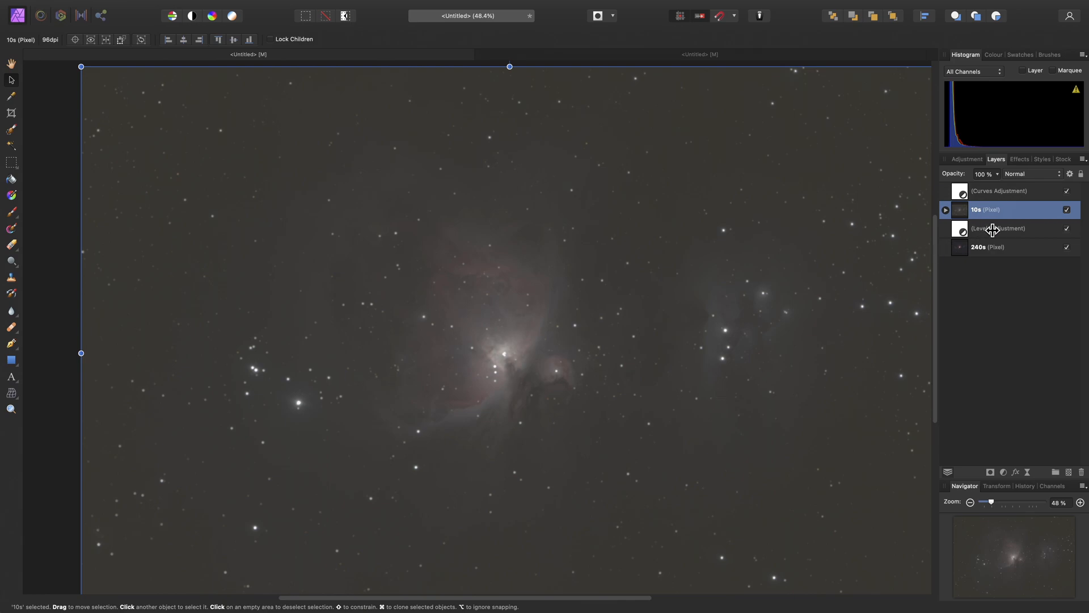
click(1000, 228)
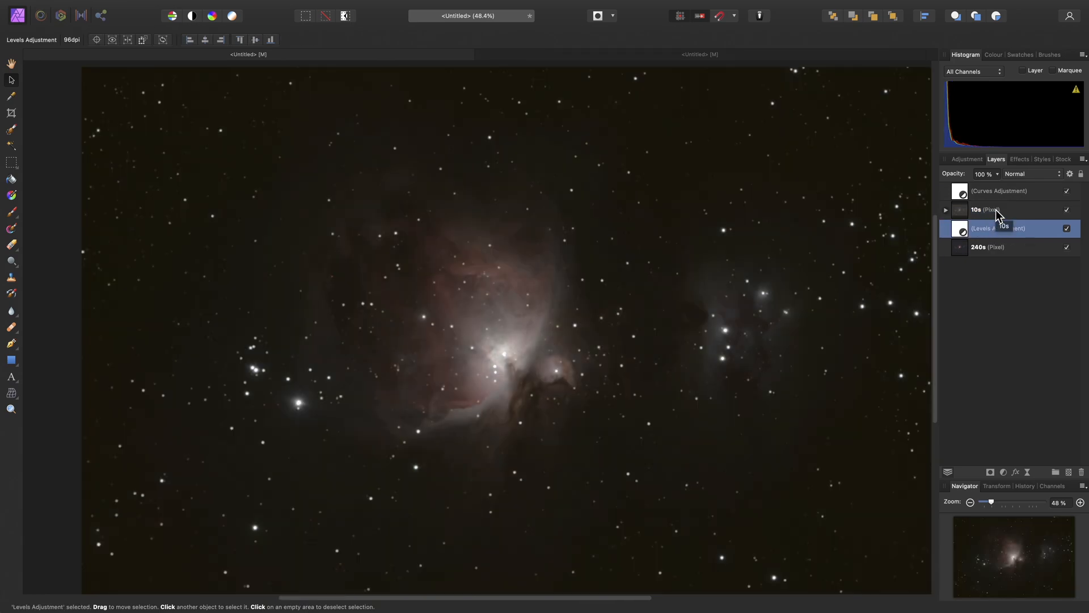
Select the 10s exposure layer to align its stars over the 240s image at 10% opacity
click(980, 210)
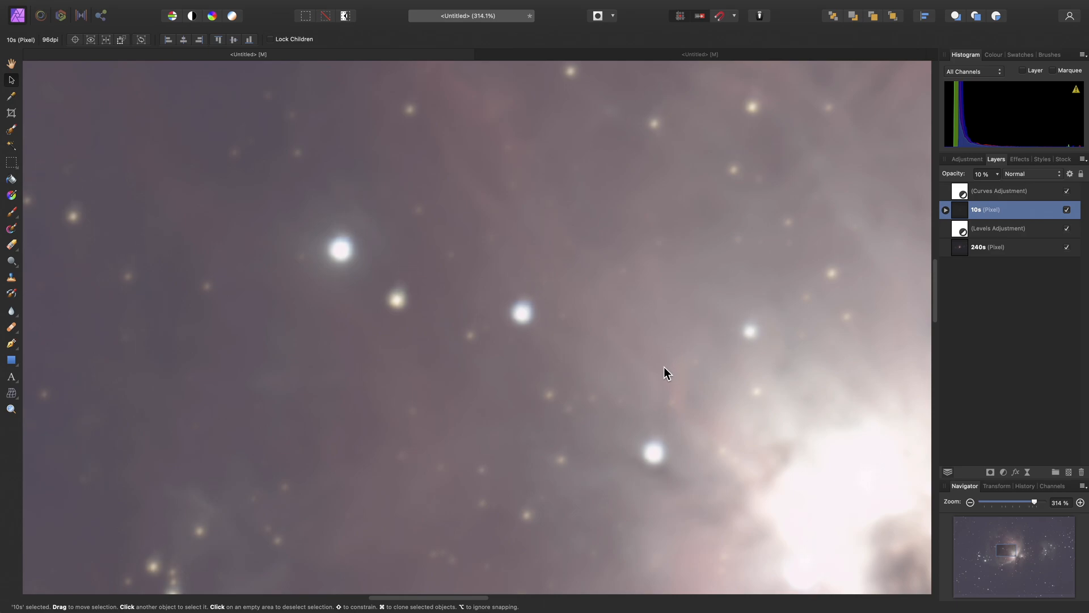
mouse_move(659, 384)
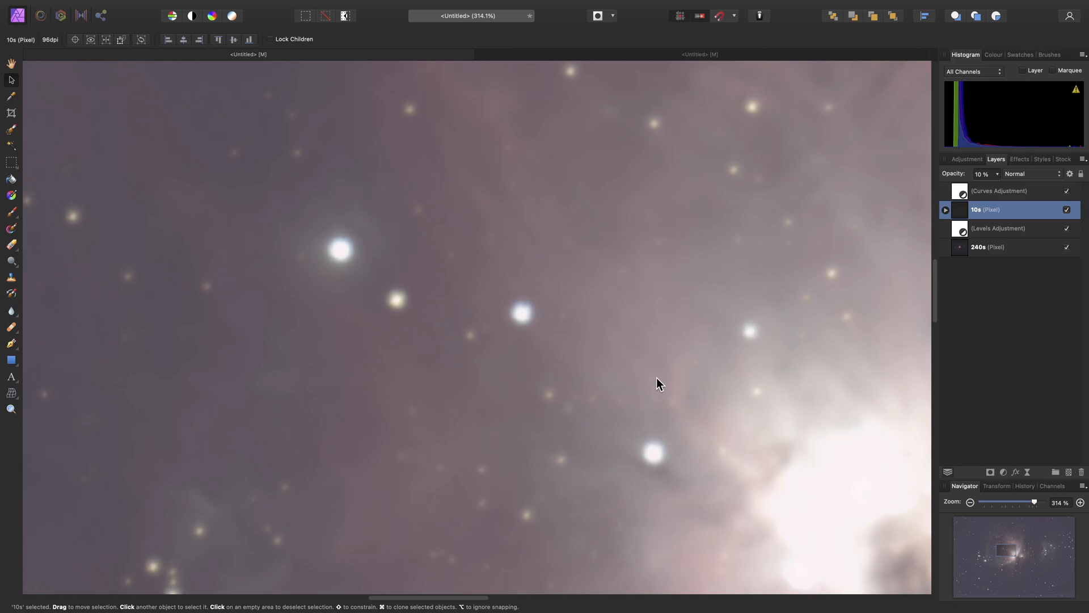
mouse_move(568, 330)
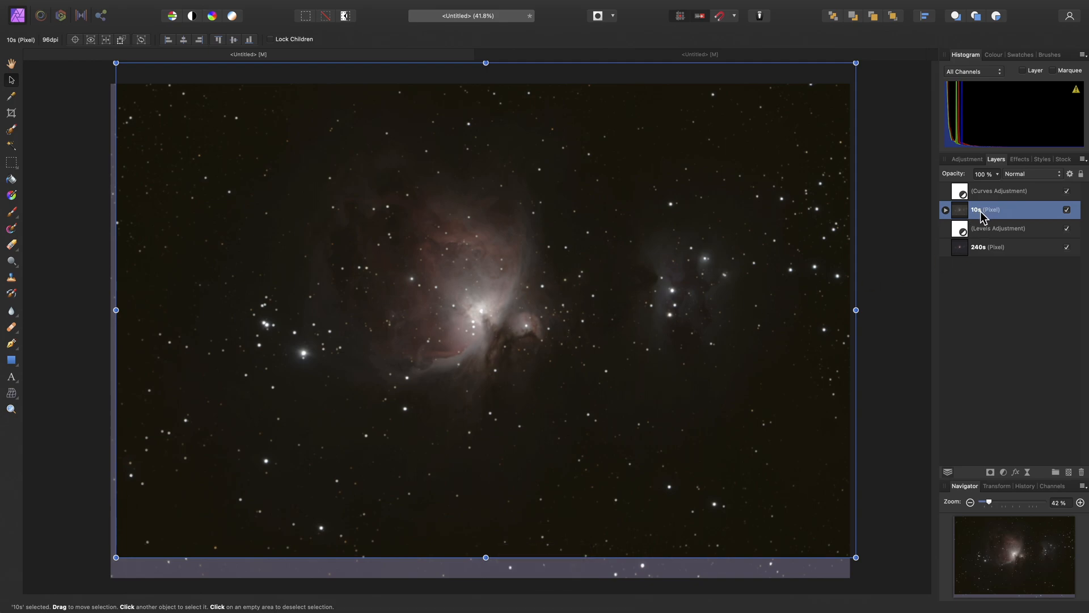
Set the 10s layer's blend mode to Luminosity so it contributes only brightness
click(1030, 173)
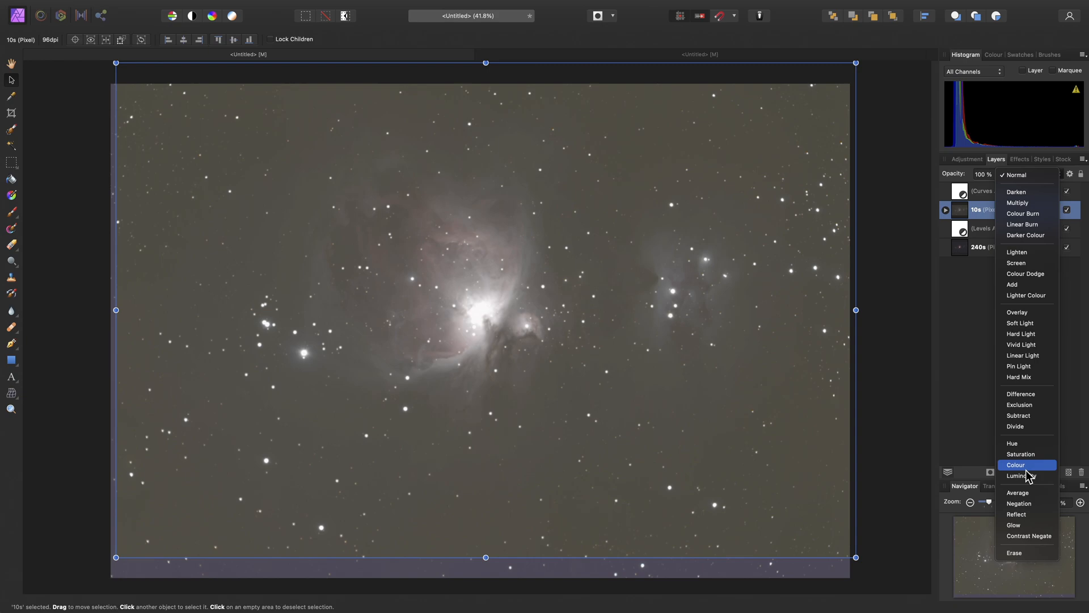
click(1021, 475)
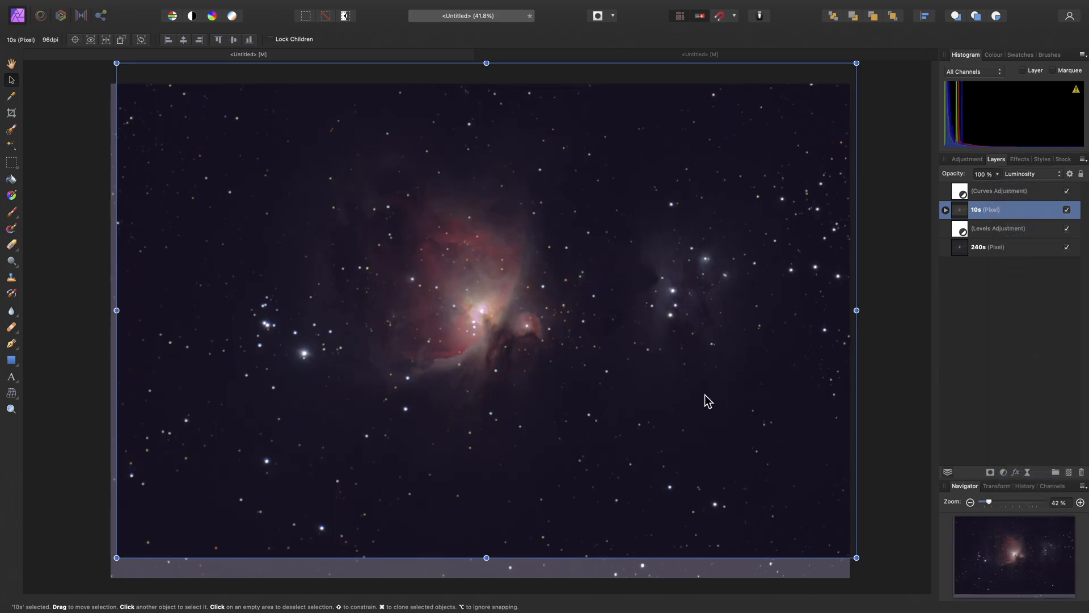
mouse_move(600, 349)
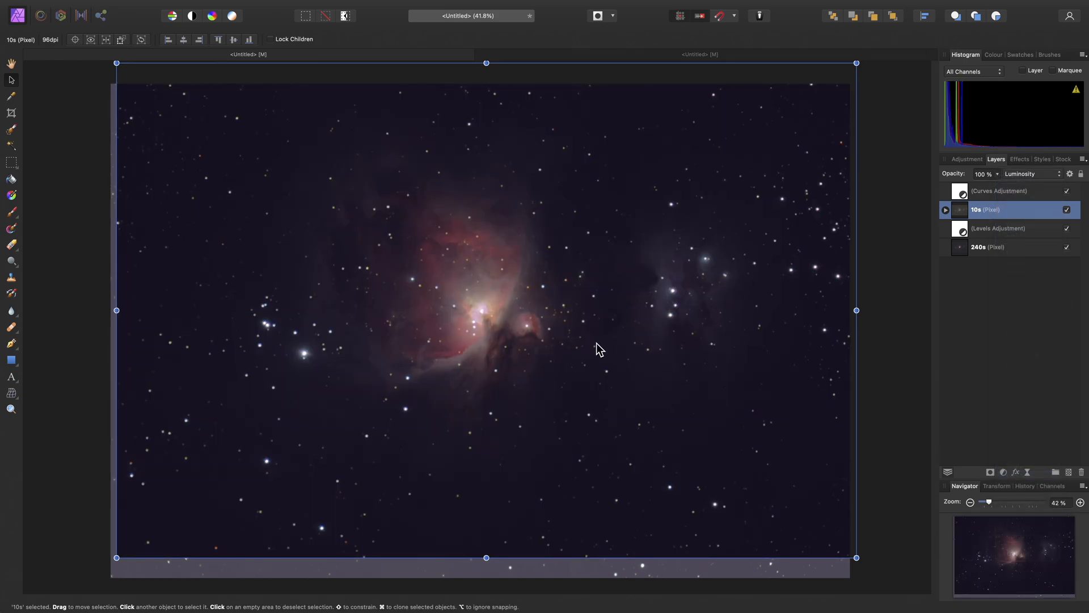
mouse_move(608, 437)
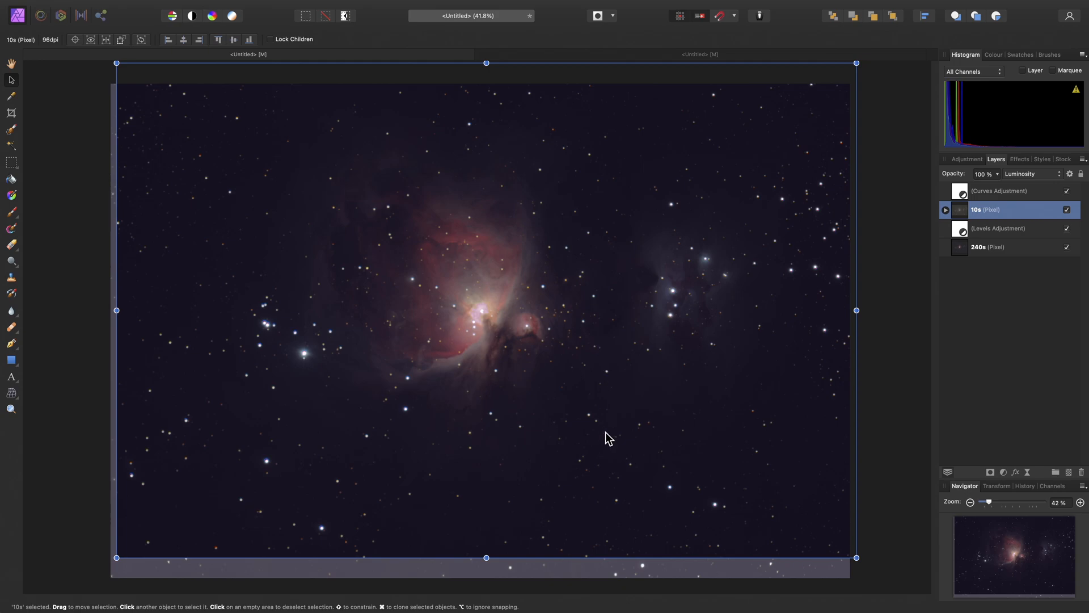
mouse_move(607, 438)
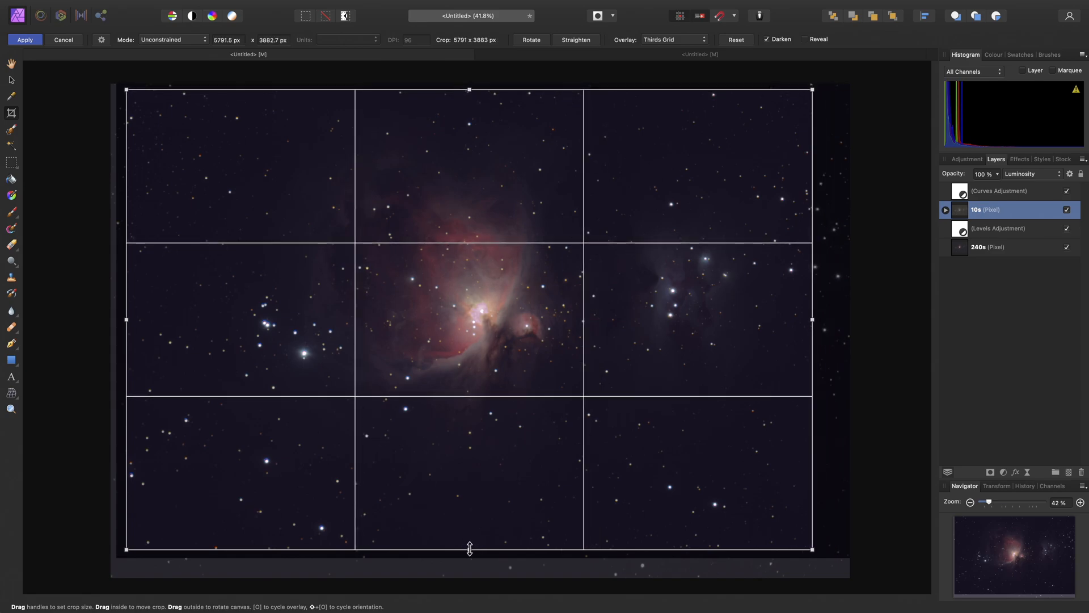
Adjust the crop box's bottom and left edges around the composite without applying the crop
drag(469, 549, 469, 529)
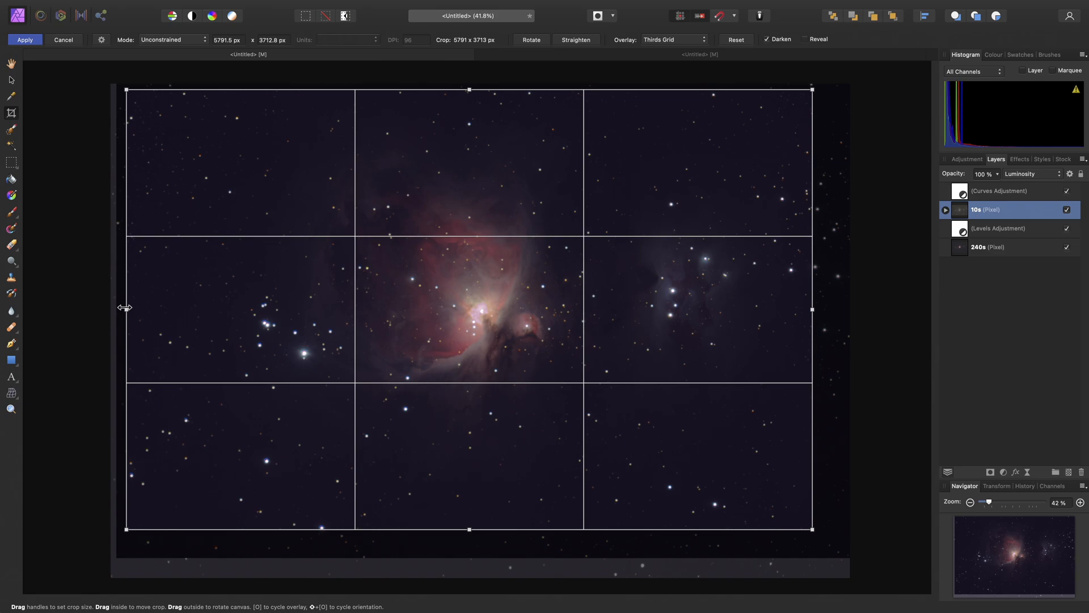
drag(127, 309, 138, 308)
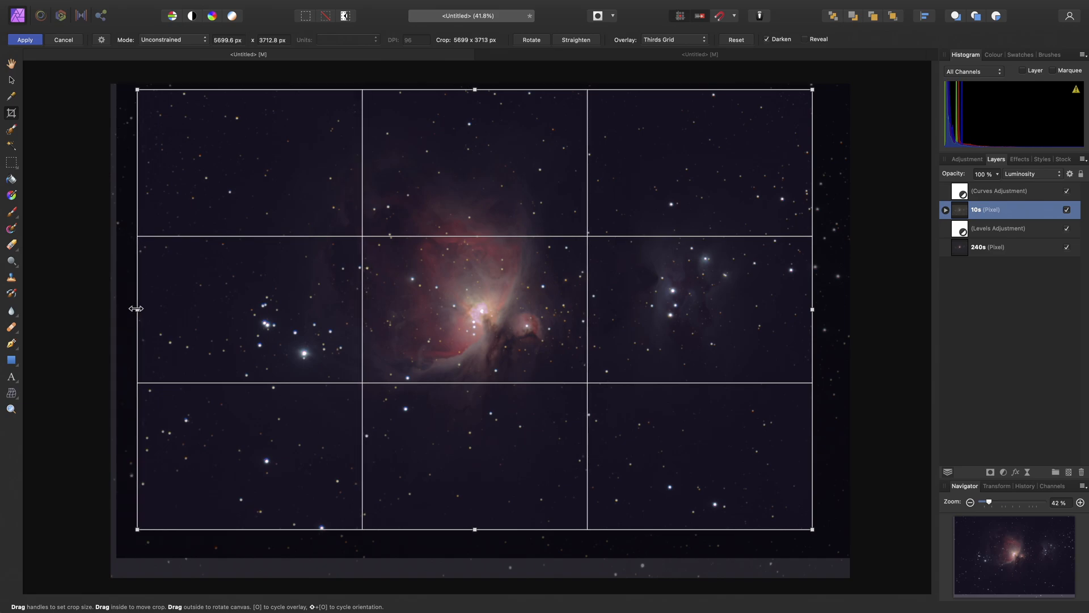
drag(139, 309, 123, 311)
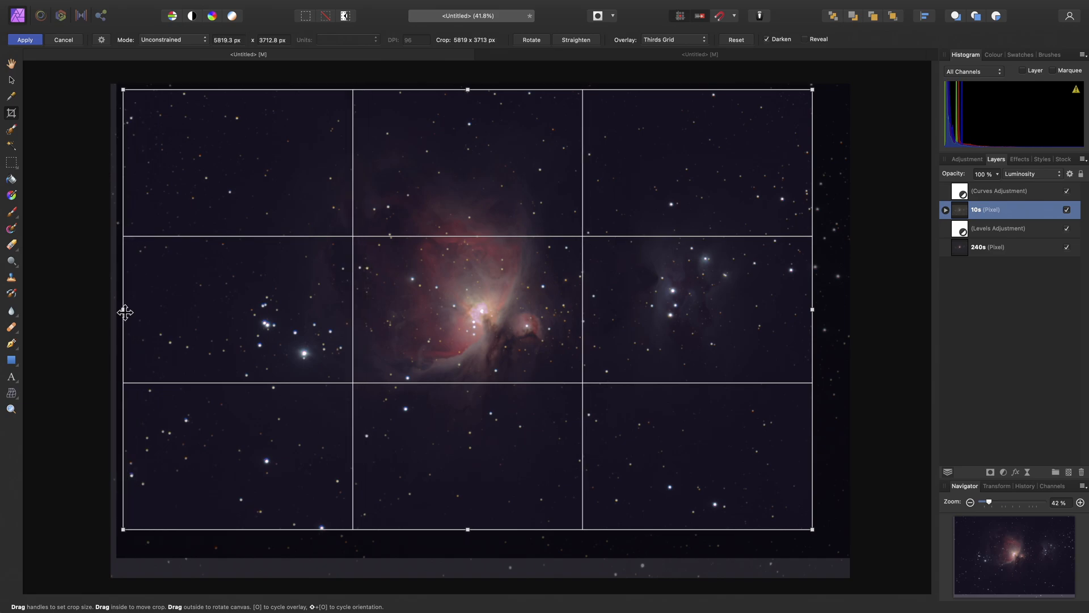
mouse_move(454, 409)
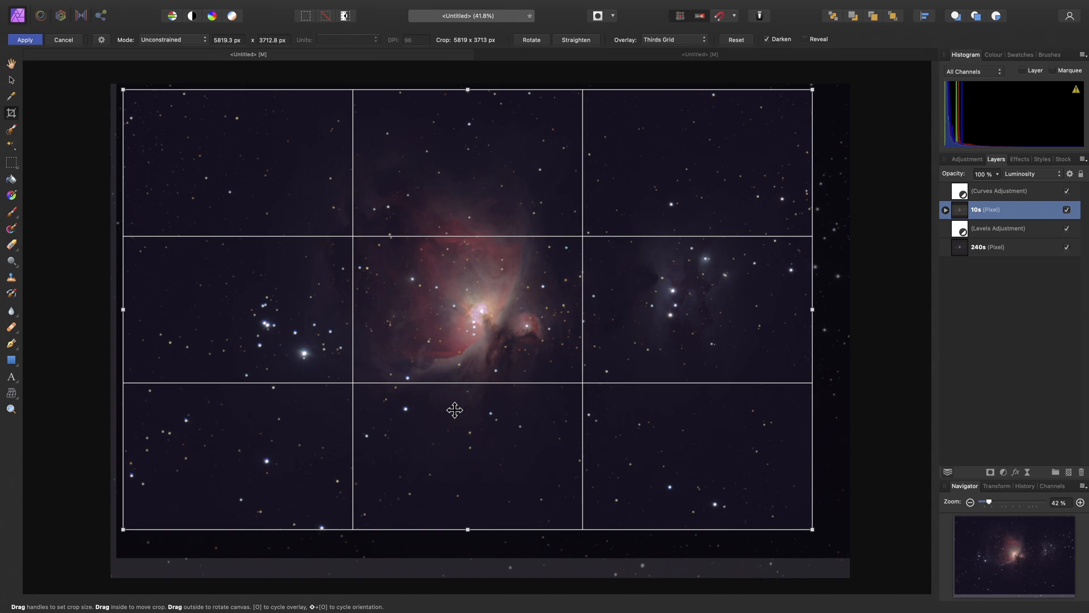
mouse_move(405, 330)
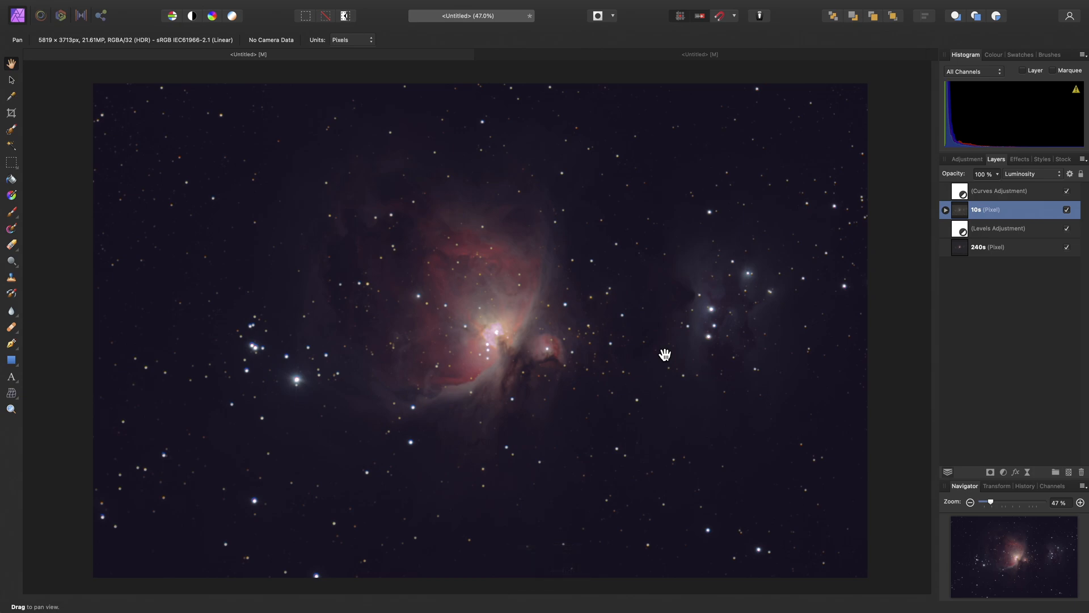
mouse_move(867, 293)
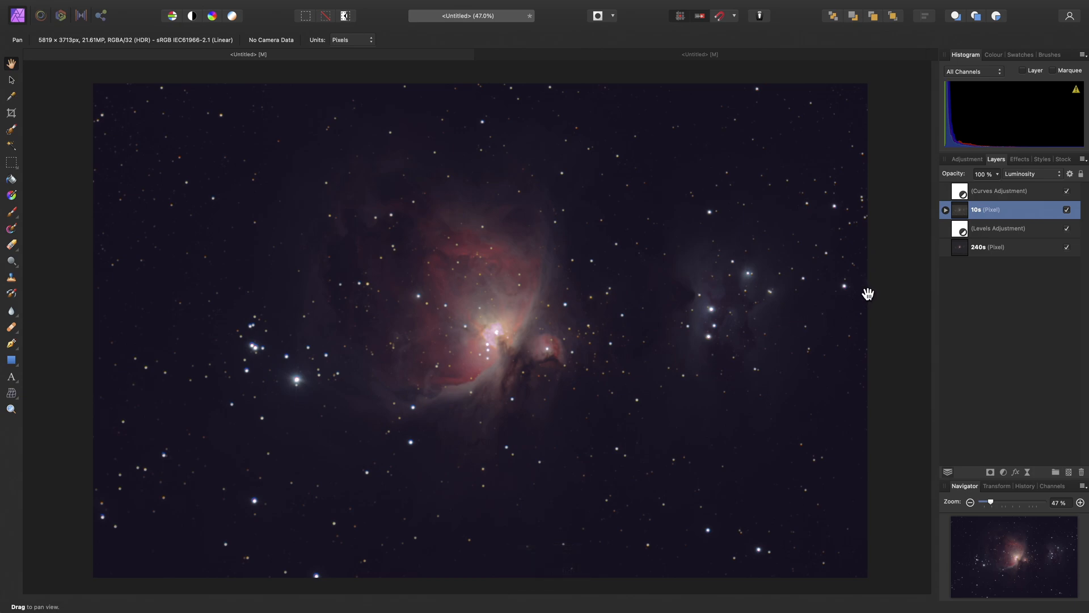
Duplicate the existing curves adjustment and bring up its curve settings
click(1000, 191)
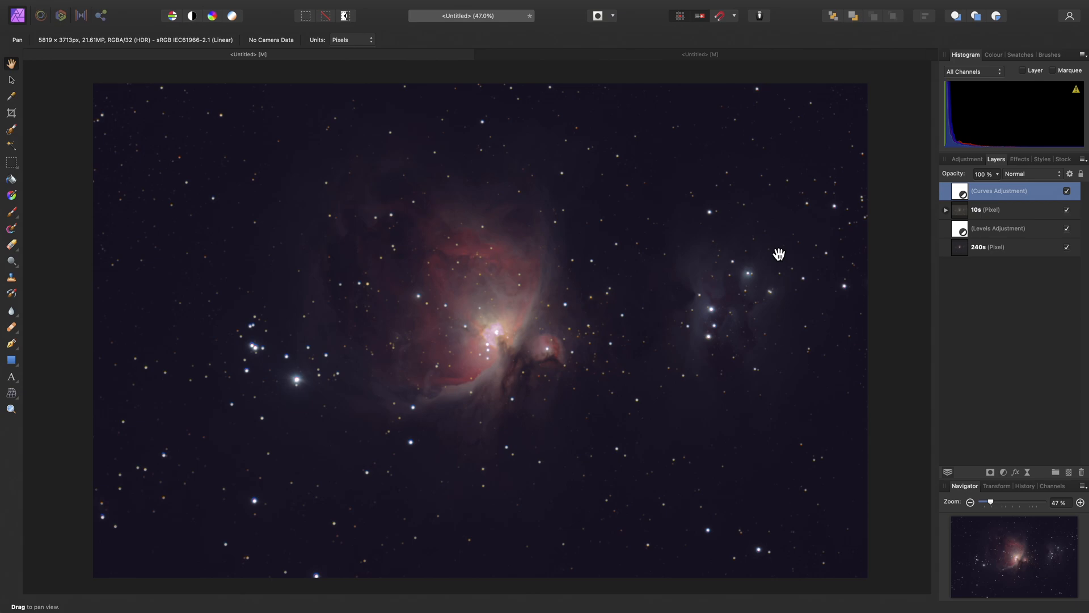
key(cmd)
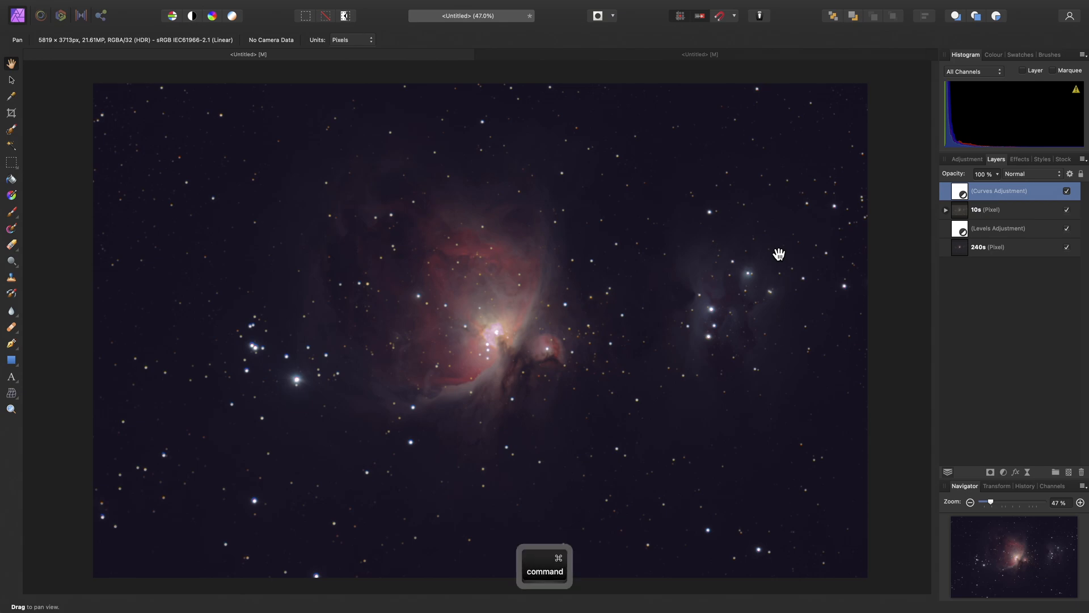
key(cmd+m)
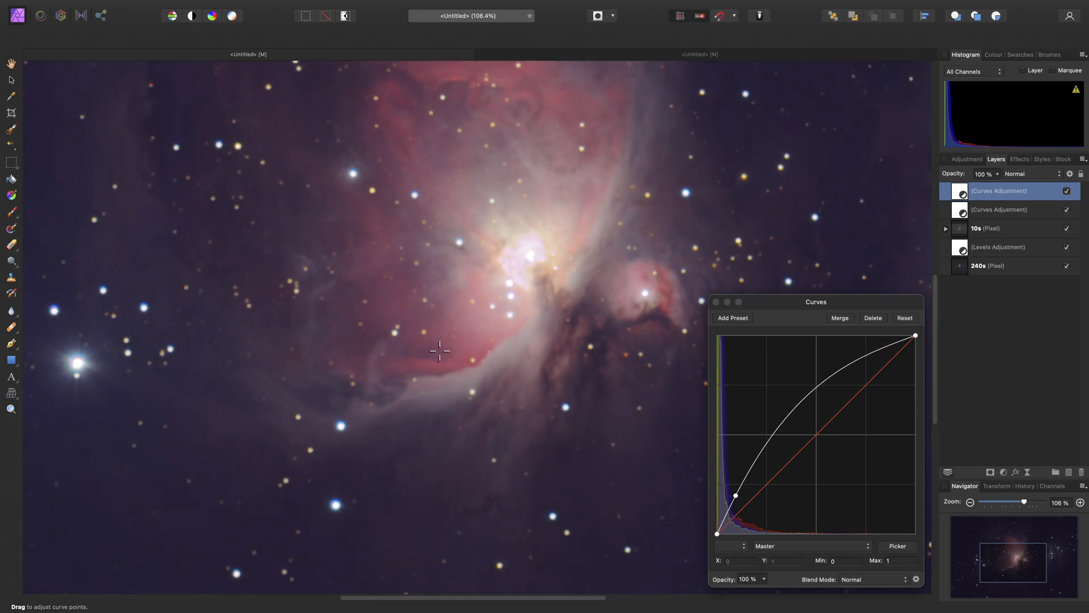
Lift the curve to brighten the nebula, add a midpoint to protect highlights, and close the dialog
drag(737, 494, 737, 495)
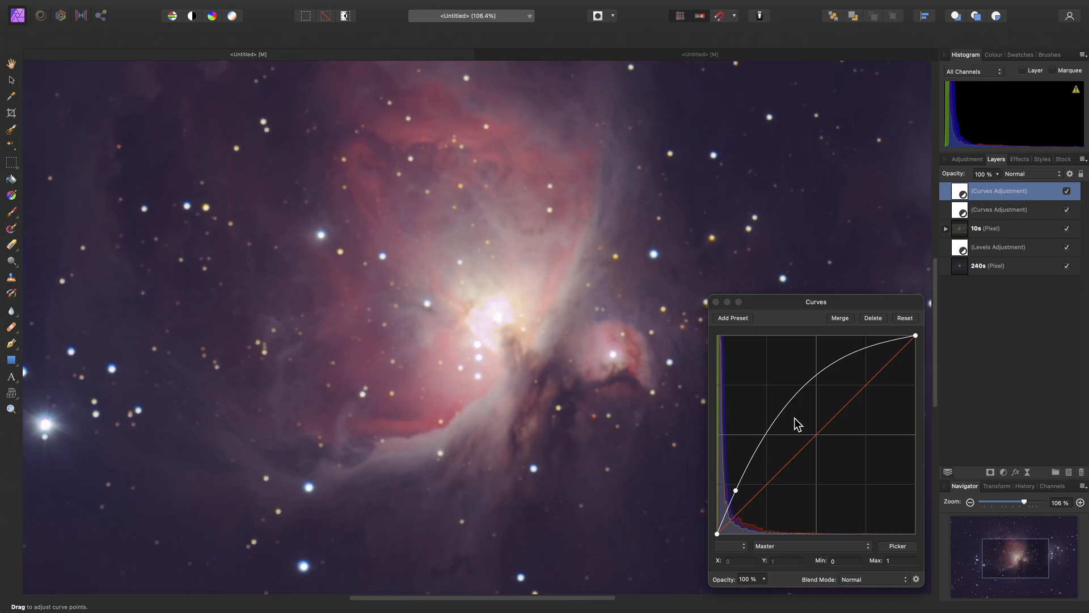
drag(796, 424, 818, 408)
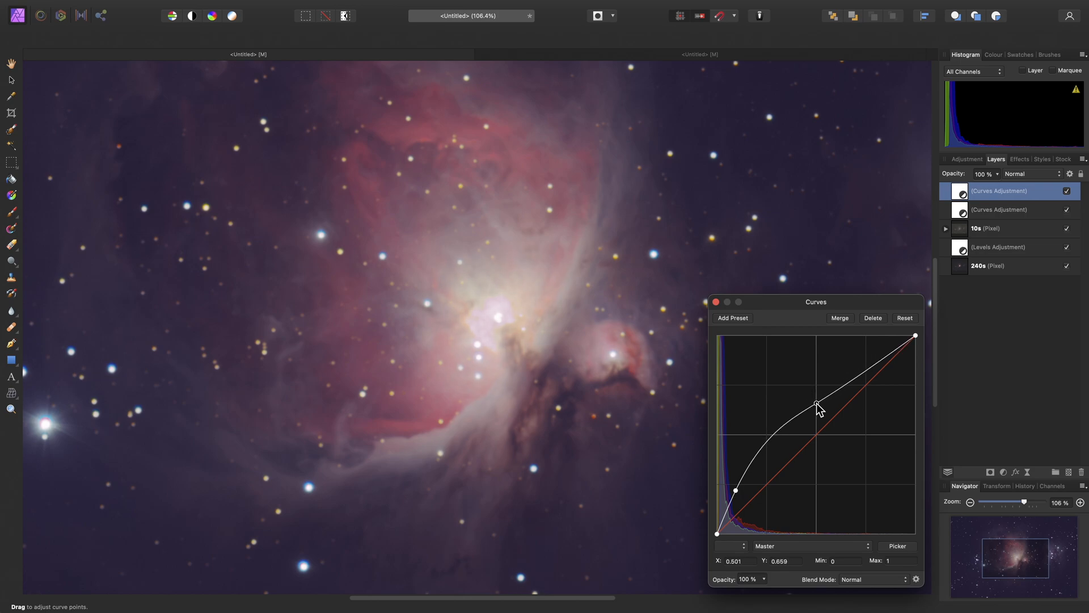
drag(817, 404, 817, 408)
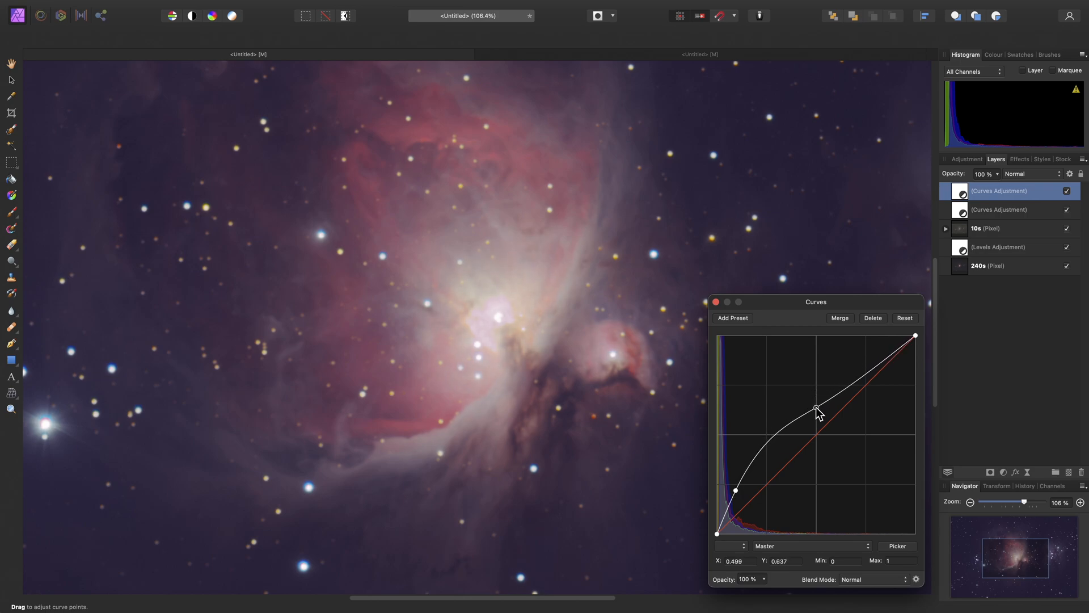
drag(816, 408, 816, 398)
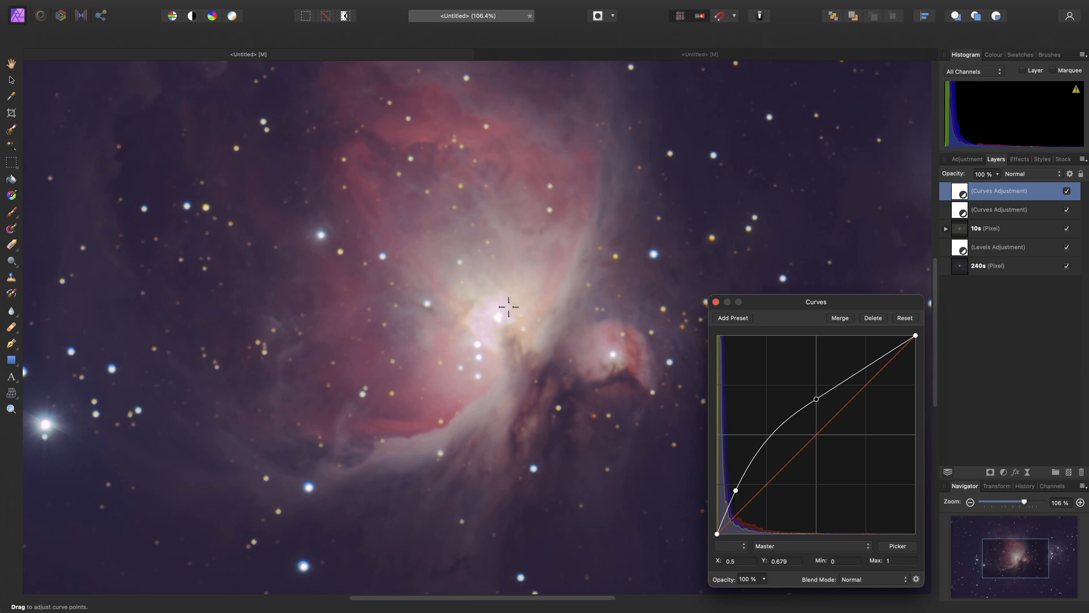
mouse_move(523, 334)
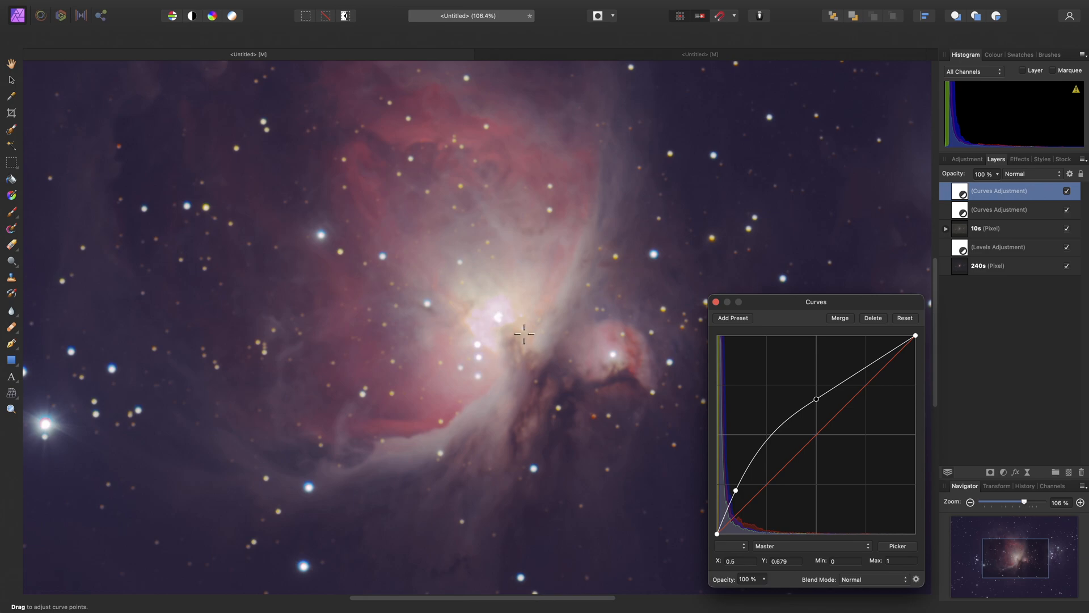
key(cmd)
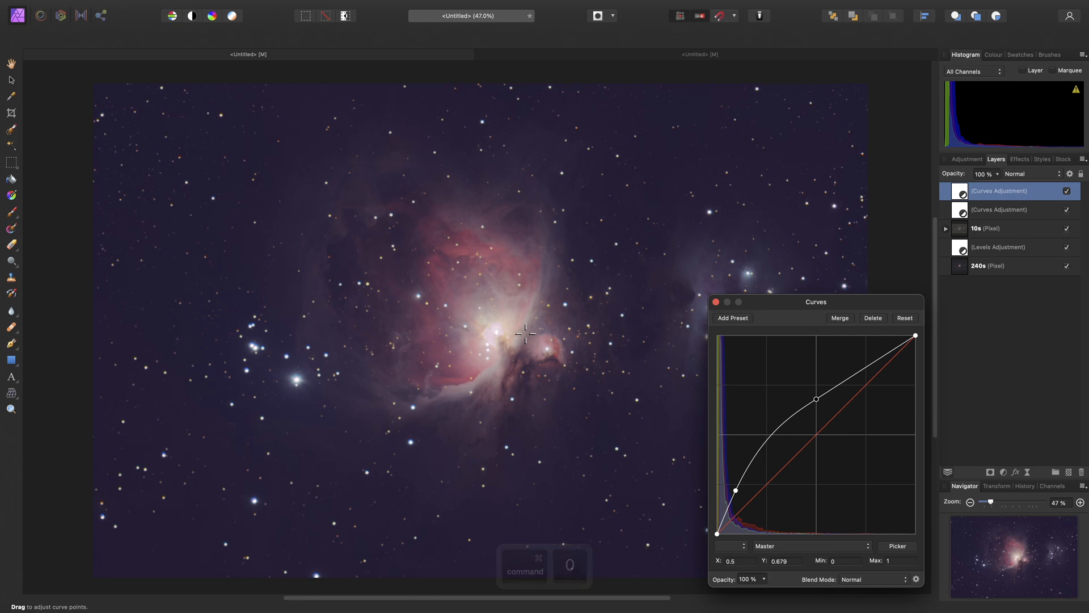
click(715, 301)
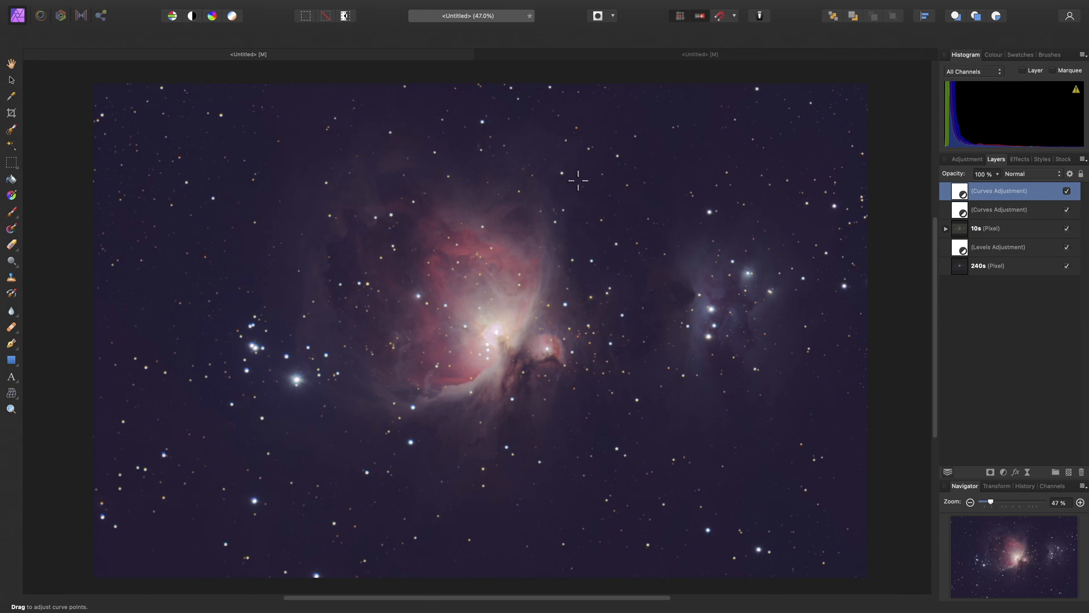
mouse_move(341, 6)
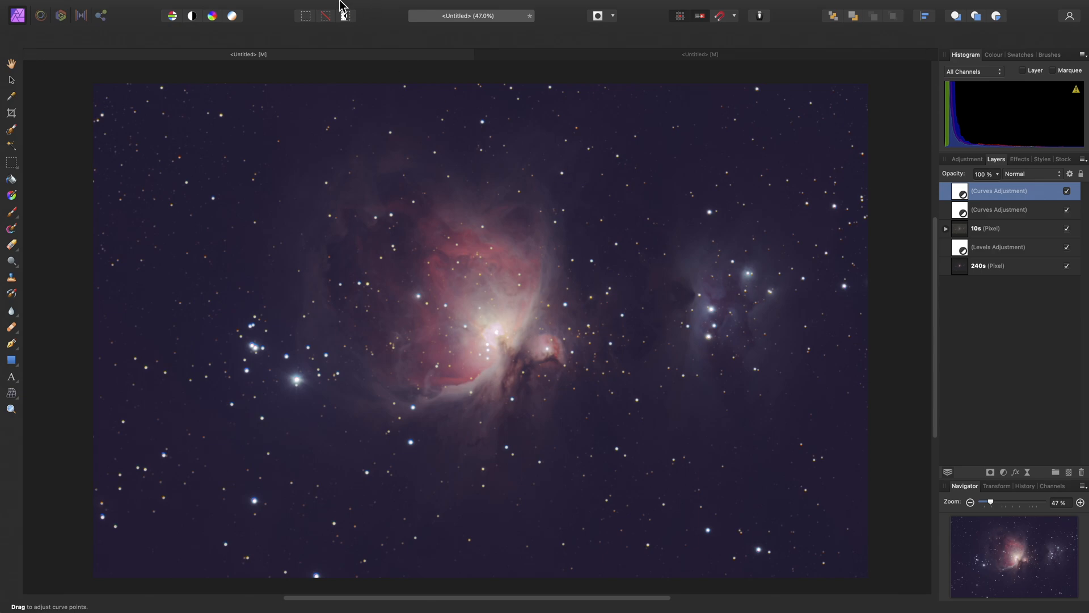
Merge all visible layers into a new pixel layer and name it 'Background Remo'
click(245, 6)
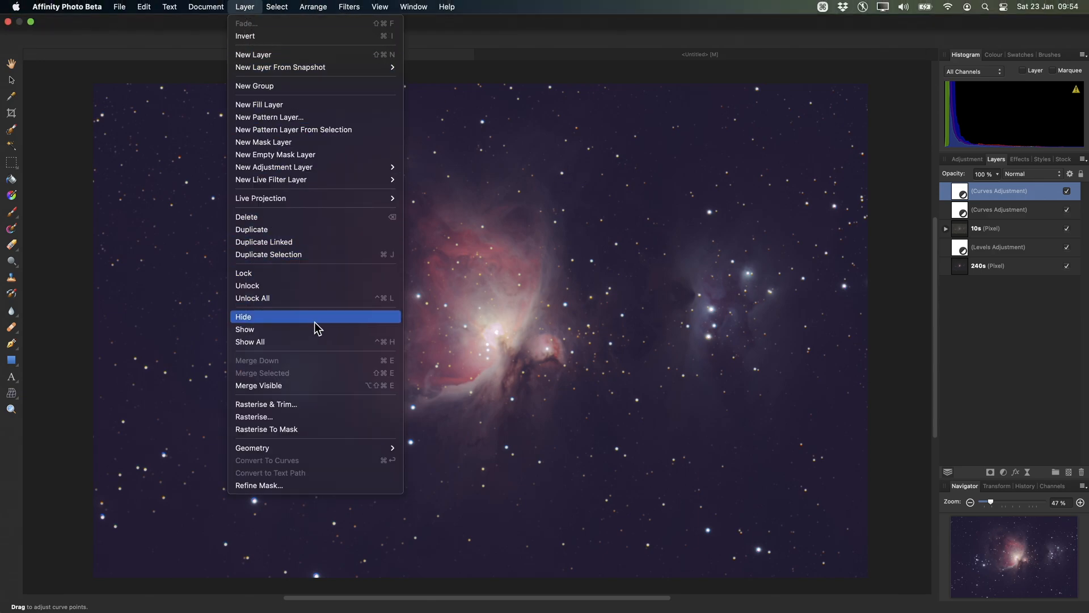
mouse_move(340, 389)
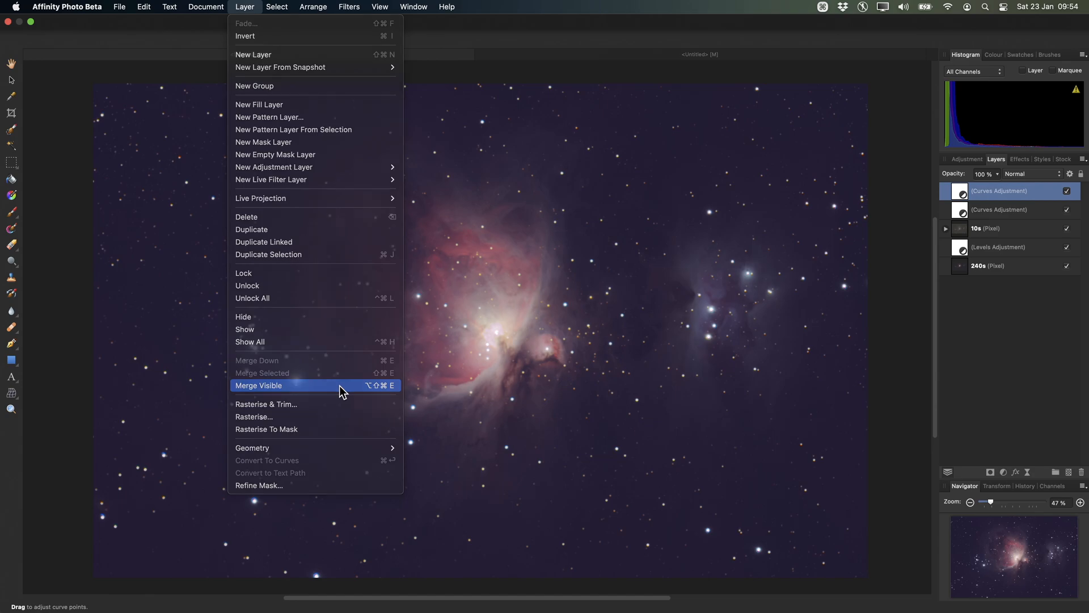
click(259, 384)
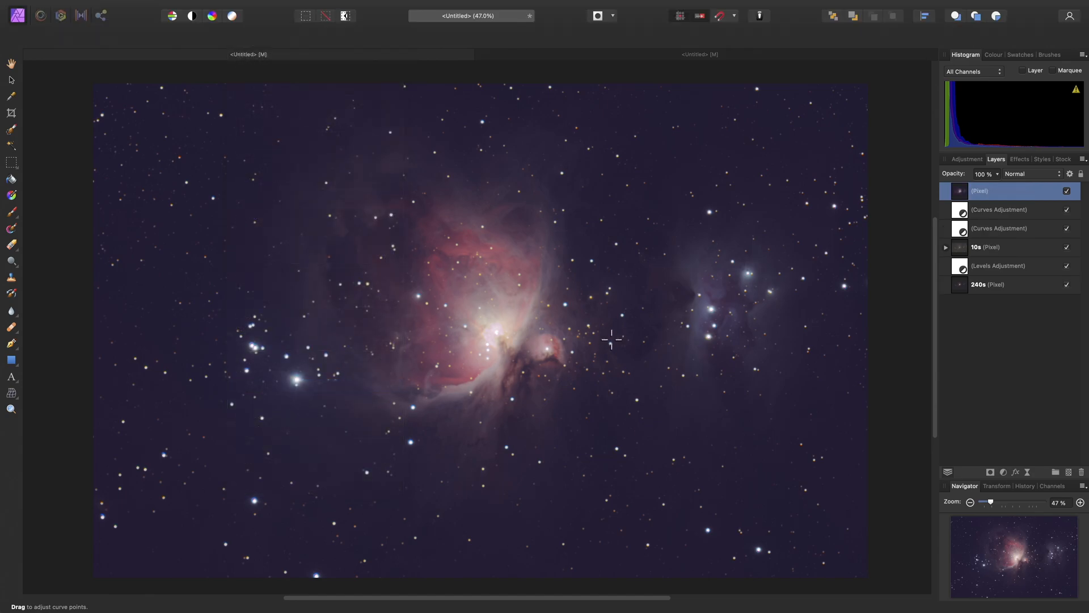
mouse_move(792, 244)
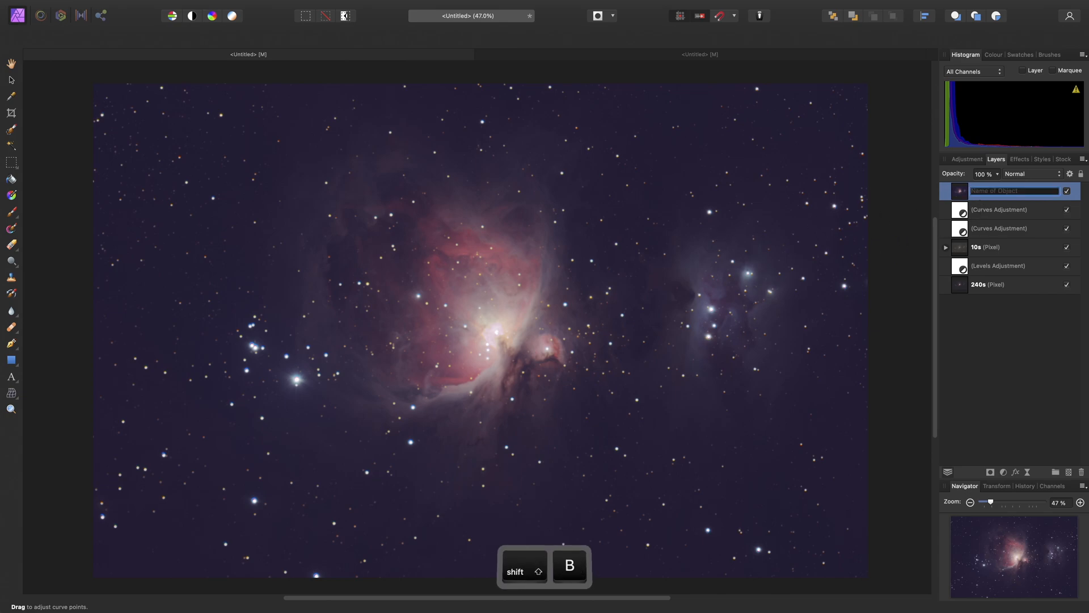
text(Background Remo)
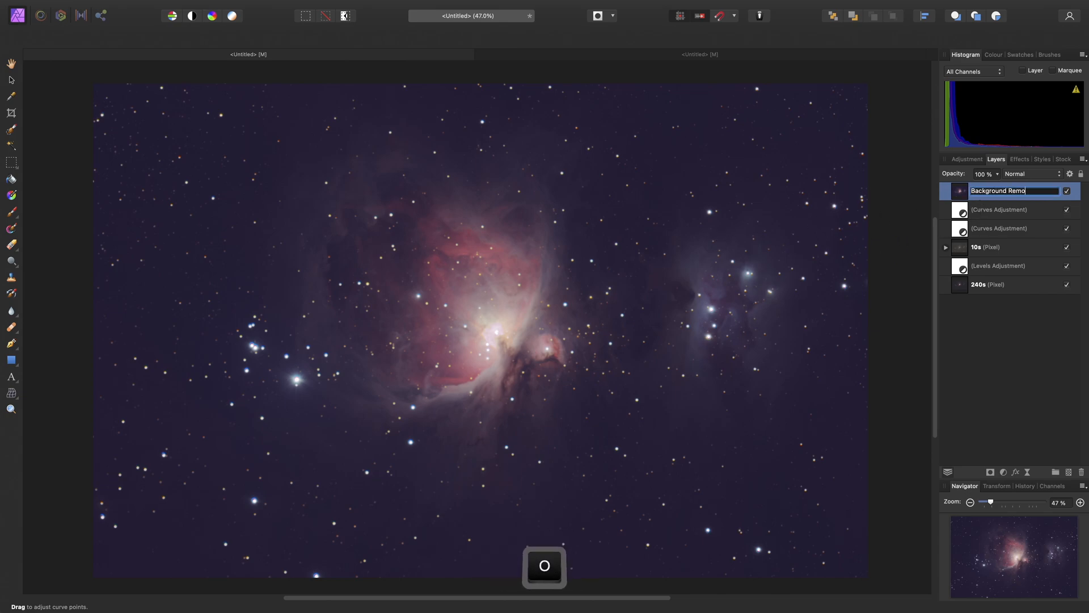
key(return)
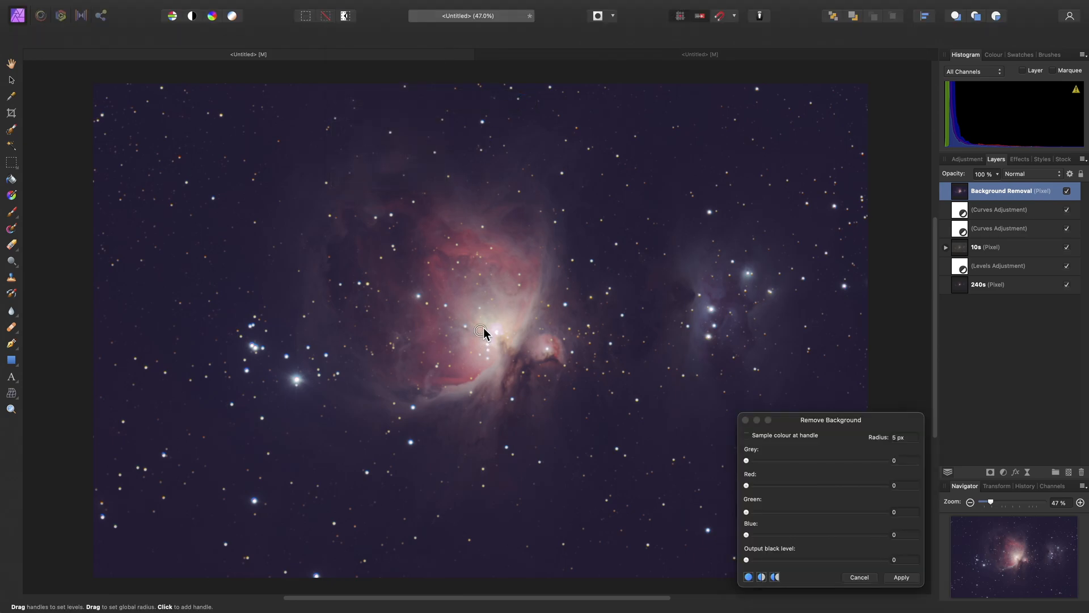
mouse_move(532, 229)
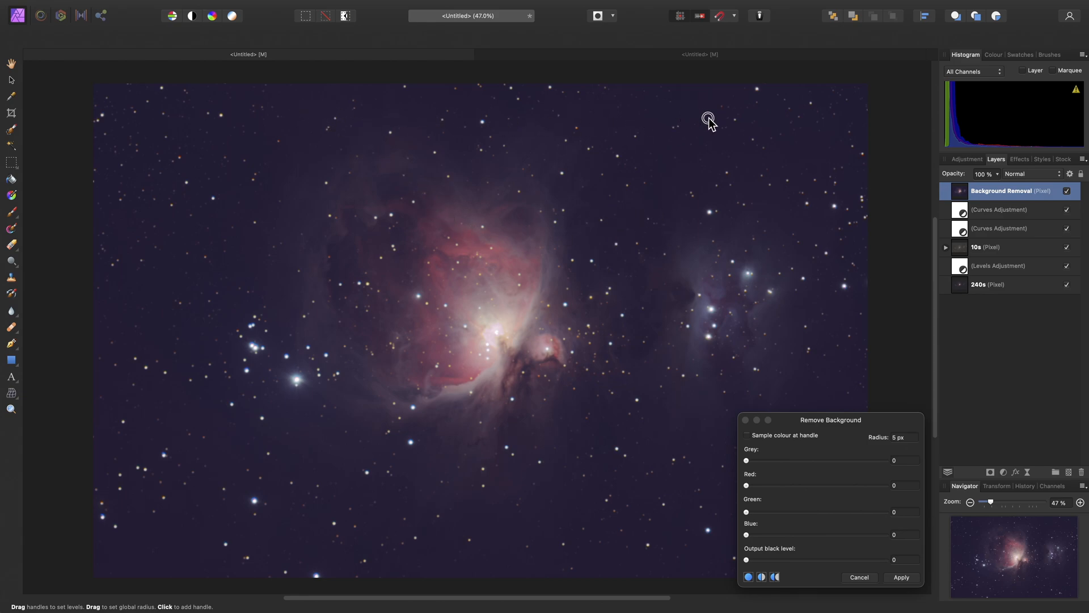
mouse_move(691, 109)
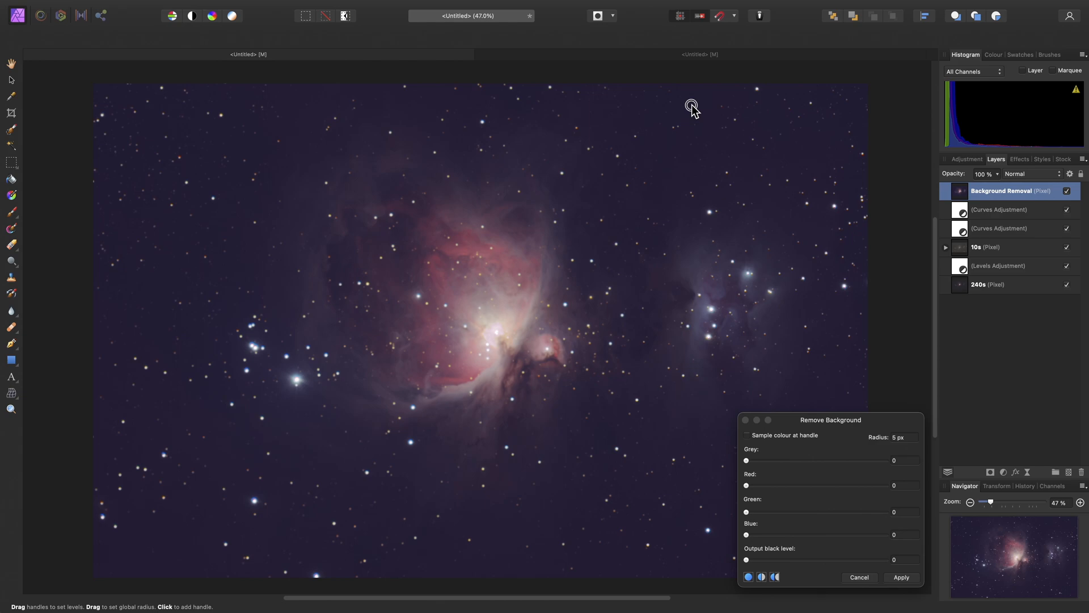
mouse_move(814, 443)
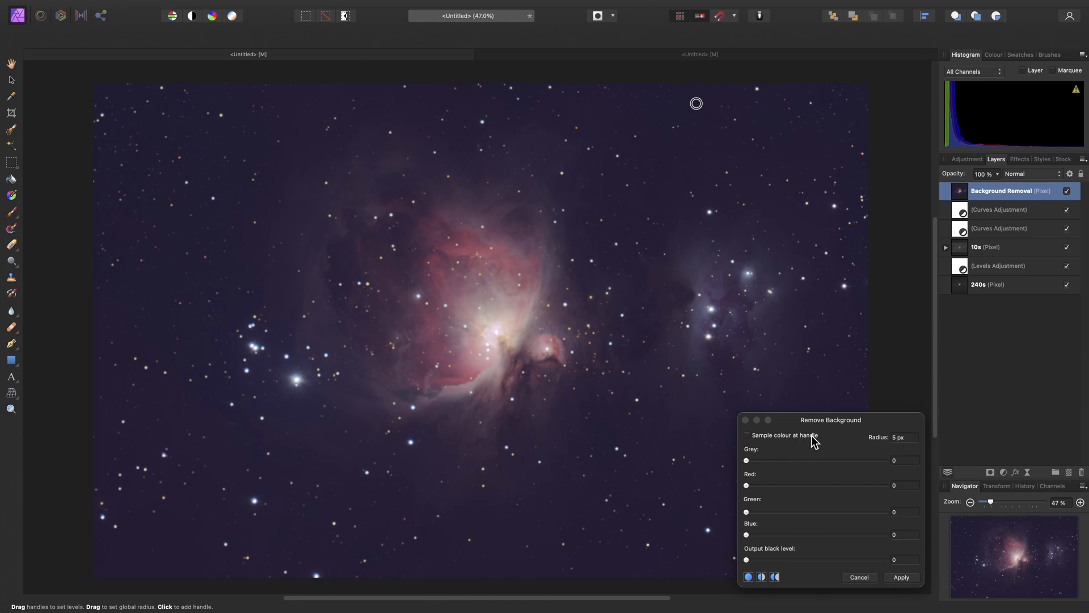
Sample the sky colour, lift the output black level, refine sampling and apply the background removal
click(747, 434)
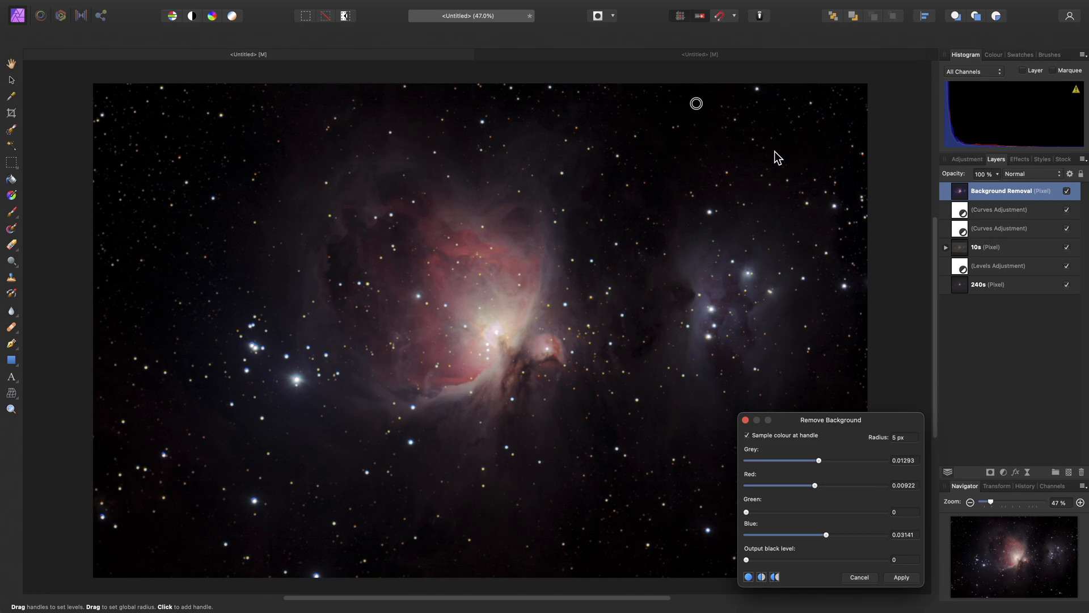
mouse_move(735, 534)
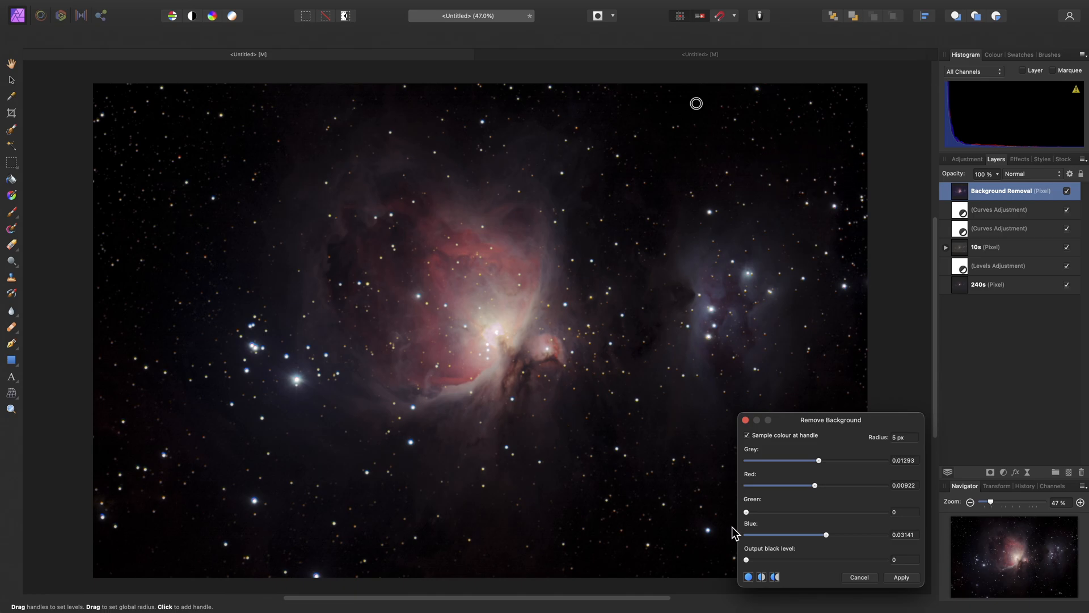
drag(746, 560, 786, 560)
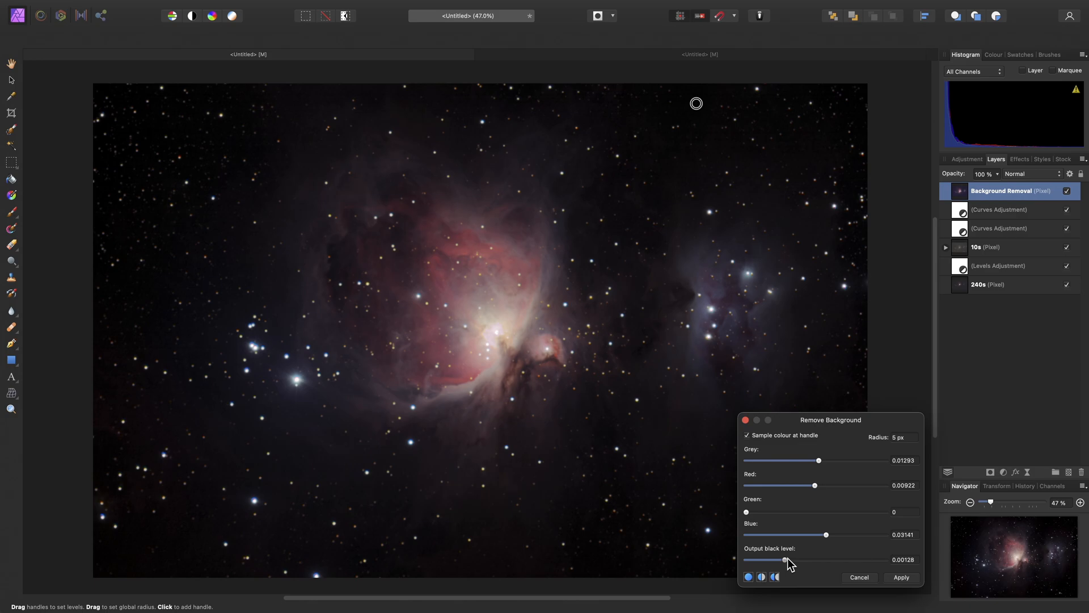
drag(786, 560, 818, 559)
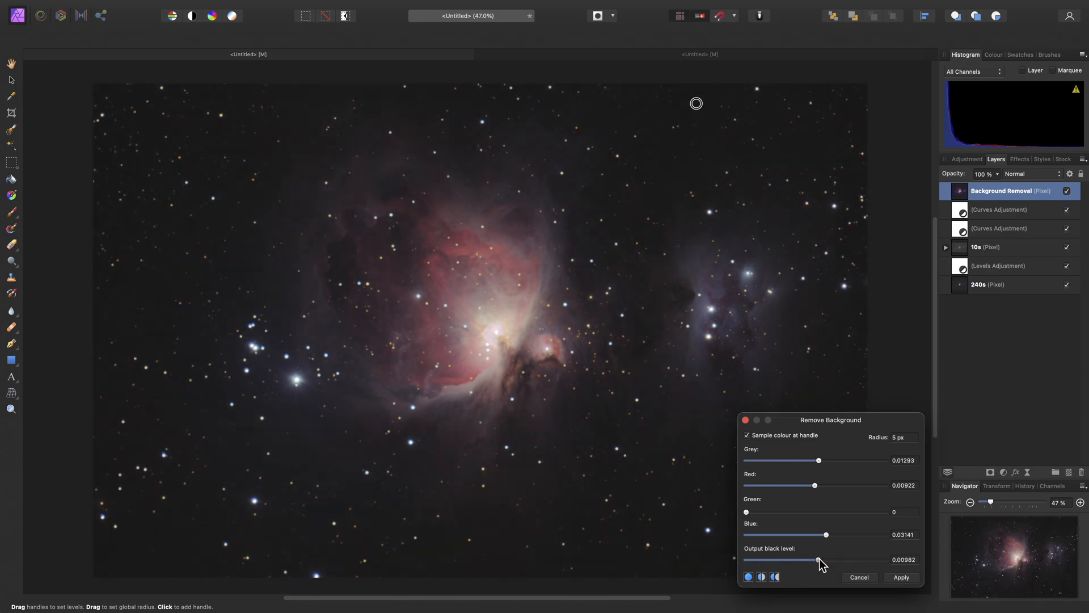
drag(818, 559, 823, 559)
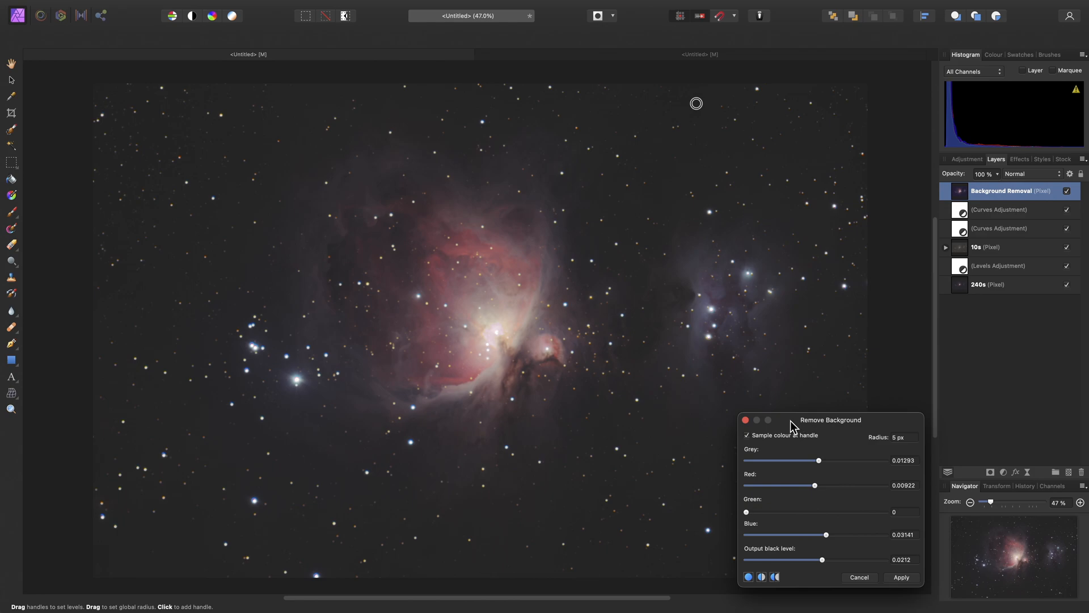
mouse_move(789, 425)
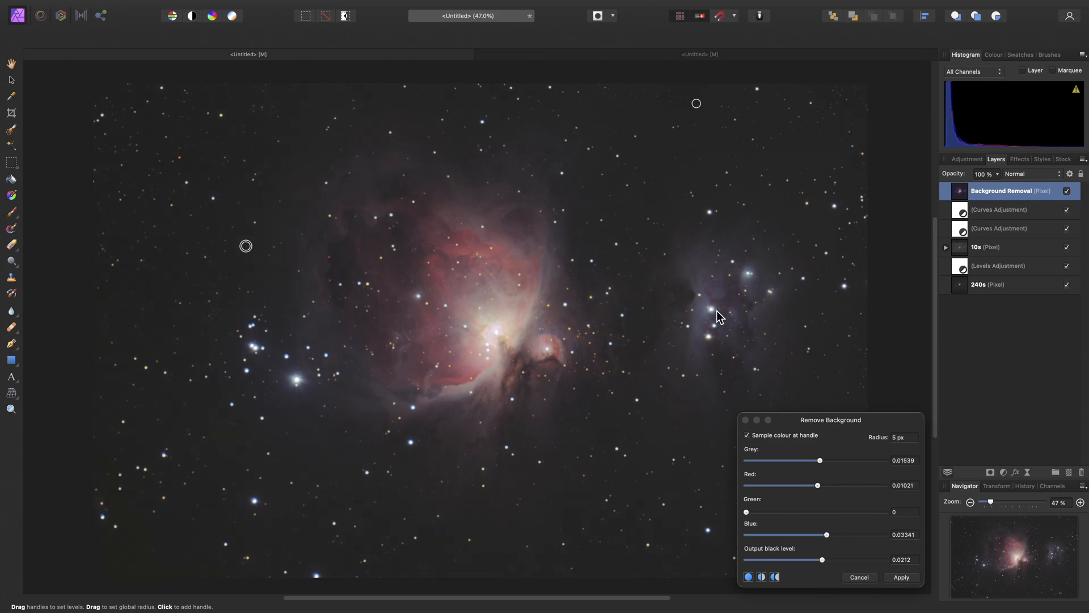
click(576, 557)
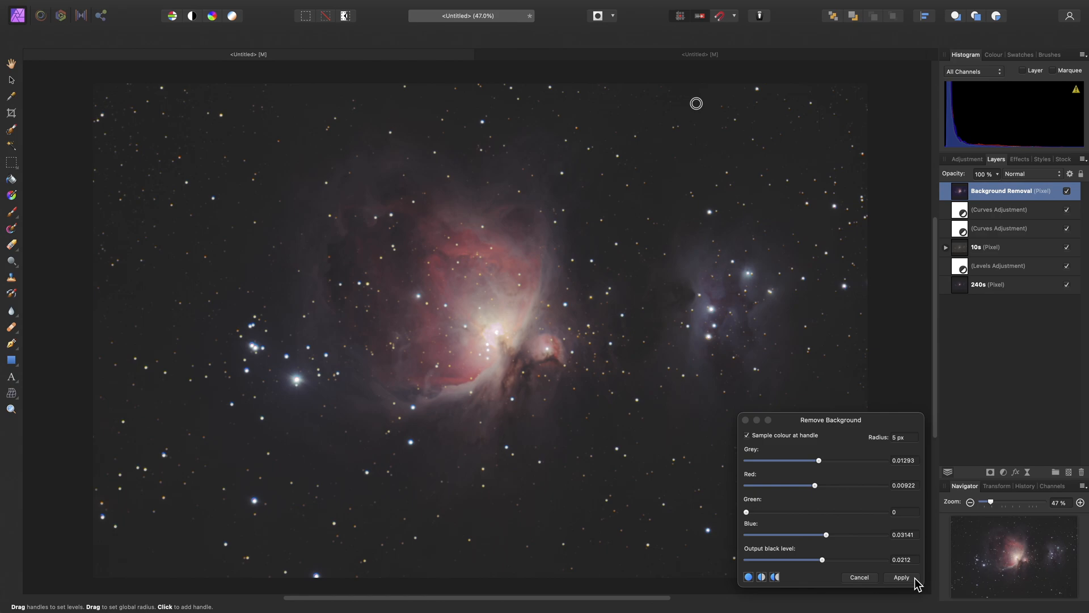
click(900, 577)
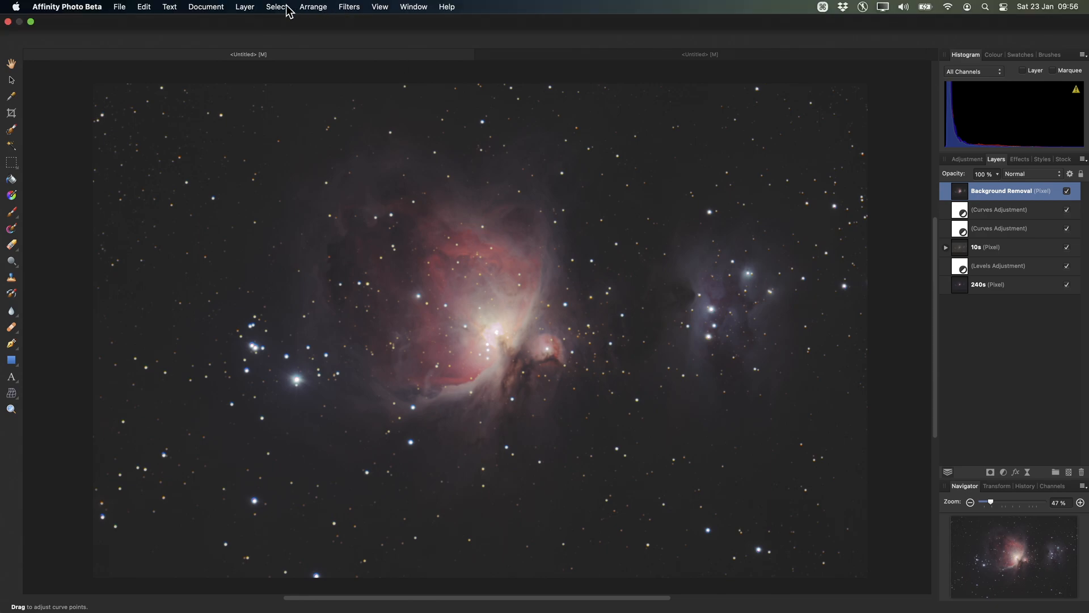
Add a Selective Colour adjustment layer above the Background Removal layer
click(244, 6)
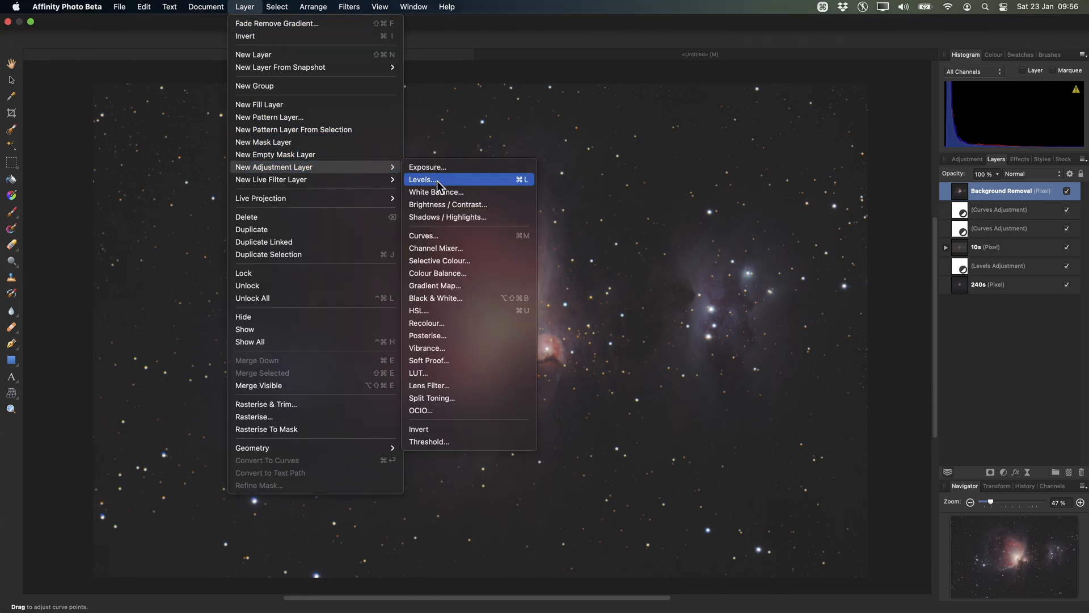
mouse_move(484, 261)
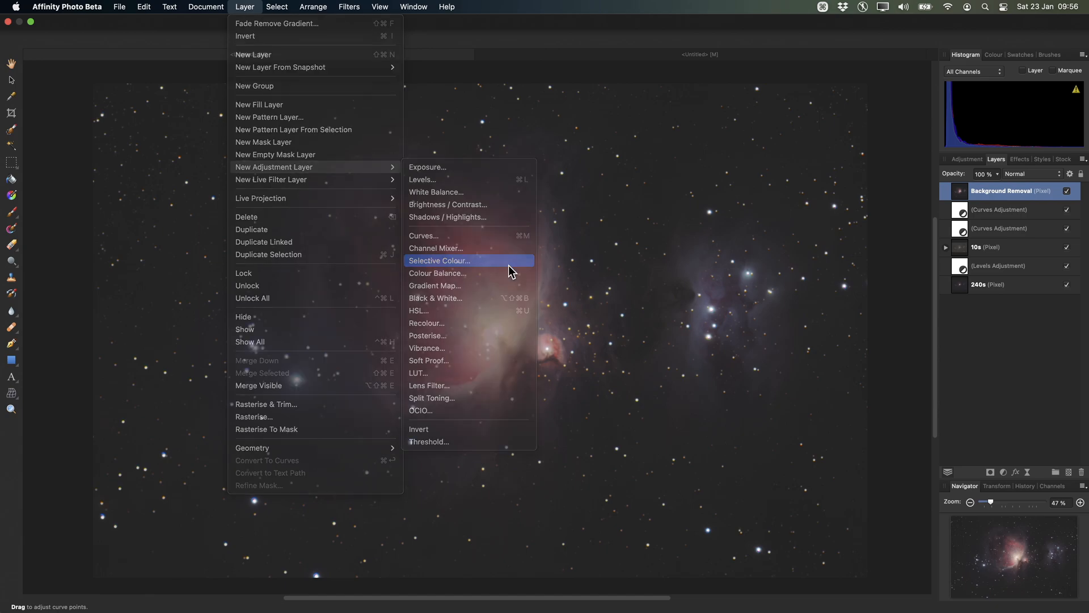
click(438, 261)
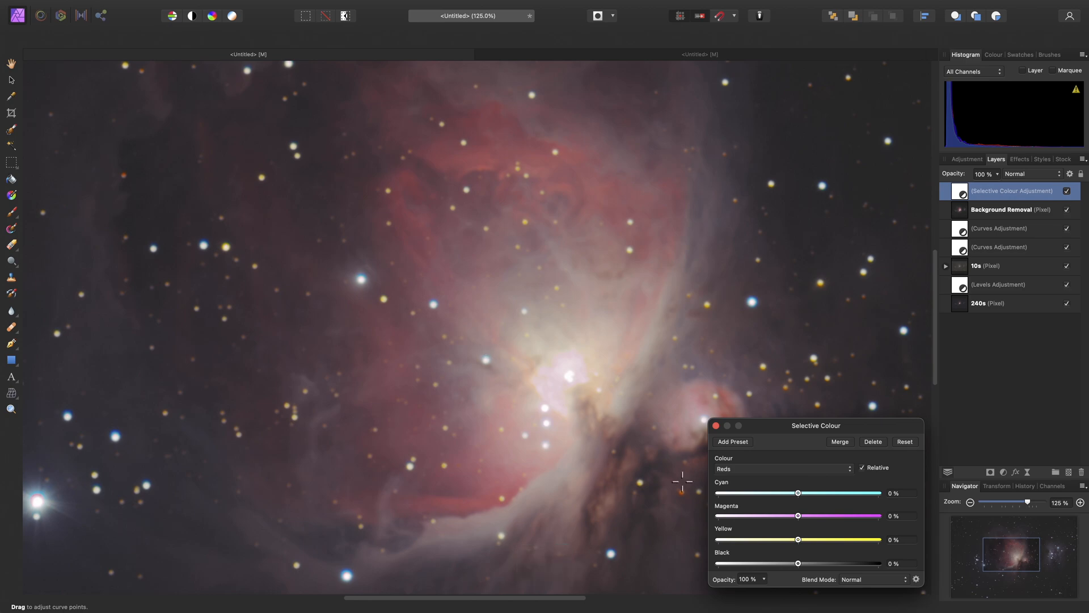
In the Reds range, push Yellow to 100% and pull Cyan down to about -44%
drag(797, 540, 825, 539)
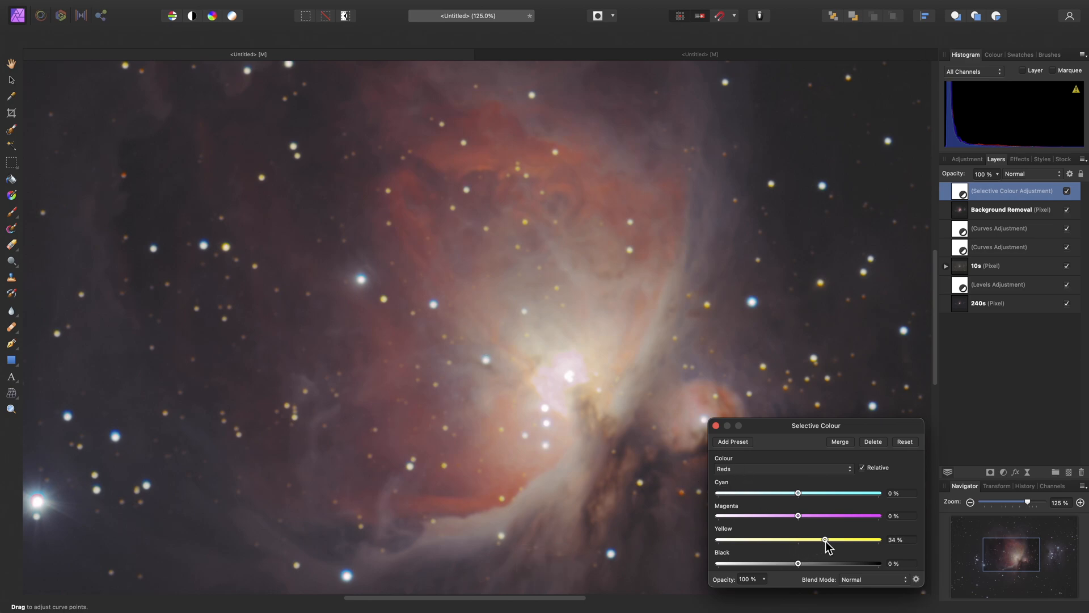
drag(824, 540, 878, 539)
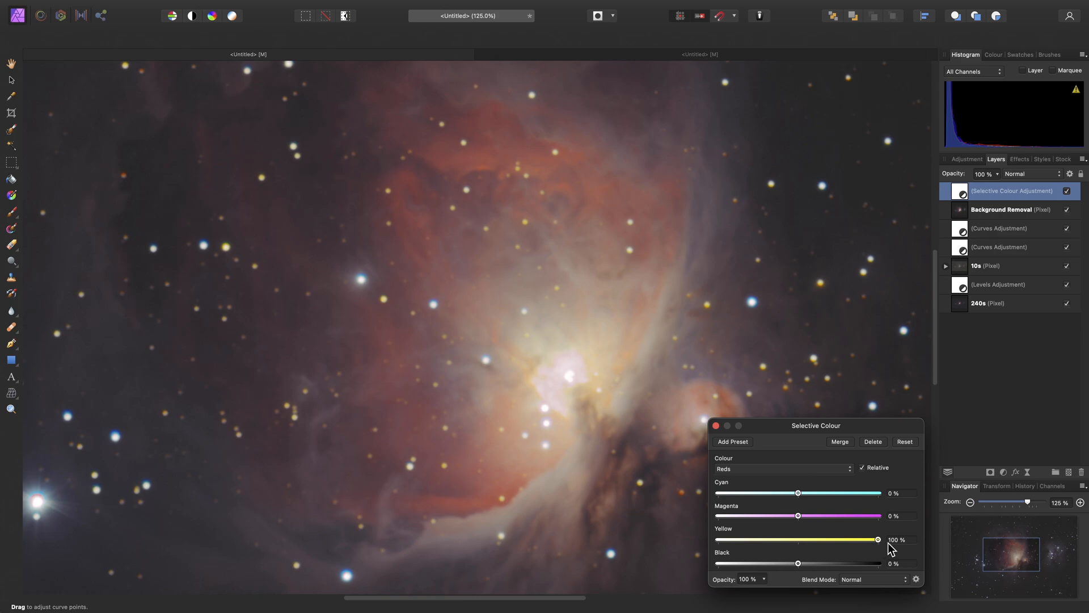
drag(798, 493, 767, 492)
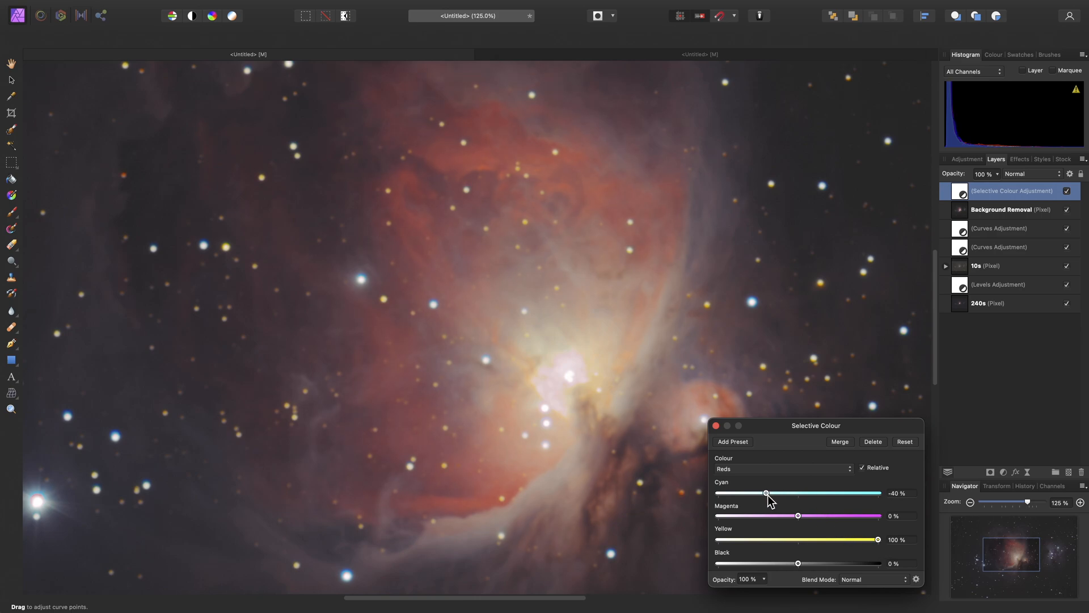
drag(766, 493, 762, 493)
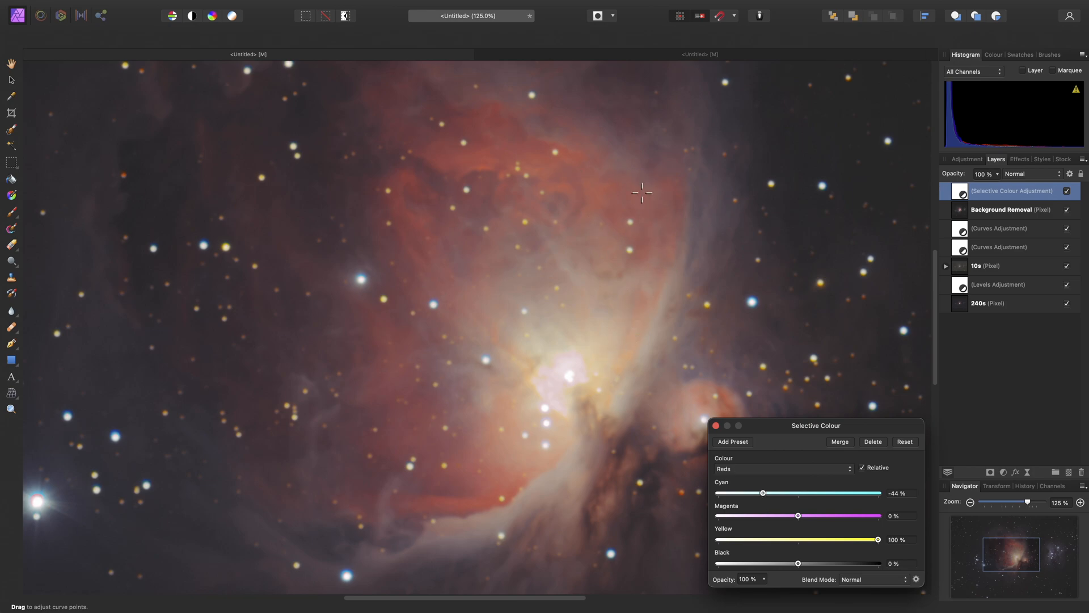
mouse_move(547, 381)
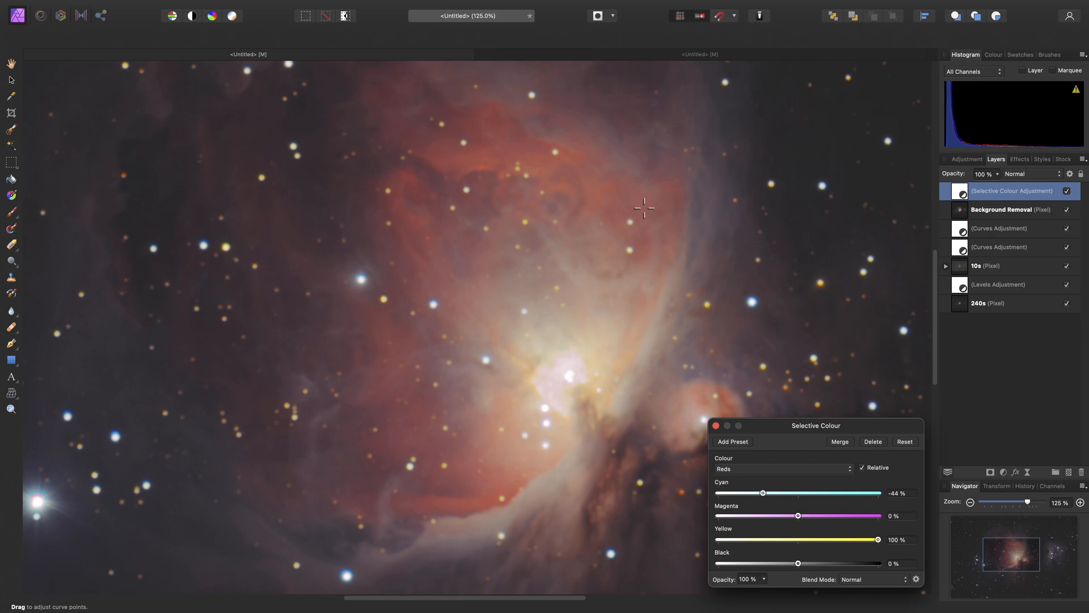
In the Blues range, set Cyan to 100% and Yellow to -100%
click(783, 468)
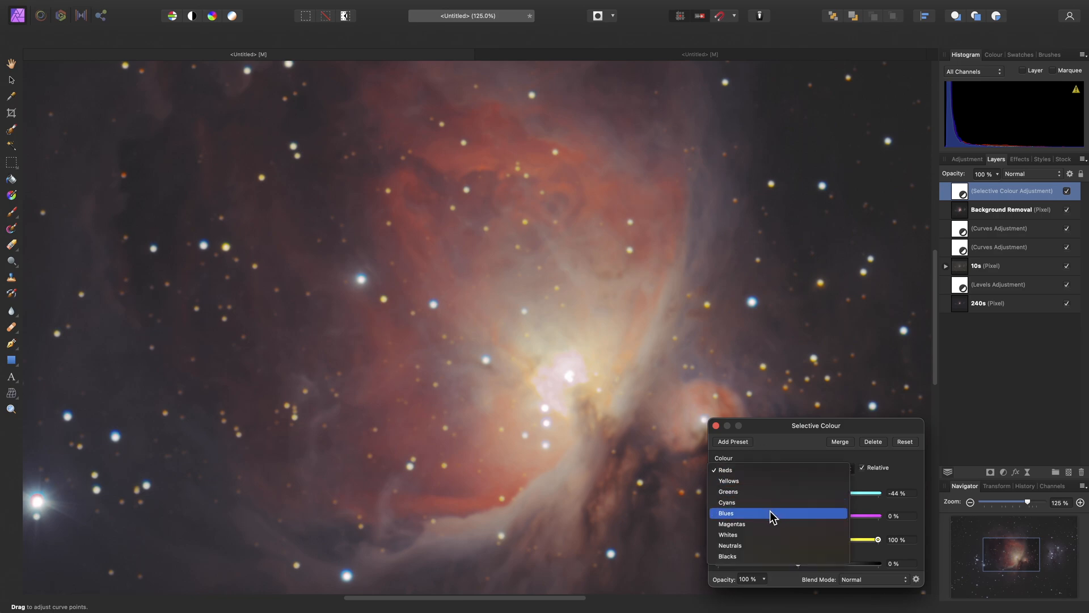
click(726, 513)
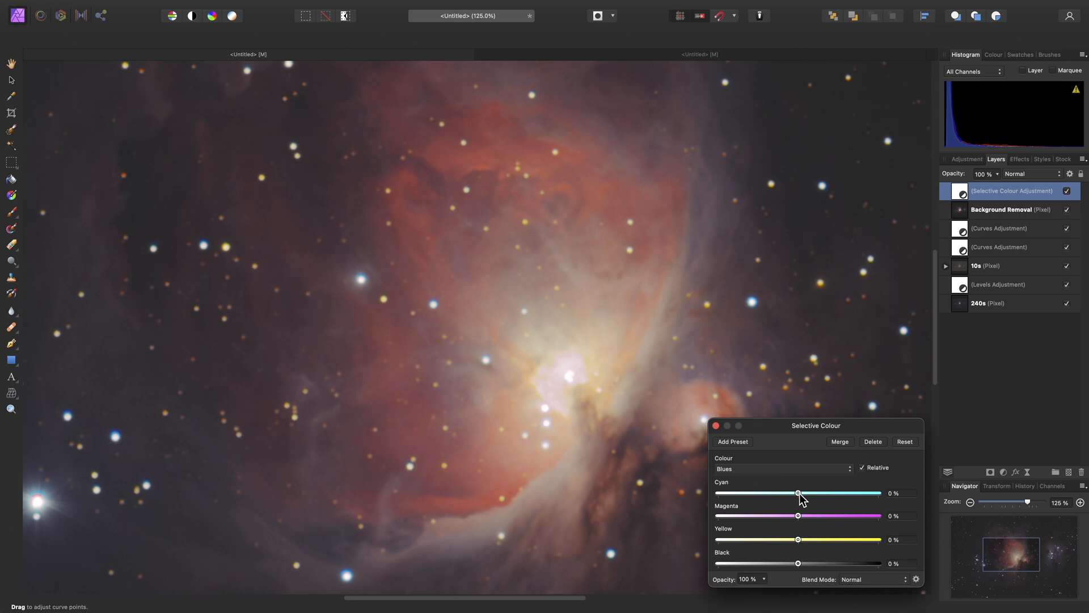
drag(799, 493, 879, 493)
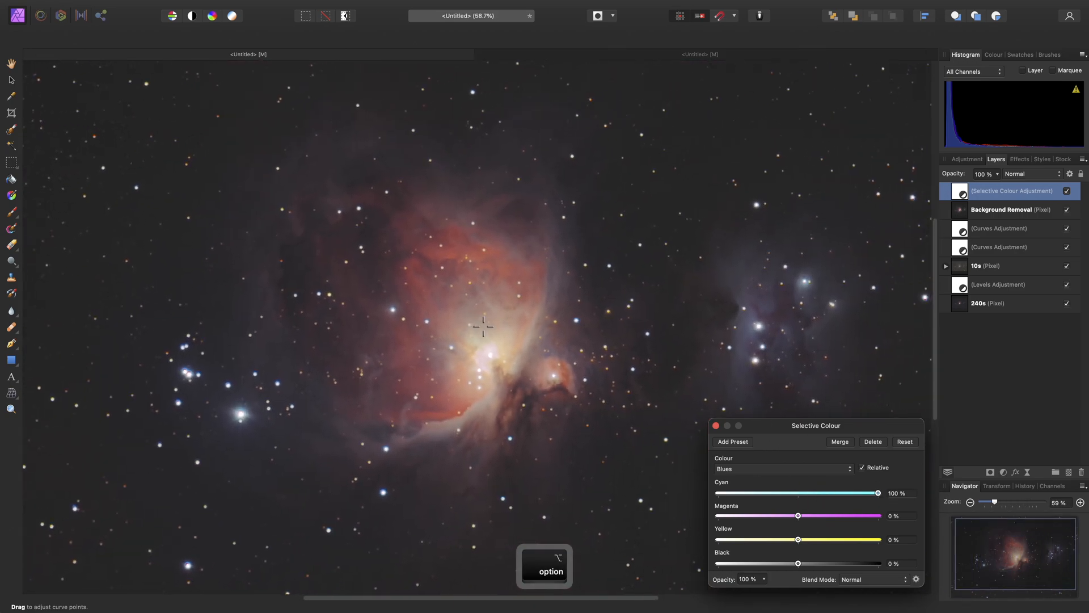
drag(797, 539, 774, 540)
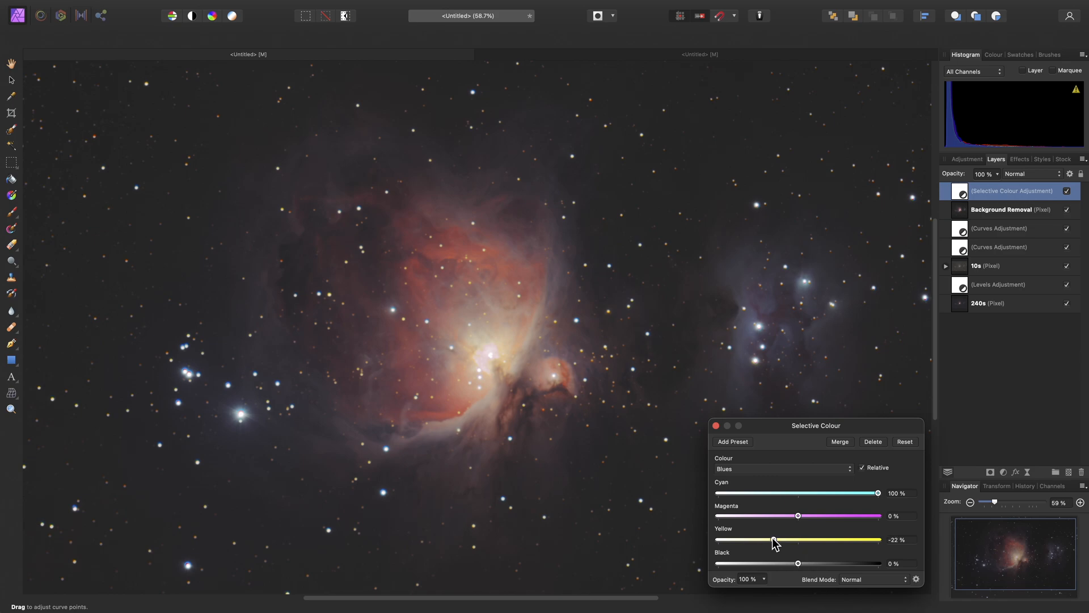
drag(773, 539, 715, 539)
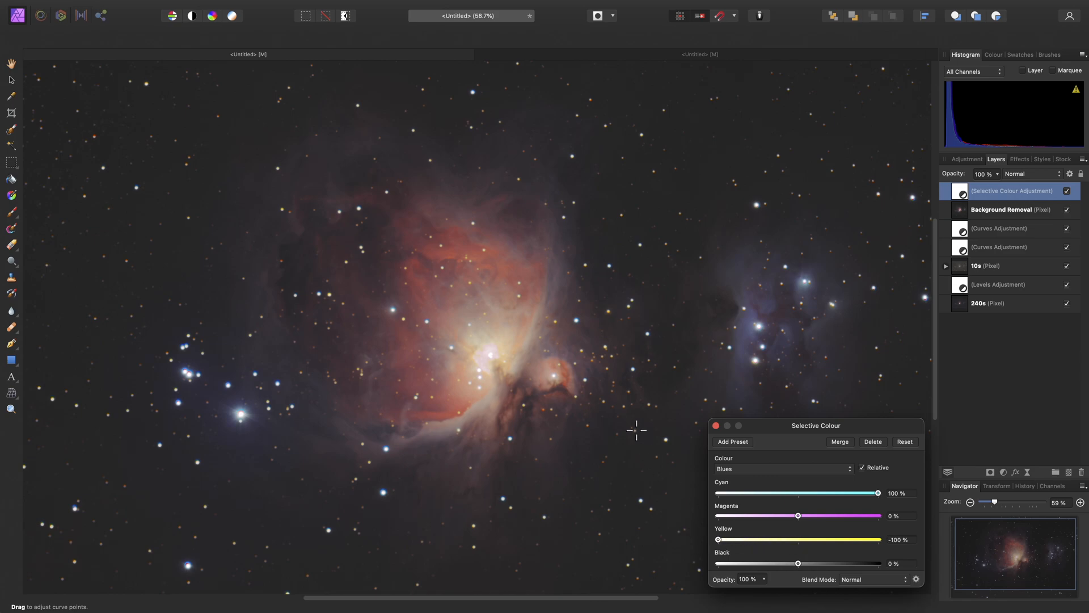
mouse_move(724, 327)
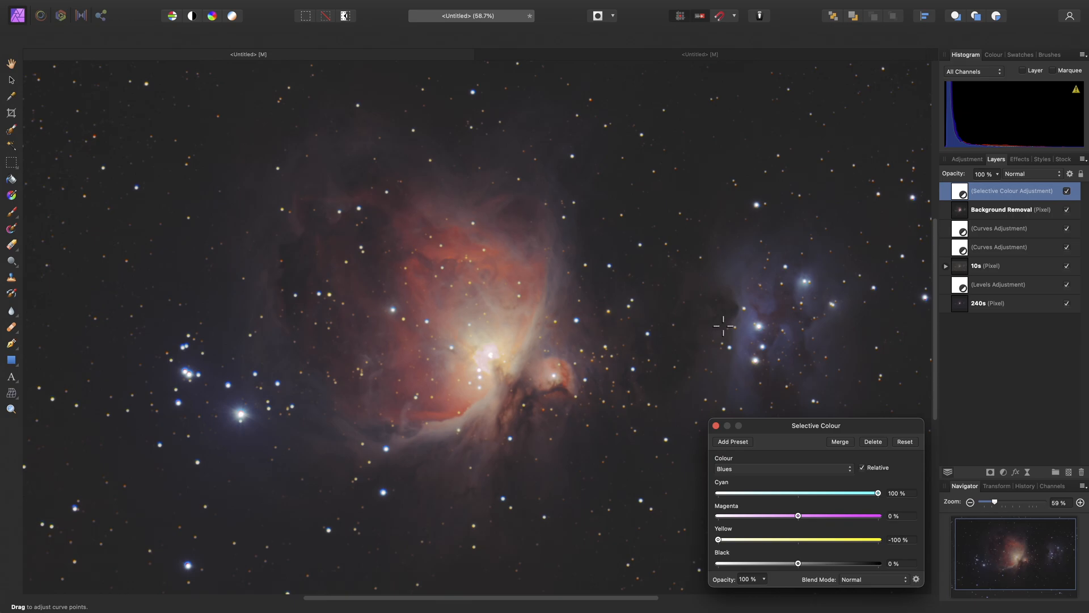
mouse_move(179, 388)
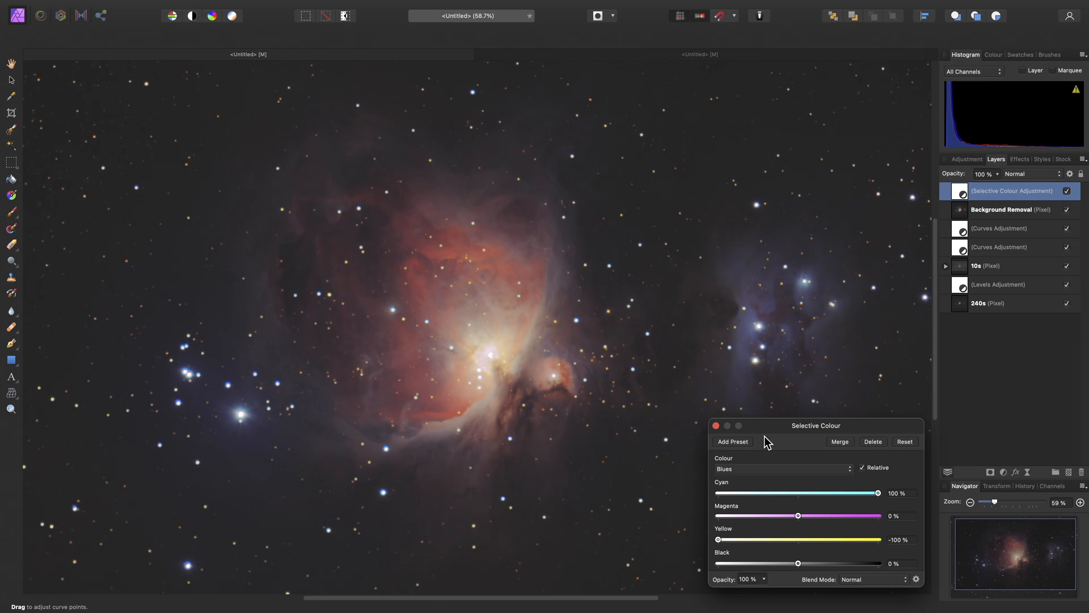
In the Magentas range, settle Magenta at -100% after comparing, then close the settings
click(783, 468)
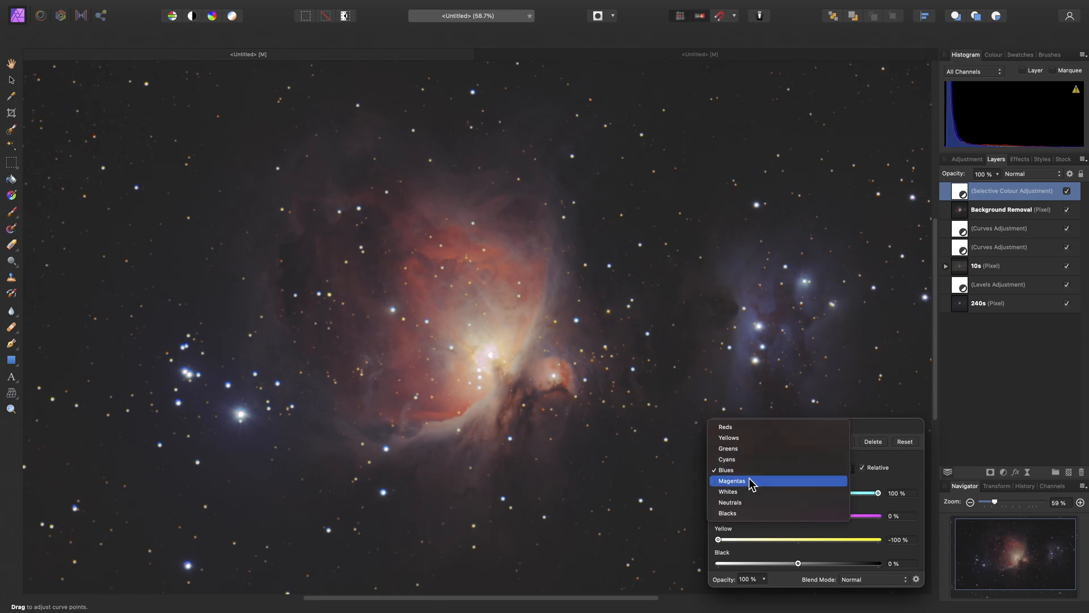
click(732, 480)
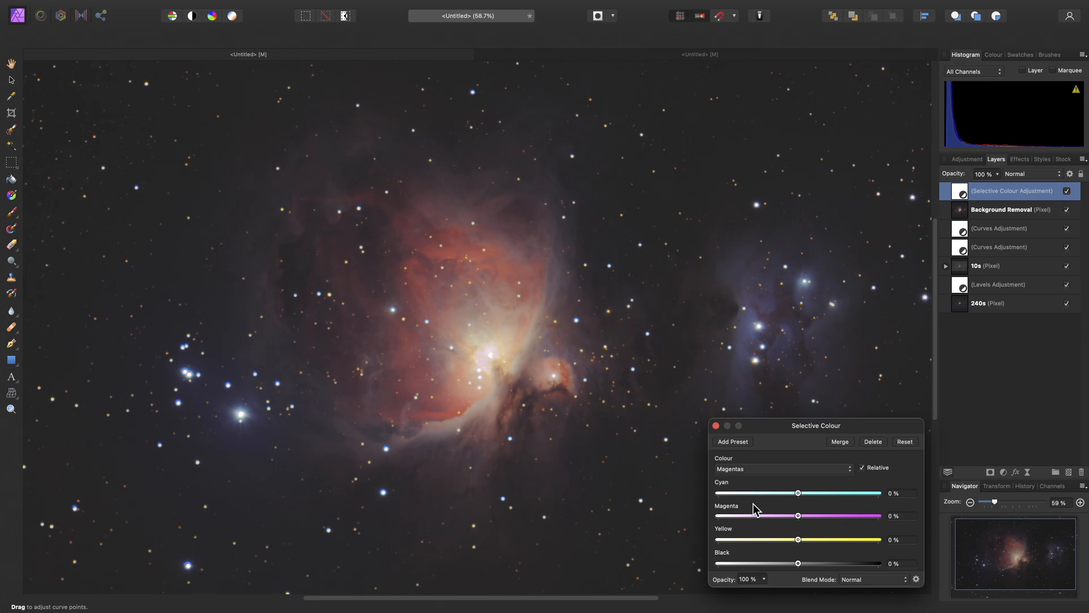
drag(798, 516, 716, 516)
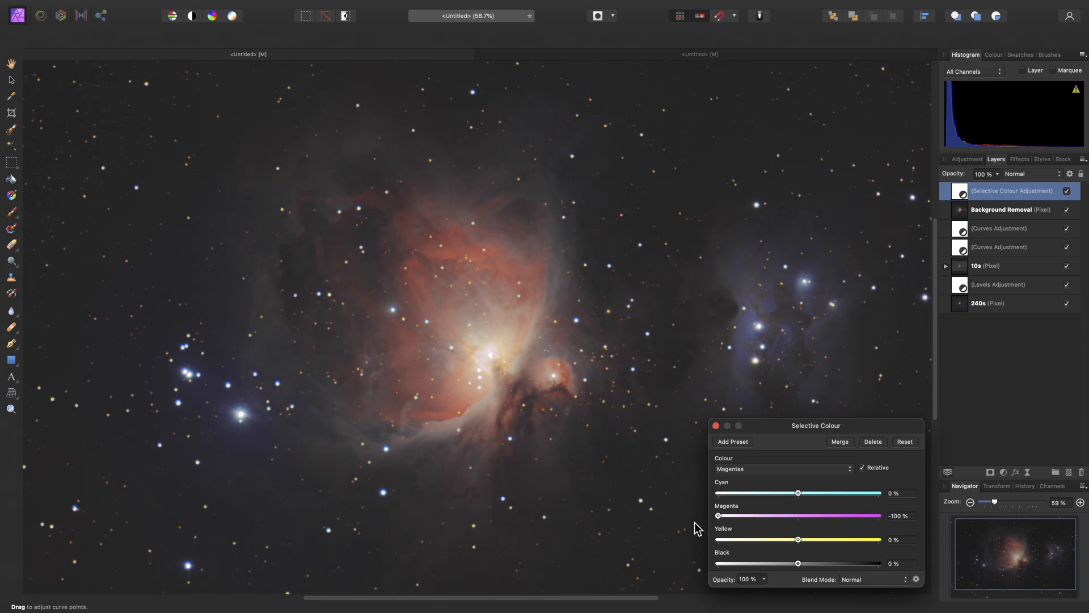
mouse_move(382, 395)
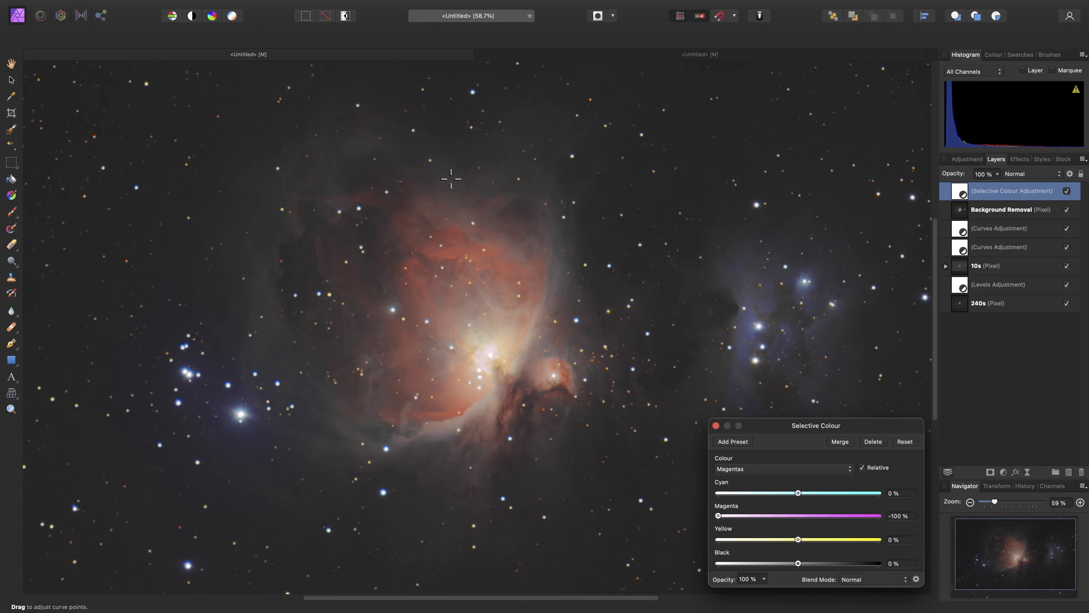
mouse_move(313, 408)
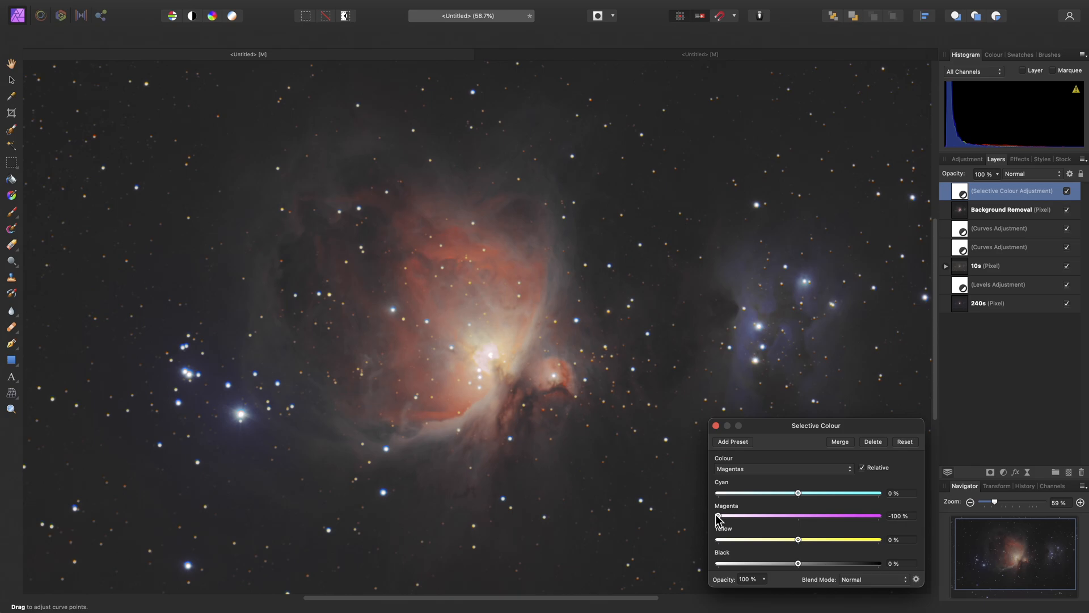
drag(718, 515, 844, 516)
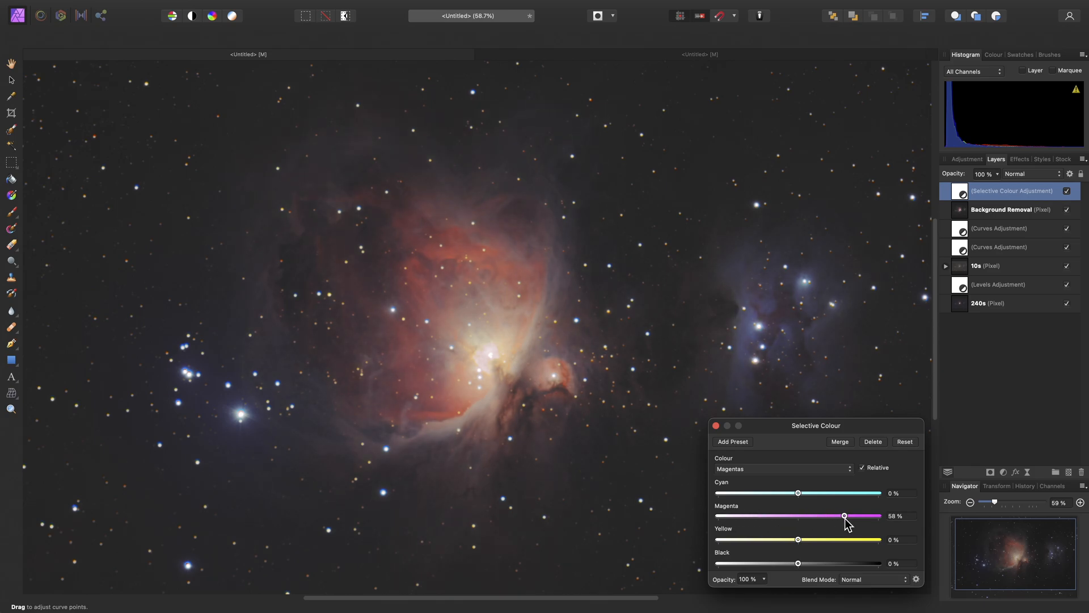
drag(844, 516, 868, 516)
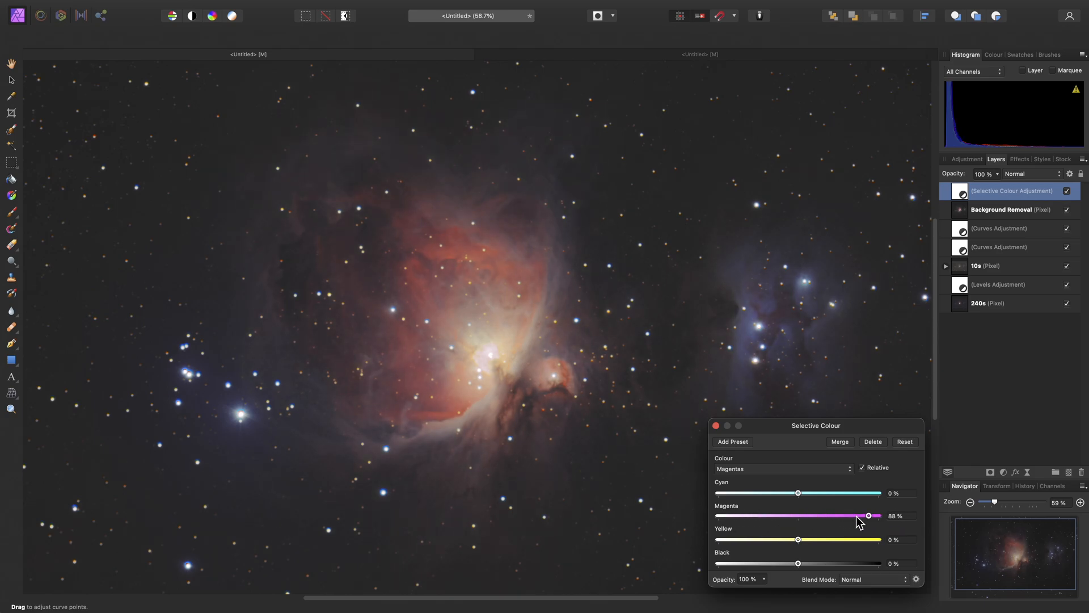
drag(869, 516, 718, 516)
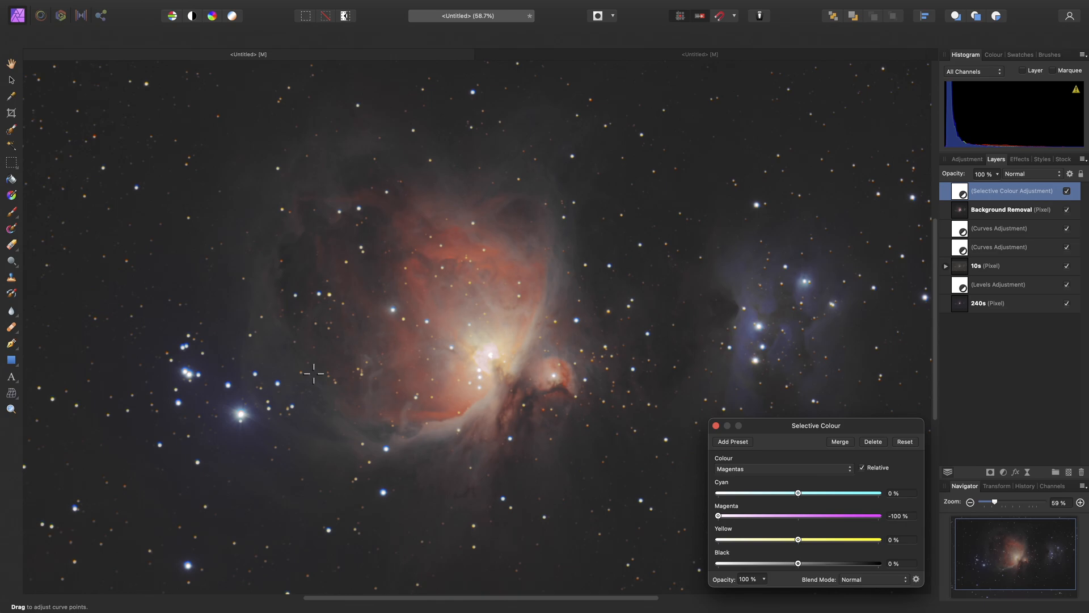
mouse_move(301, 353)
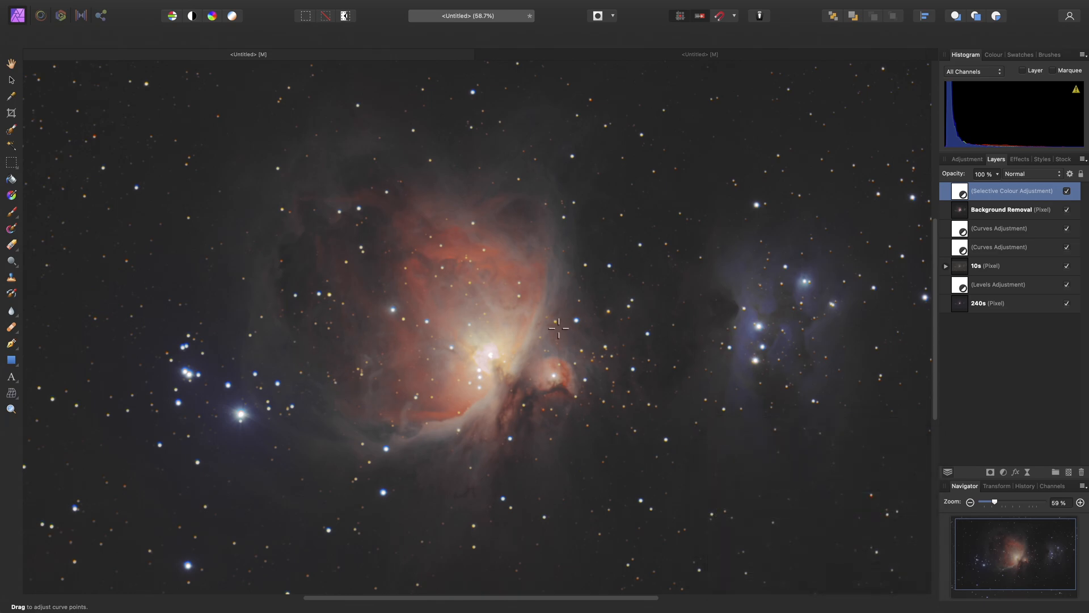
click(244, 6)
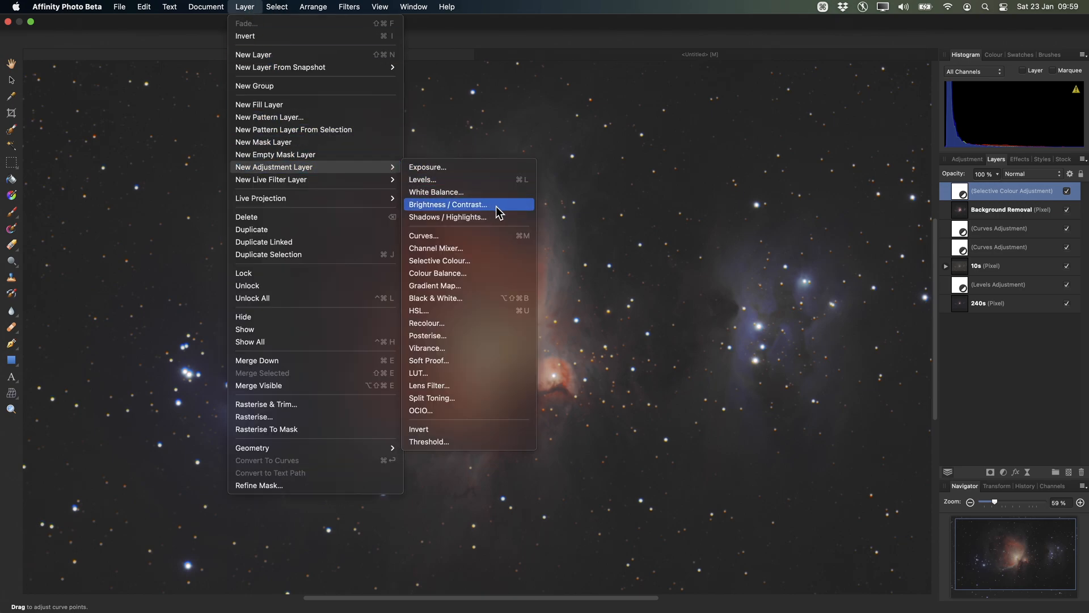
Add a Brightness/Contrast adjustment with Brightness about 53% and Contrast 27%
click(448, 205)
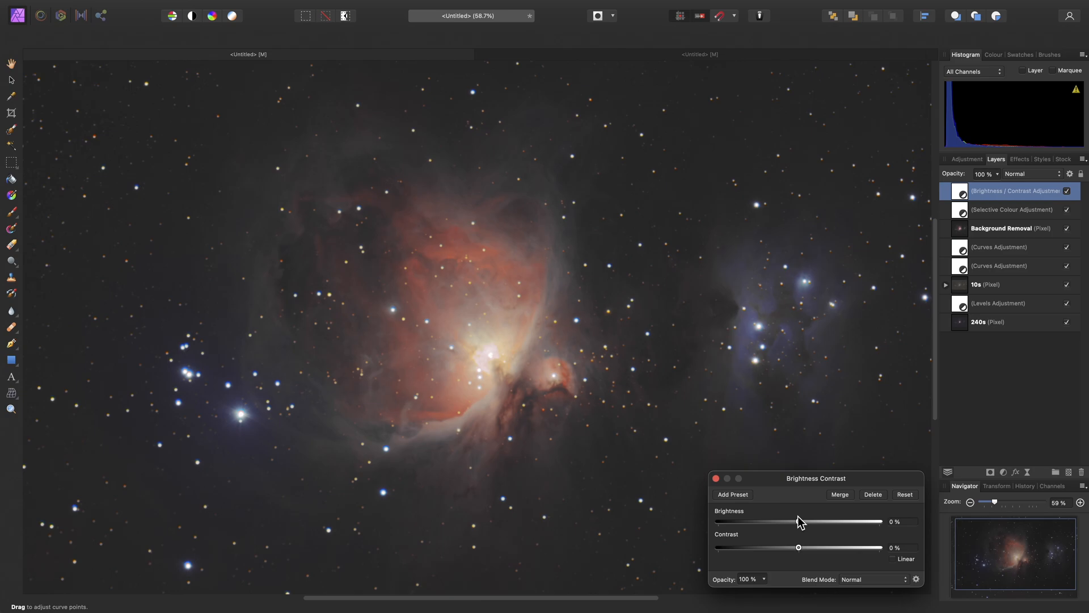
drag(798, 521, 841, 521)
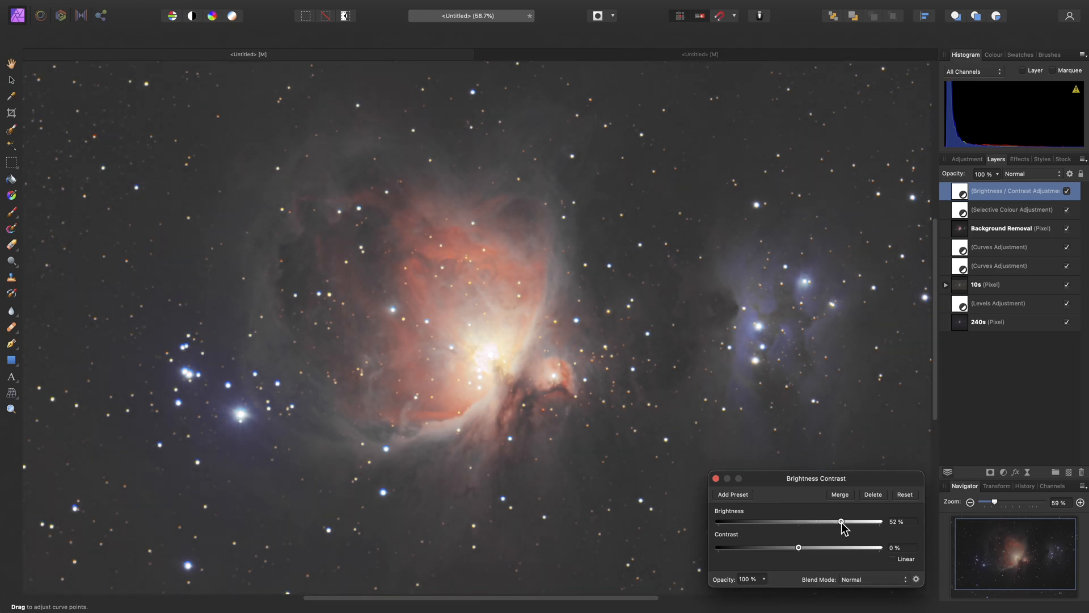
drag(798, 548, 820, 548)
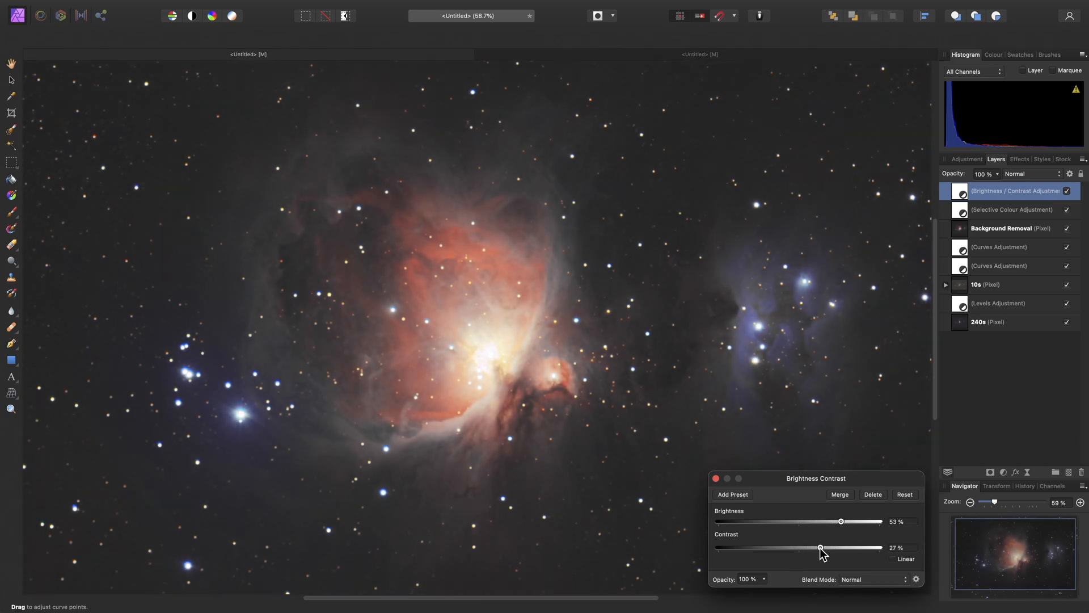
drag(820, 546, 821, 547)
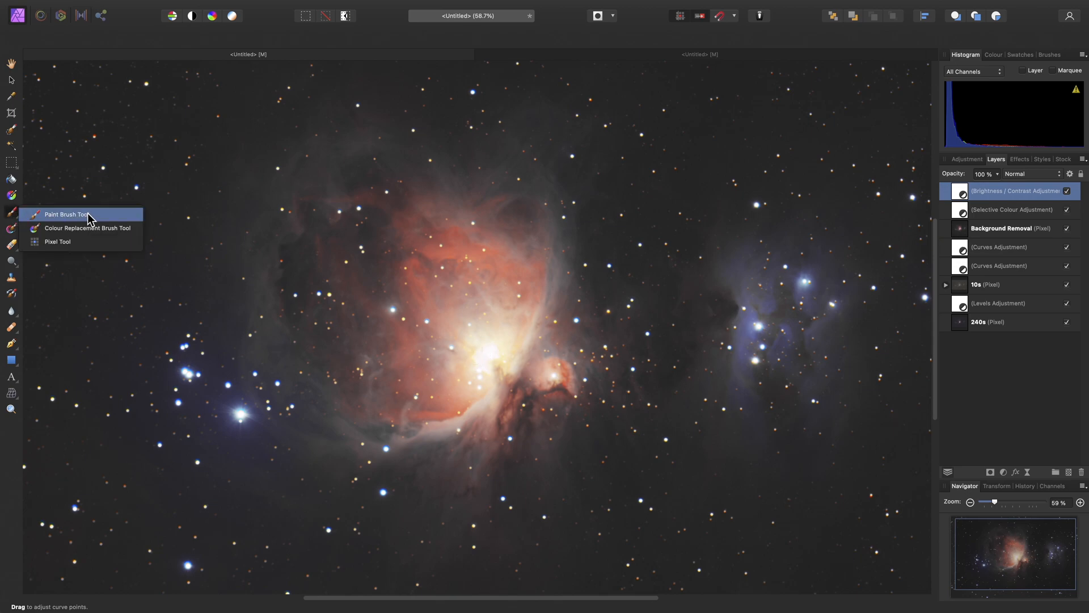
Take a large black soft Paint Brush to mask the nebula core on the Brightness/Contrast layer
click(66, 213)
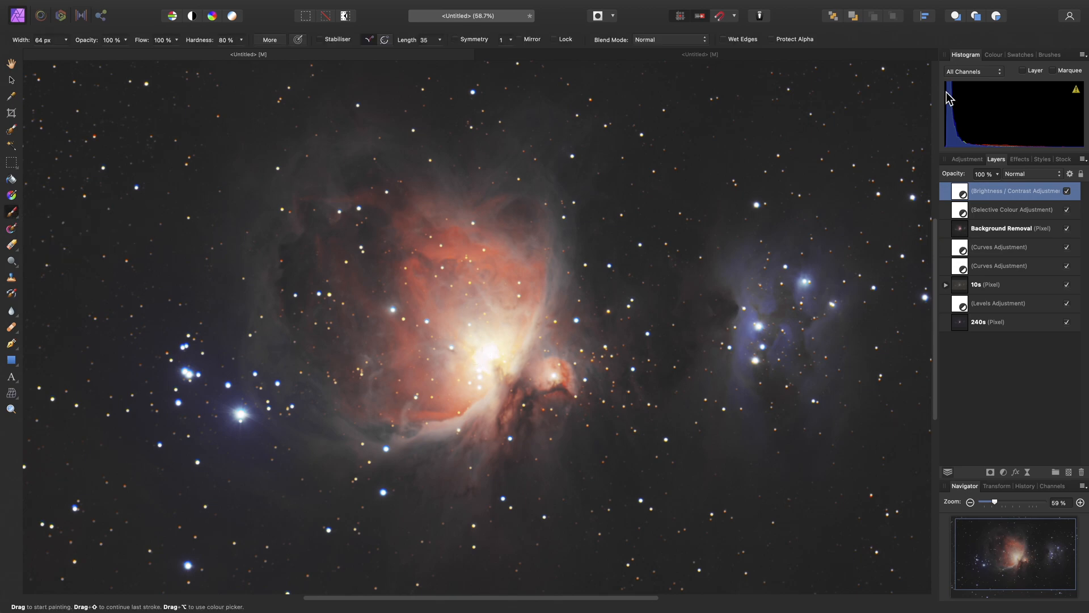
click(993, 55)
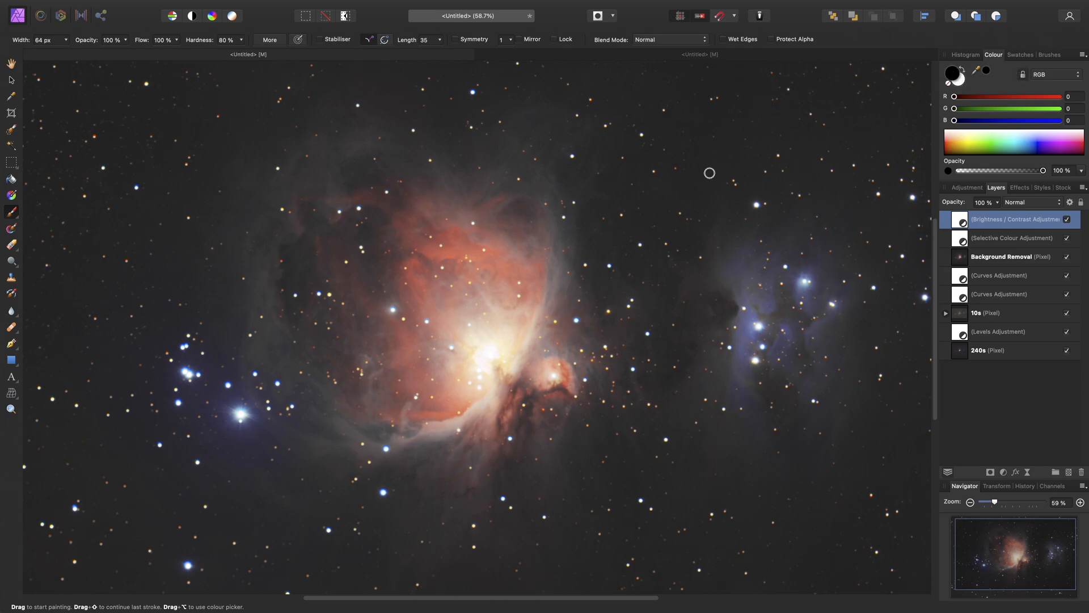
key(])
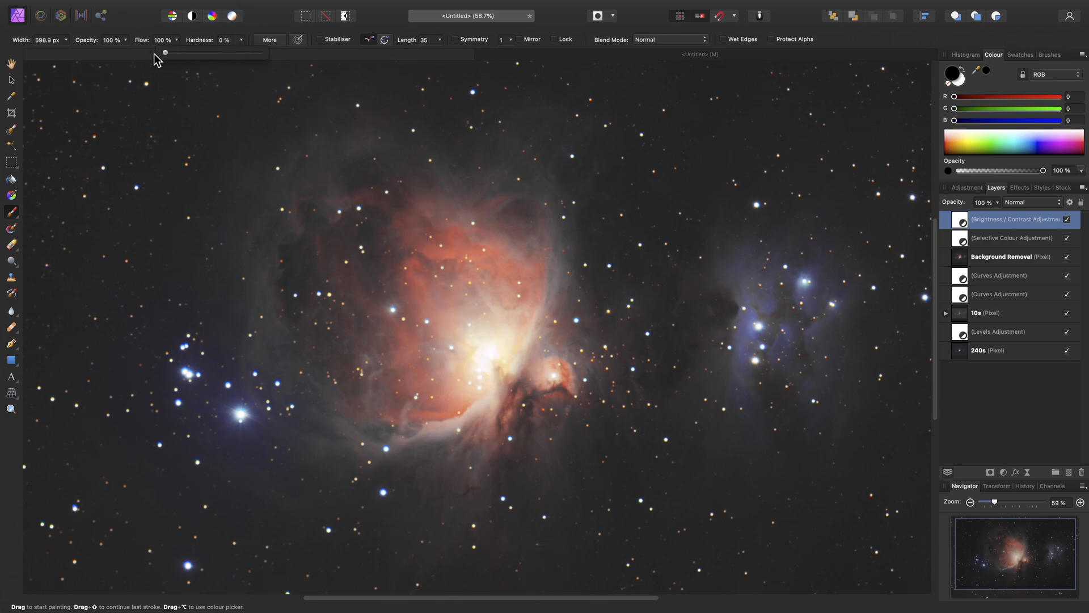
key(])
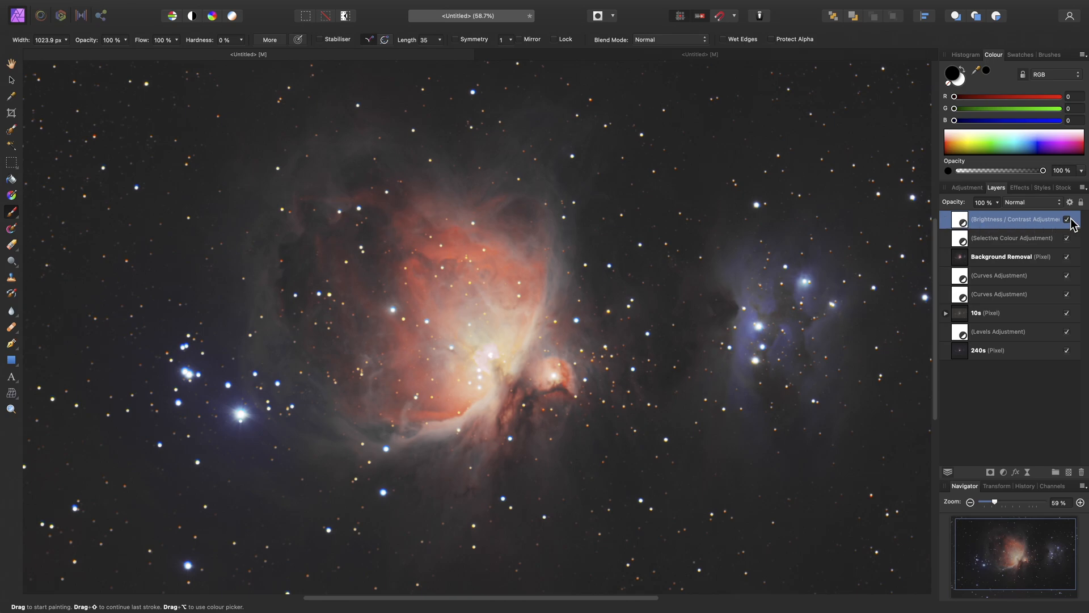
Toggle the Brightness/Contrast layer off and on to compare the protected core
click(1066, 220)
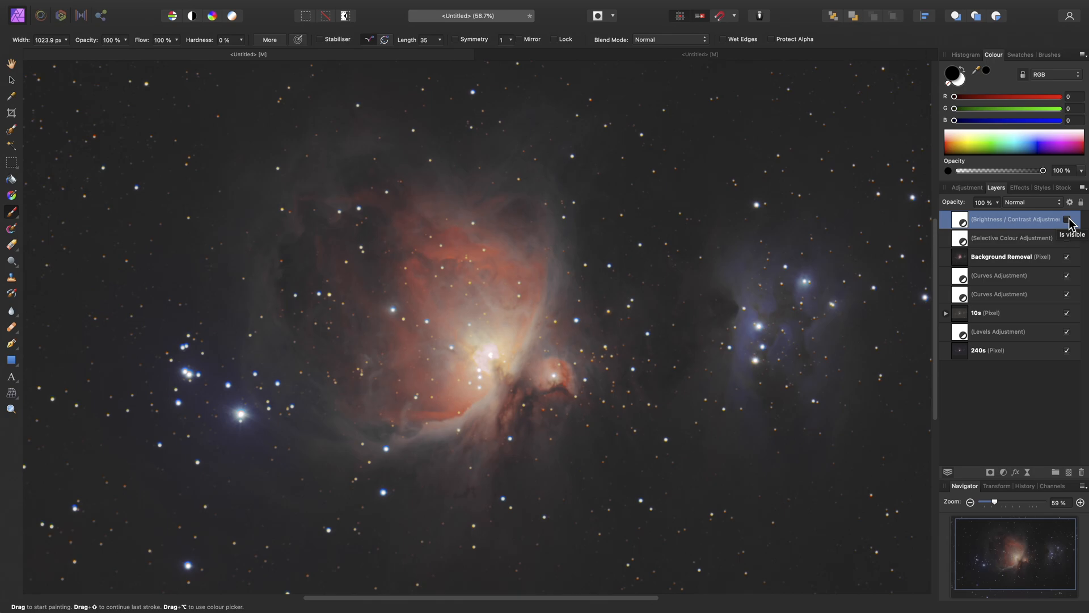
click(1066, 220)
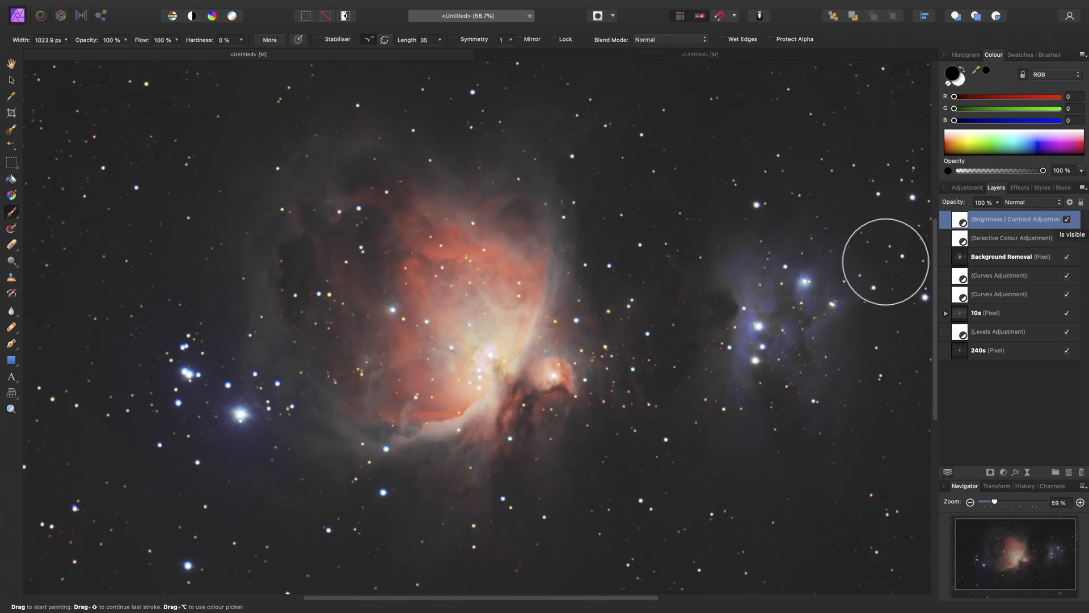
key(h)
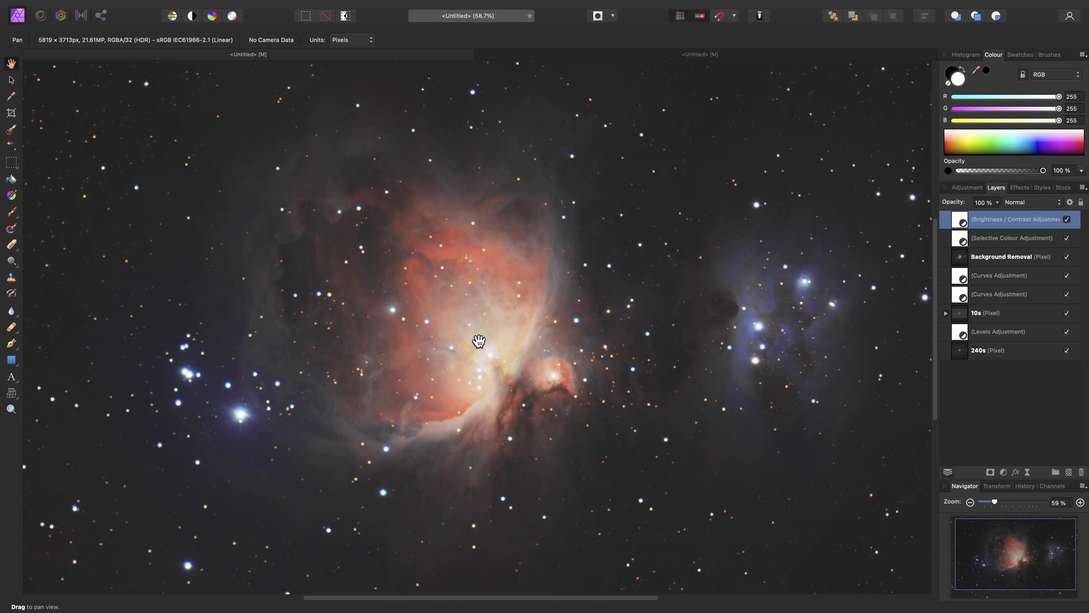
mouse_move(475, 241)
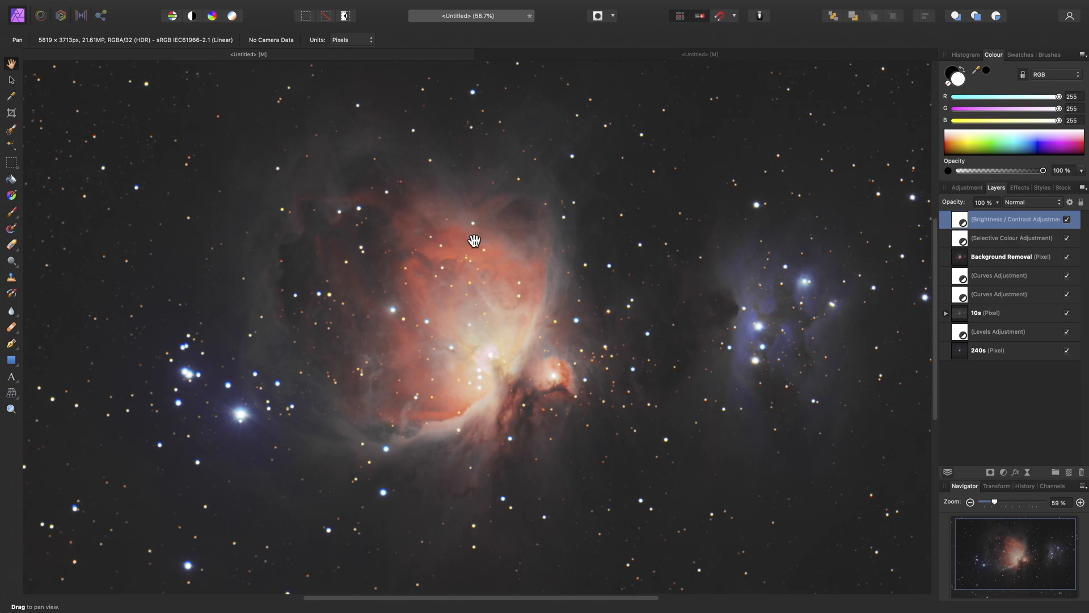
mouse_move(405, 210)
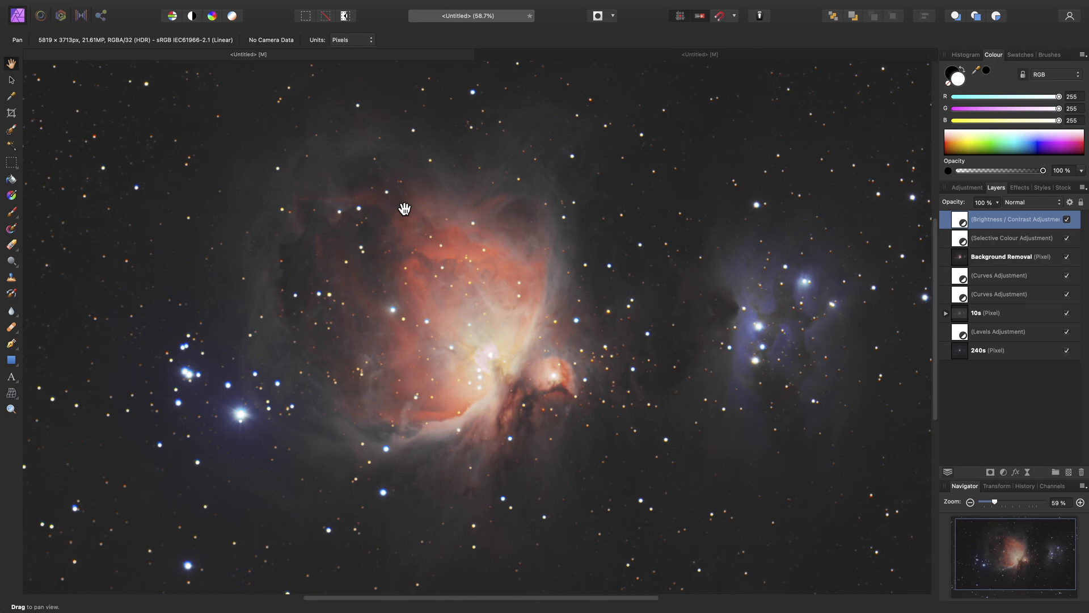
click(245, 6)
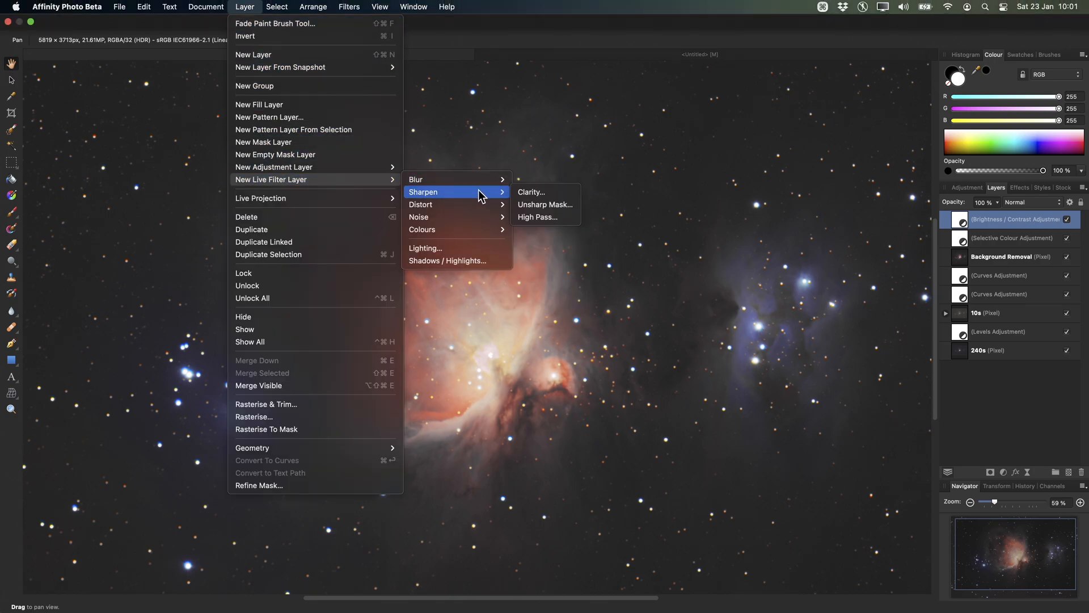
mouse_move(544, 192)
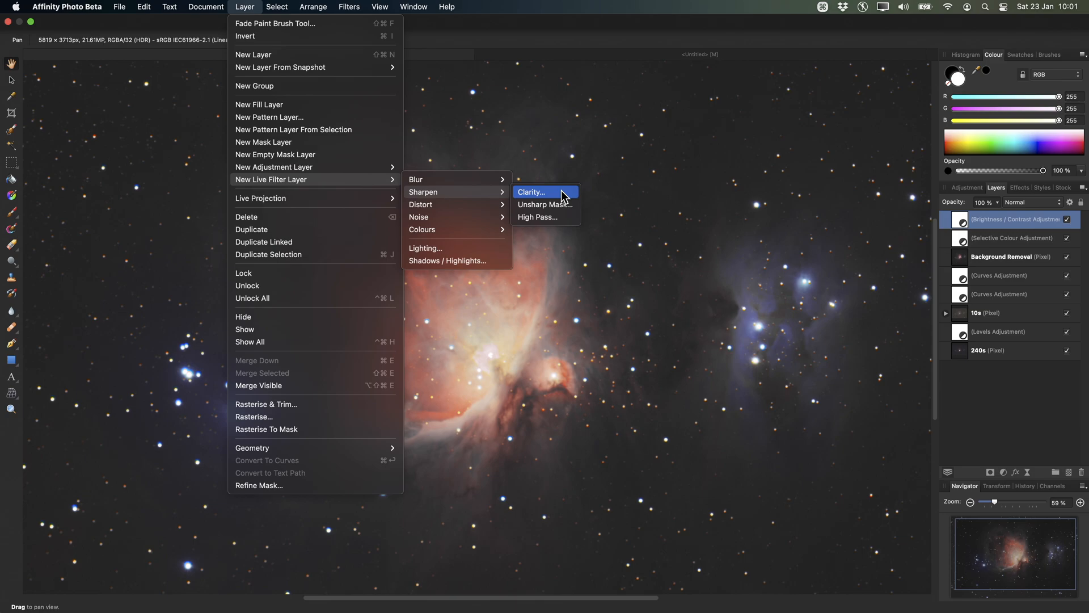
Add a live Clarity filter, move it to the top of the stack and set Strength to about 65%
click(531, 192)
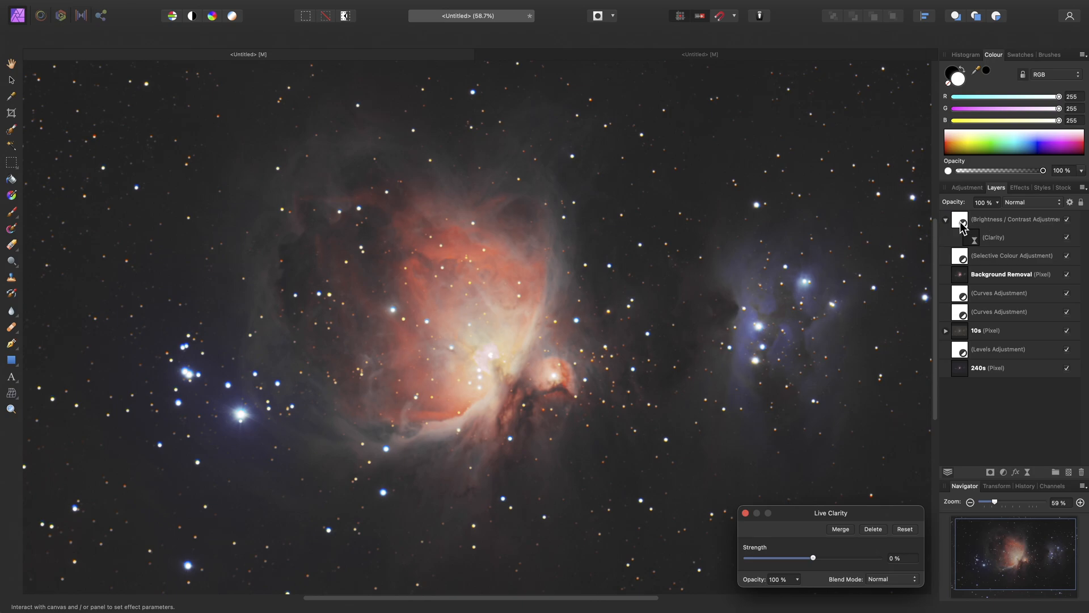
click(993, 237)
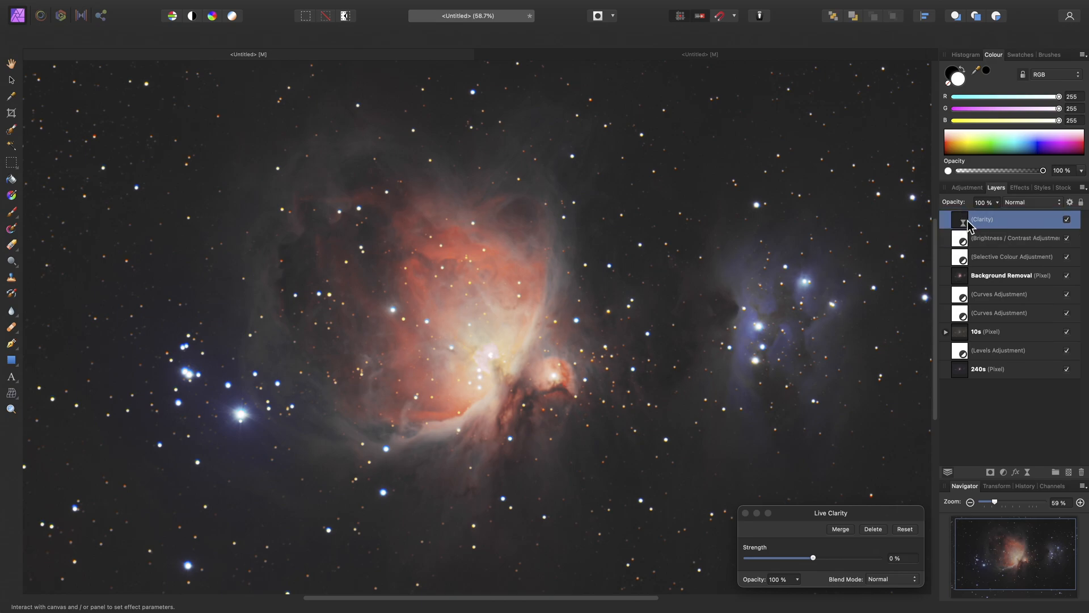
drag(812, 557, 826, 557)
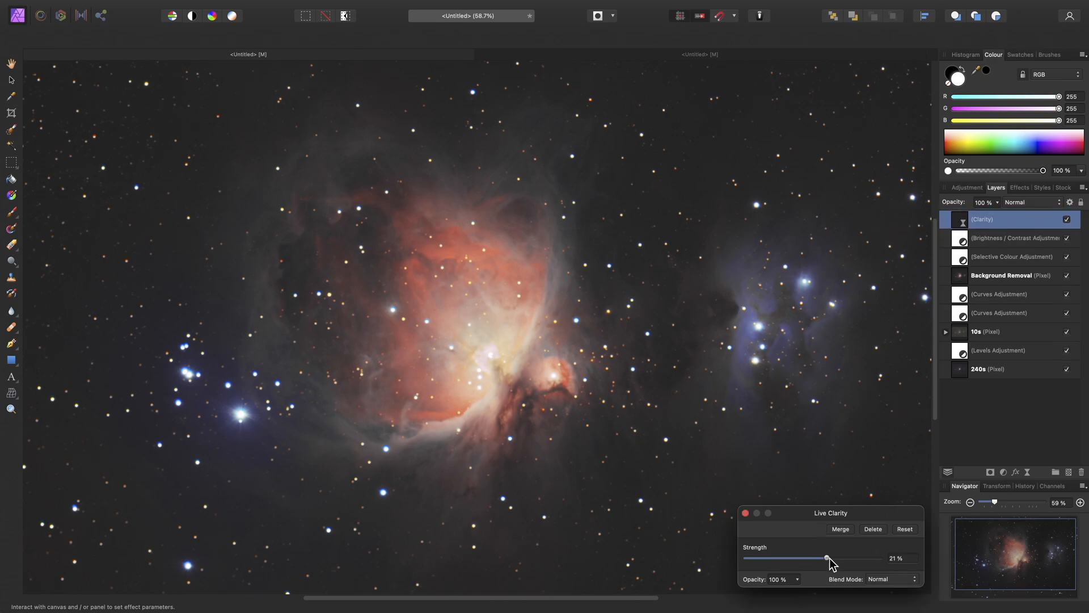
drag(826, 557, 854, 557)
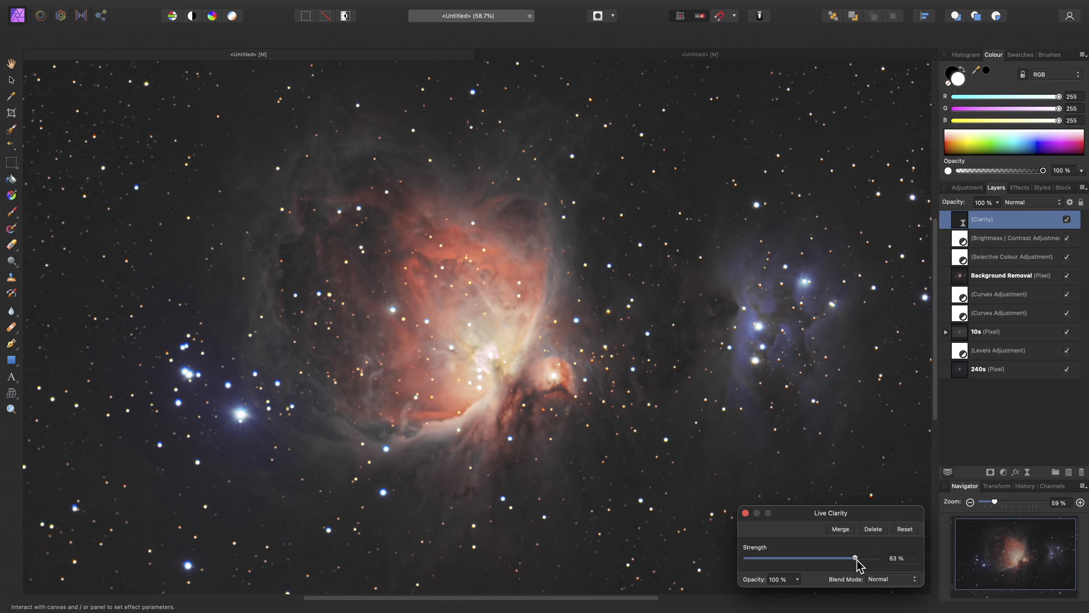
drag(854, 558, 857, 557)
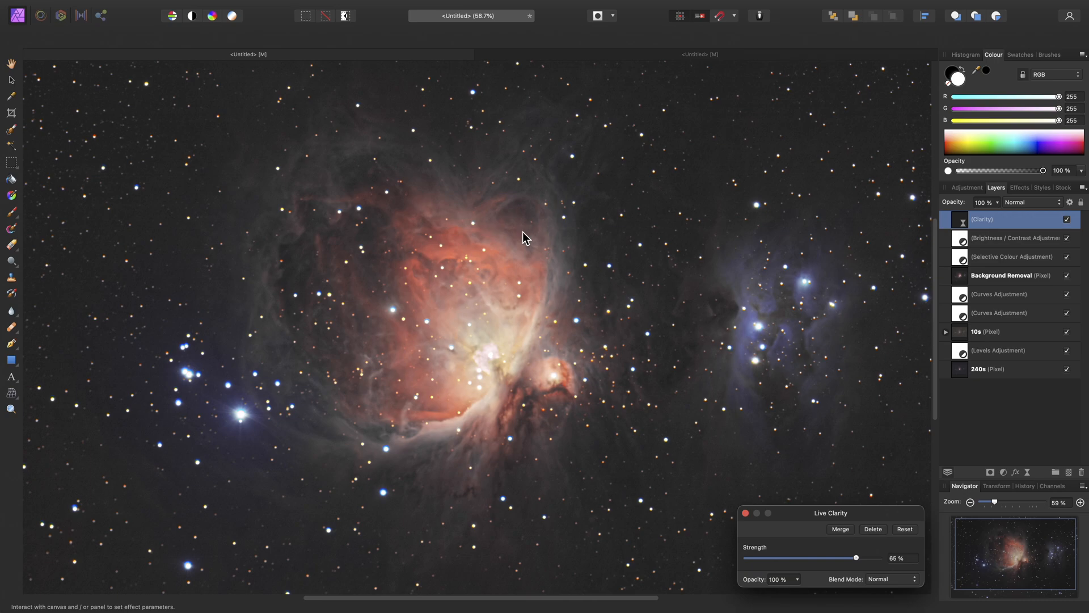
mouse_move(542, 233)
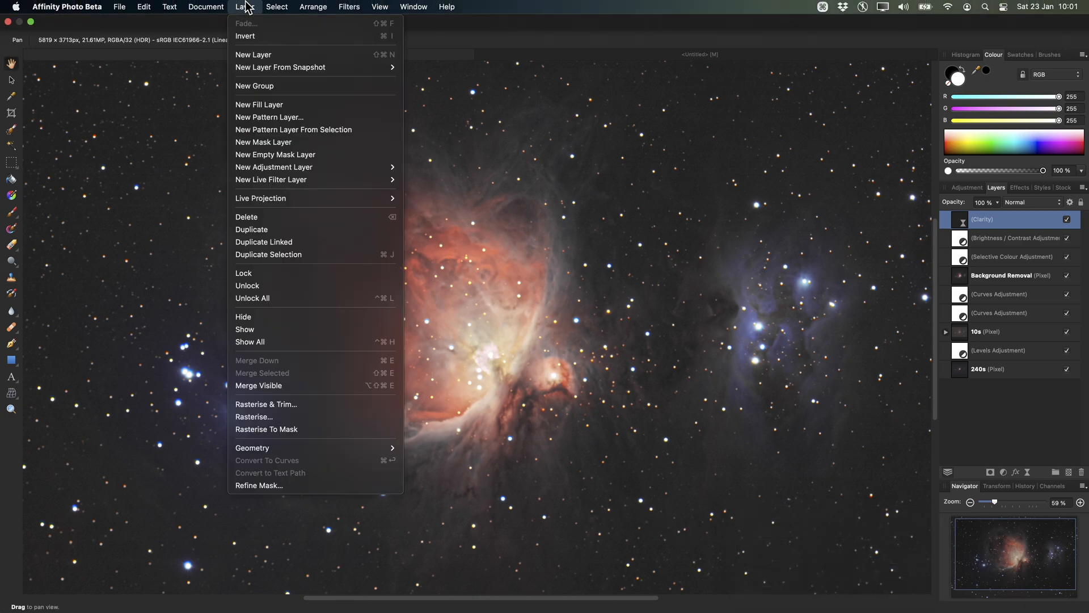
mouse_move(271, 35)
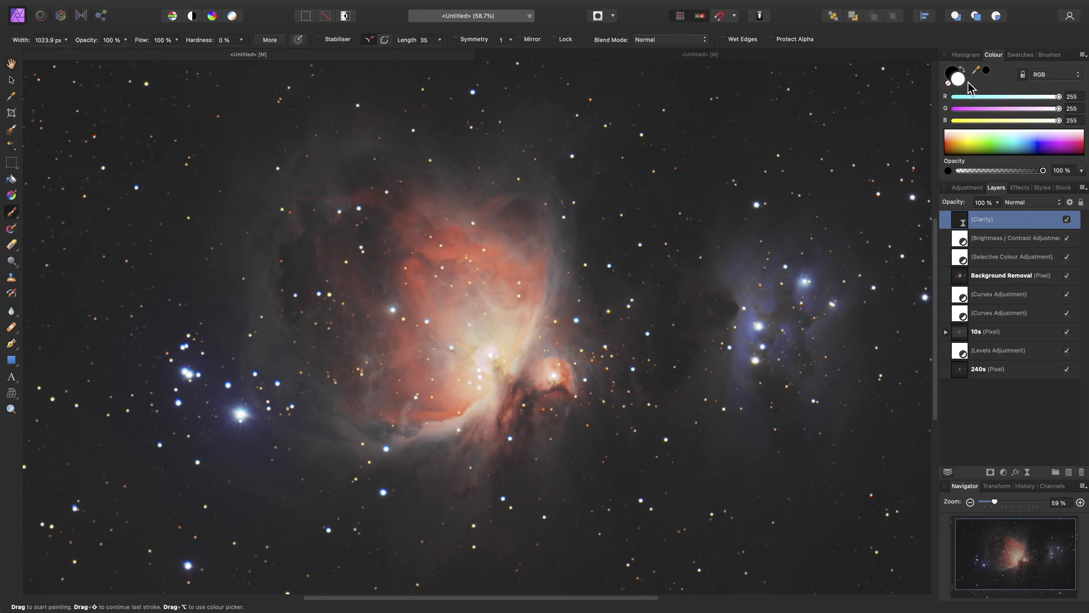
mouse_move(502, 239)
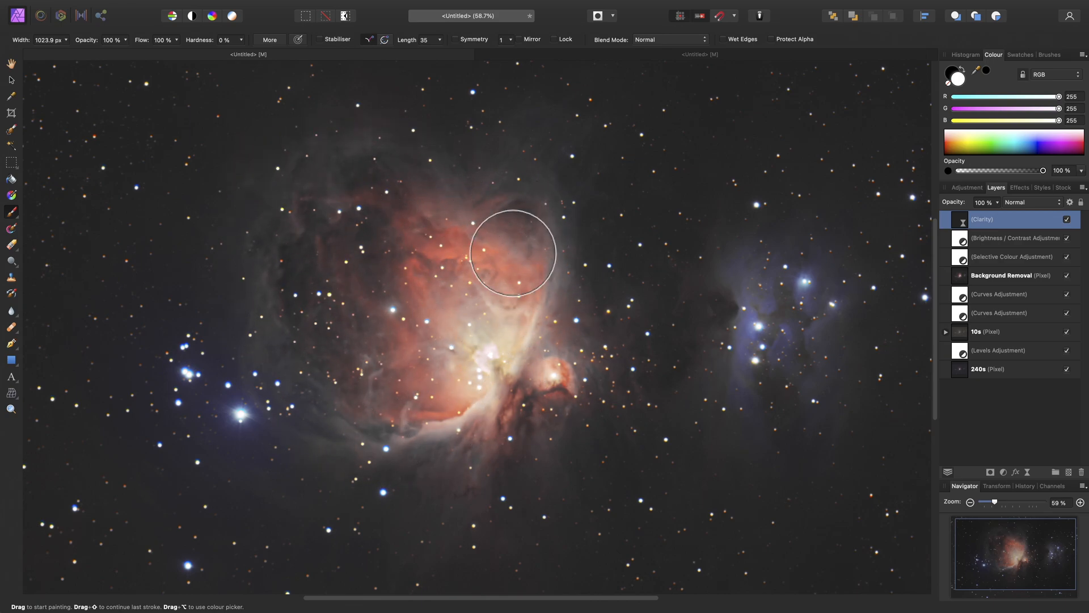
Pan the view to bring the nebula's bright core under the brush
key(space)
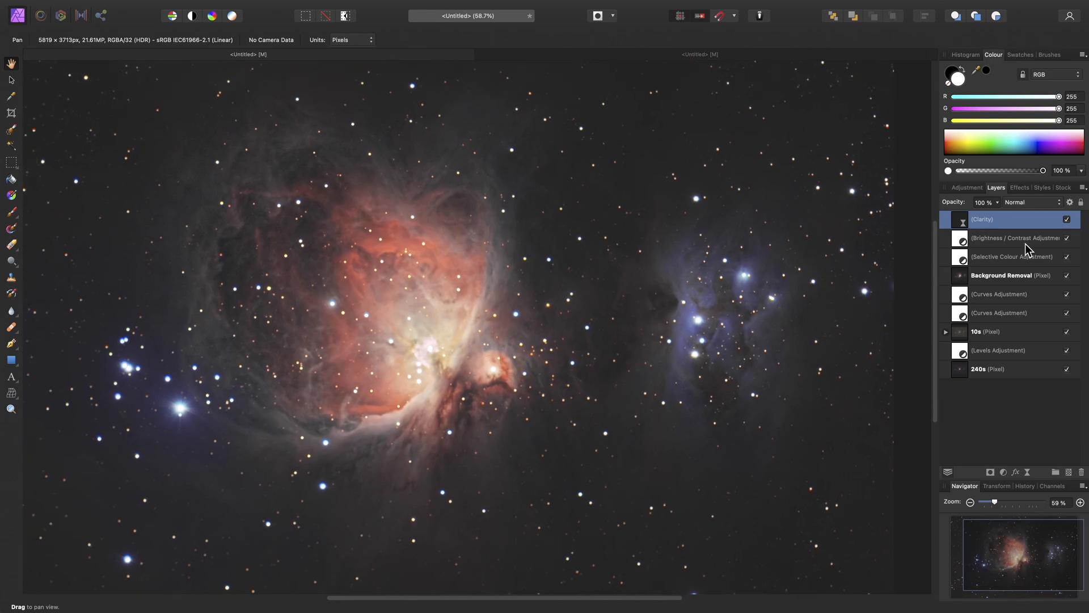
Compare the Clarity layer on and off, then lower its Strength to about 39%
click(1067, 220)
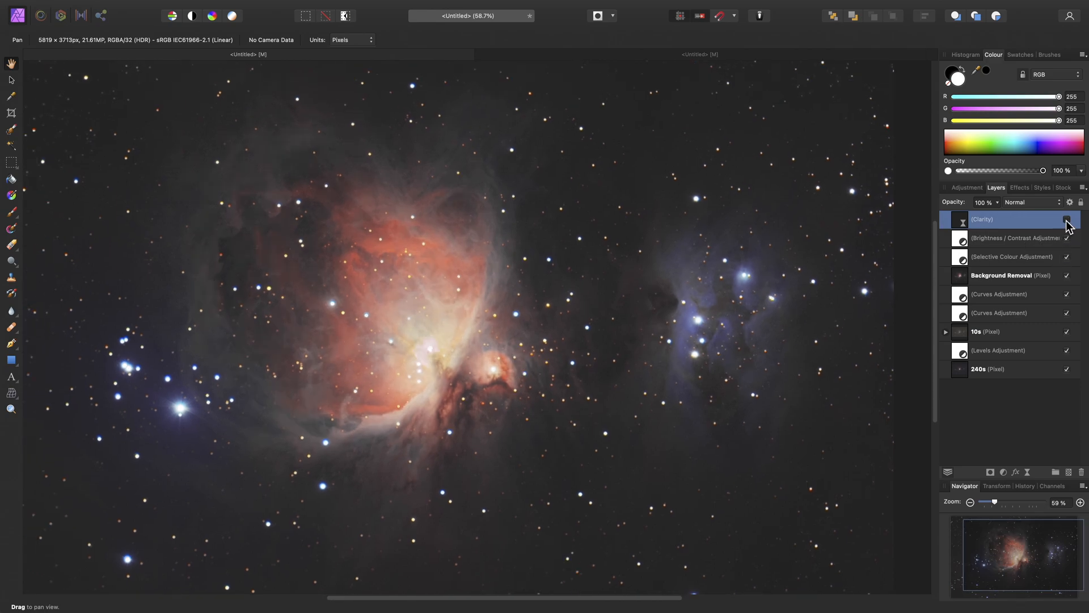
click(1067, 219)
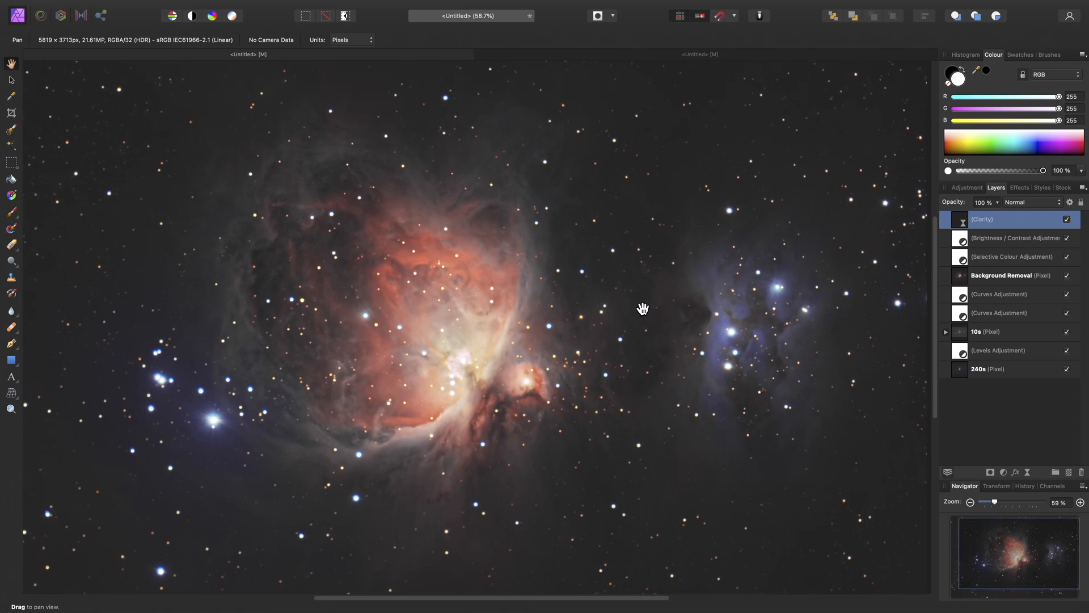
mouse_move(391, 304)
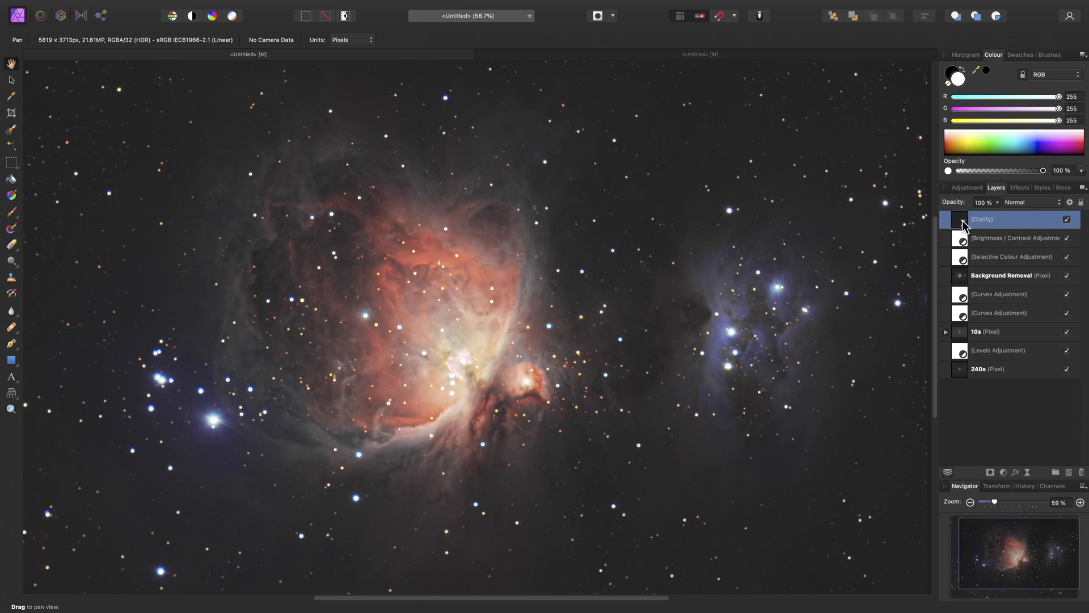
double_click(982, 219)
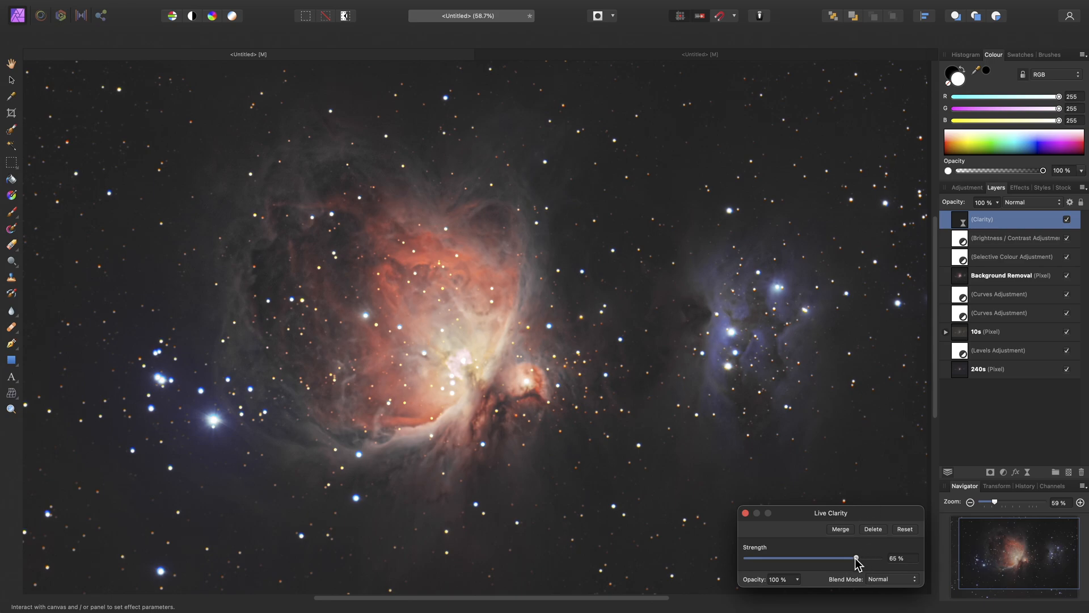
drag(856, 558, 838, 559)
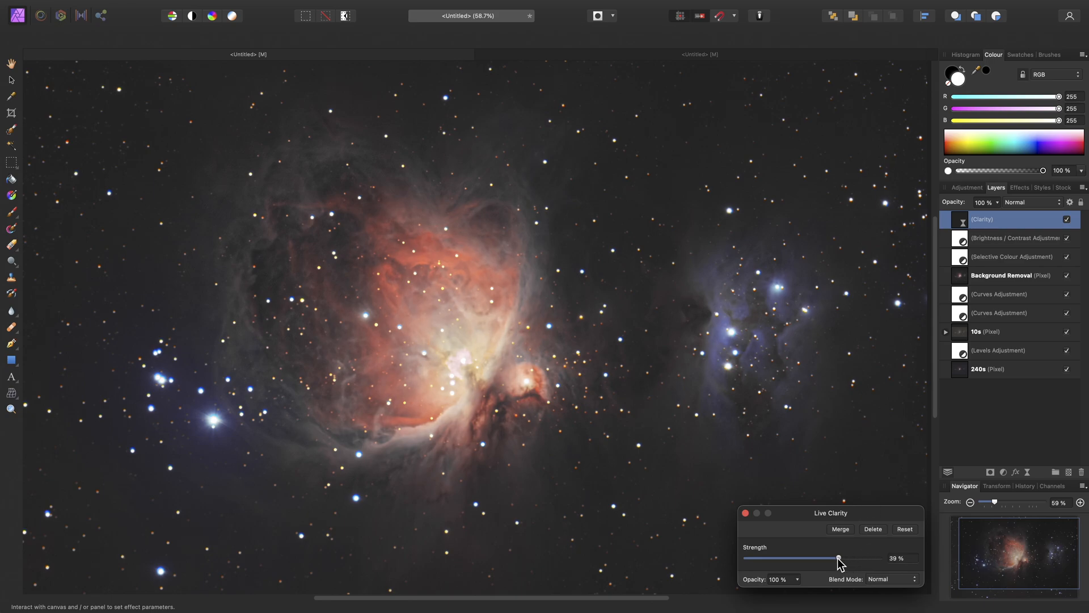